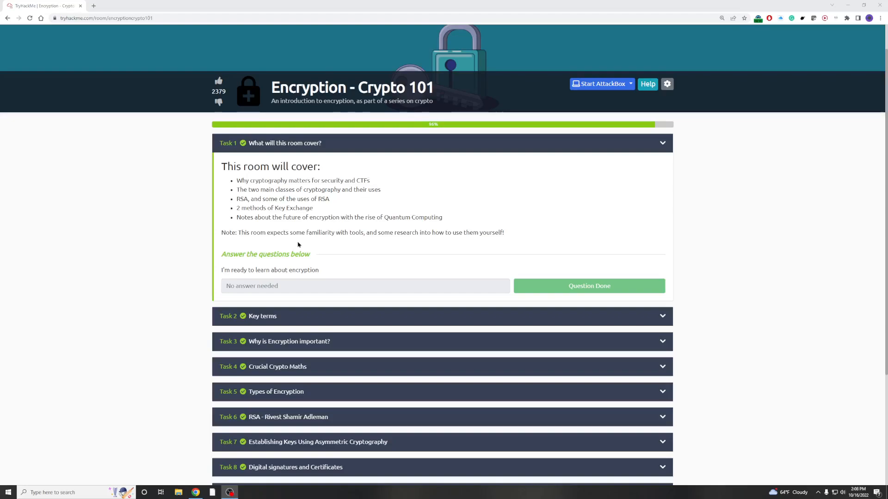
{"action": "mouse_move", "coordinate": [348, 246]}
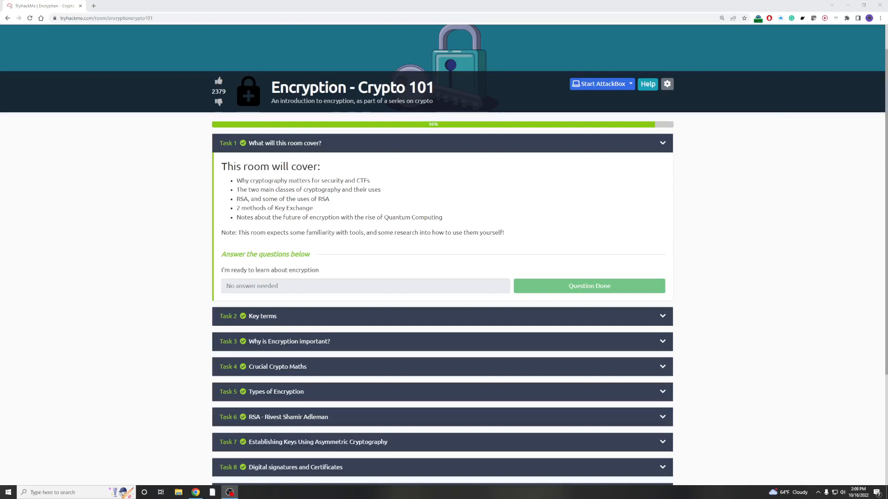
{"action": "mouse_move", "coordinate": [730, 170]}
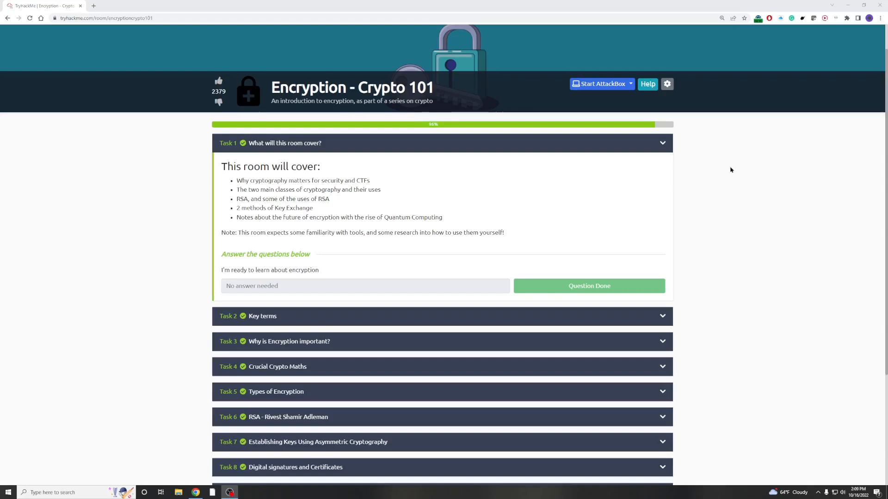
{"action": "mouse_move", "coordinate": [659, 176]}
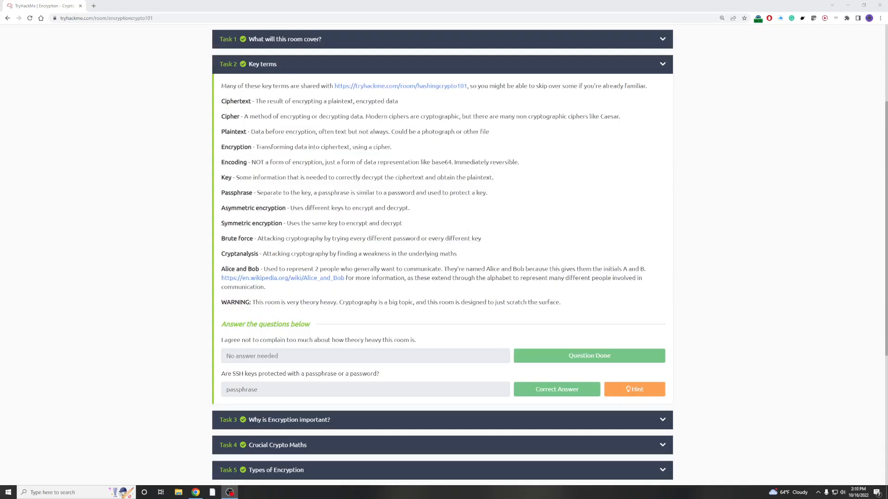
{"action": "mouse_move", "coordinate": [749, 147]}
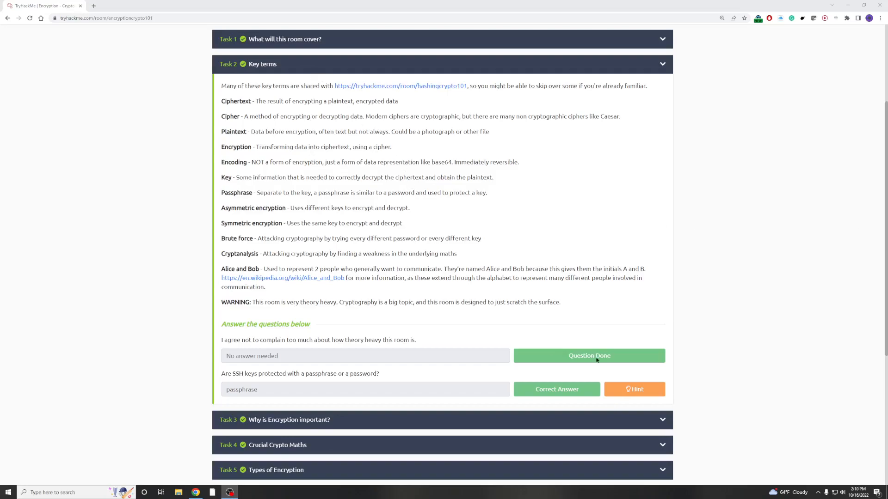
- Review Task 3's answered questions, checking and dismissing the SSH keys question hint
{"action": "scroll", "scroll_direction": "down", "scroll_amount": 3}
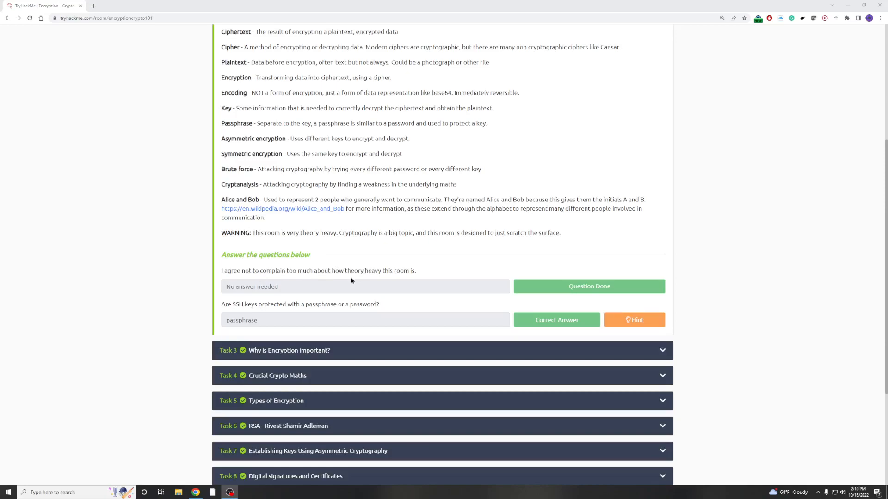
{"action": "mouse_move", "coordinate": [419, 283]}
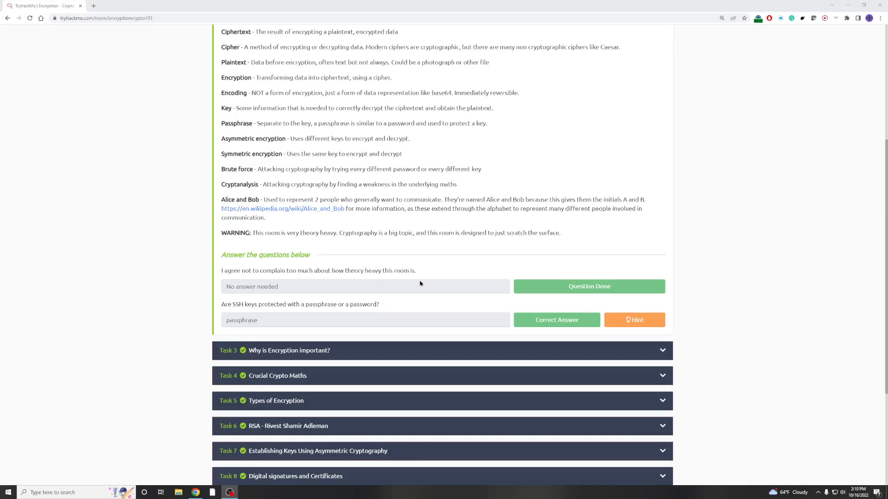
{"action": "mouse_move", "coordinate": [682, 290]}
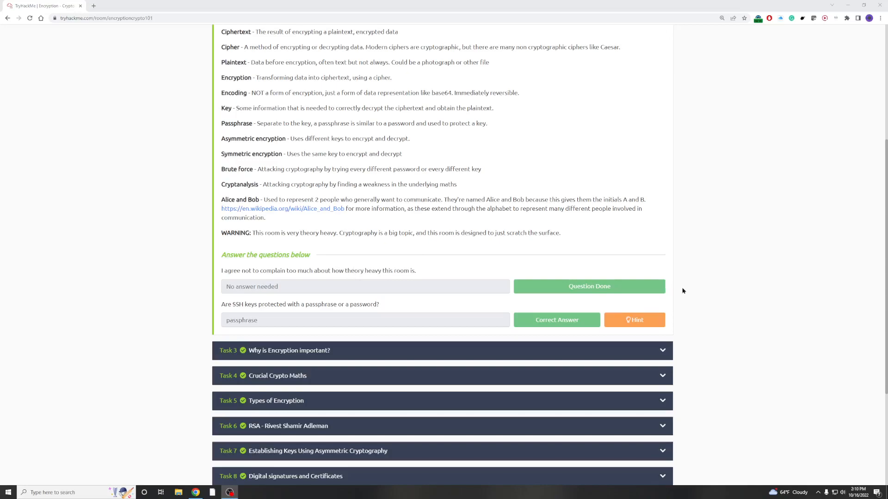
{"action": "mouse_move", "coordinate": [253, 312]}
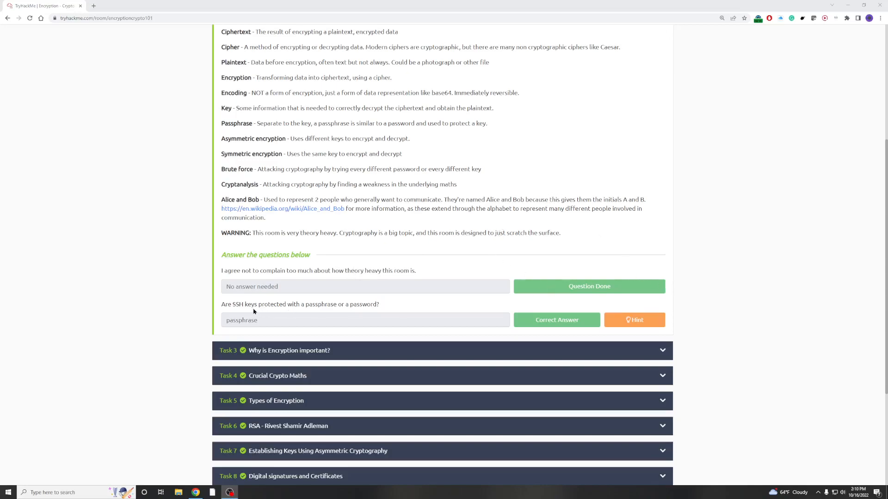
{"action": "mouse_move", "coordinate": [299, 306]}
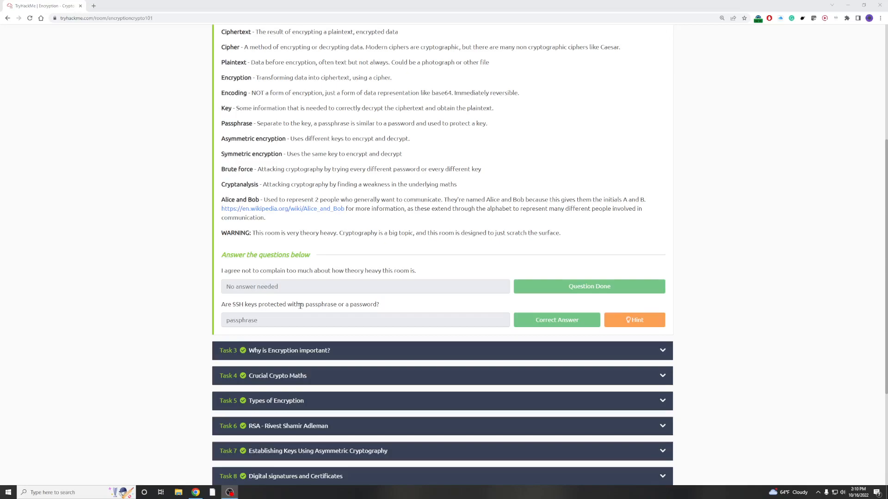
{"action": "mouse_move", "coordinate": [624, 363]}
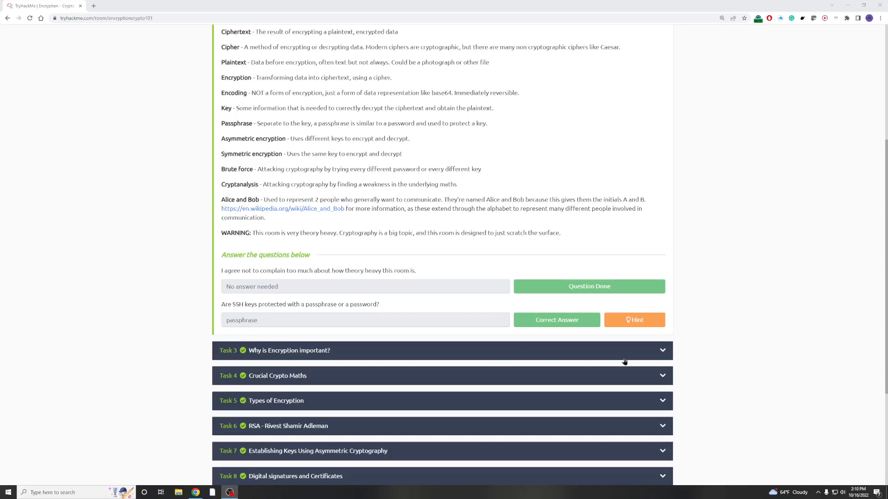
{"action": "left_click", "coordinate": [634, 320]}
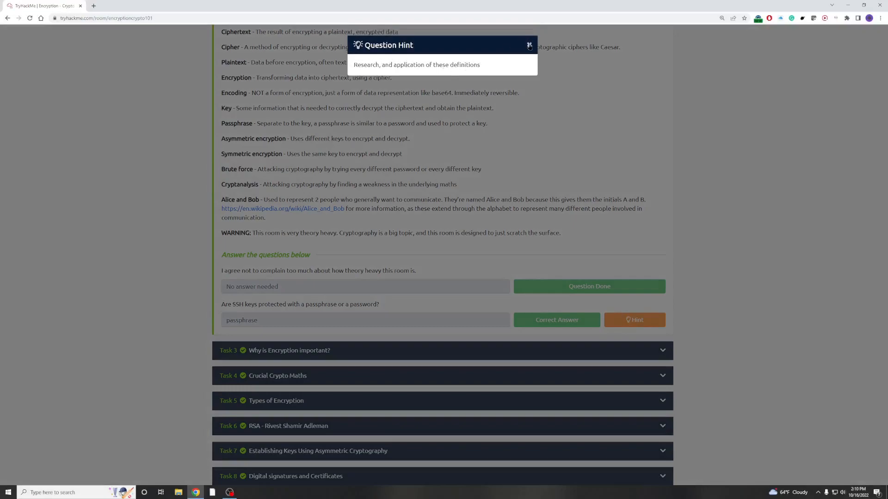
{"action": "left_click", "coordinate": [529, 44]}
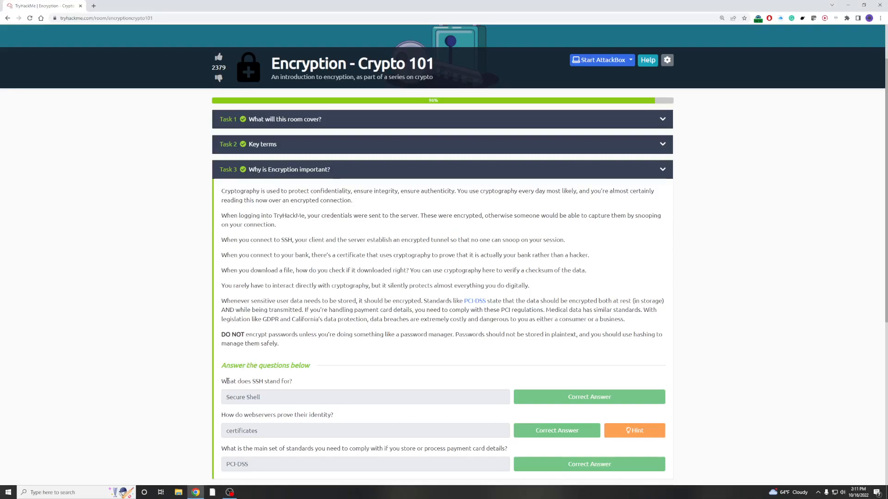
{"action": "mouse_move", "coordinate": [376, 397]}
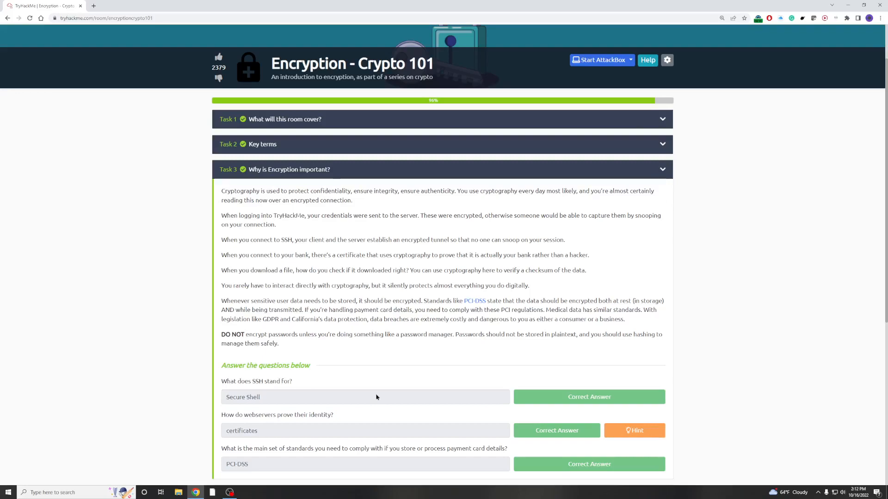
{"action": "mouse_move", "coordinate": [278, 415]}
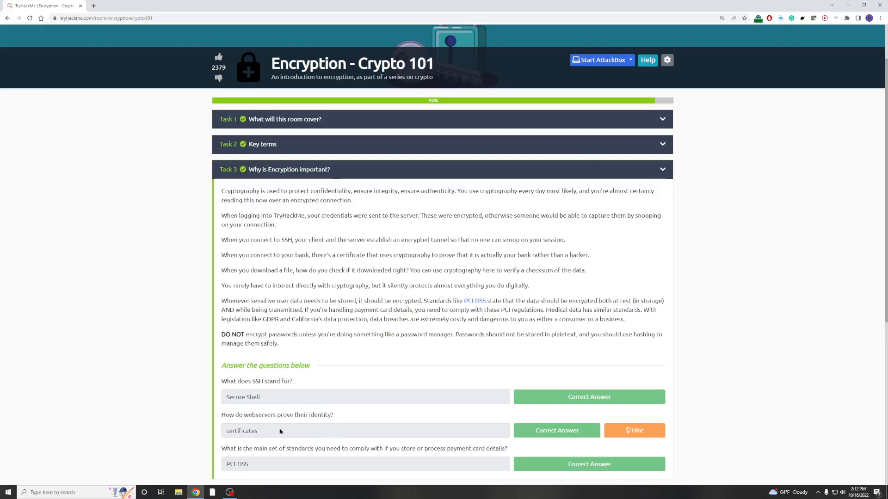
{"action": "mouse_move", "coordinate": [344, 329]}
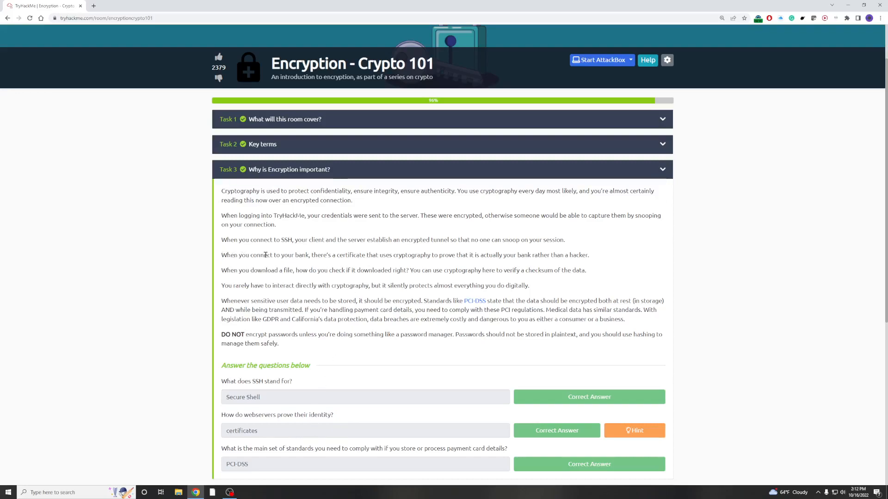
{"action": "mouse_move", "coordinate": [410, 258]}
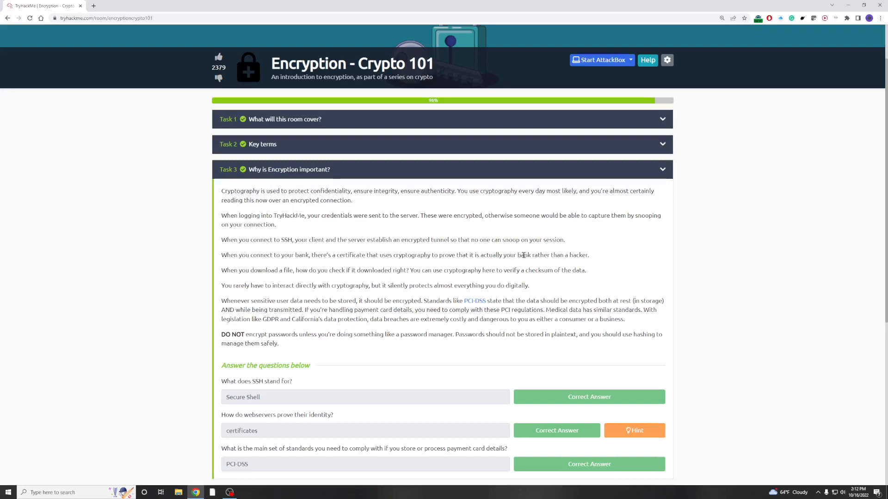
{"action": "mouse_move", "coordinate": [584, 307]}
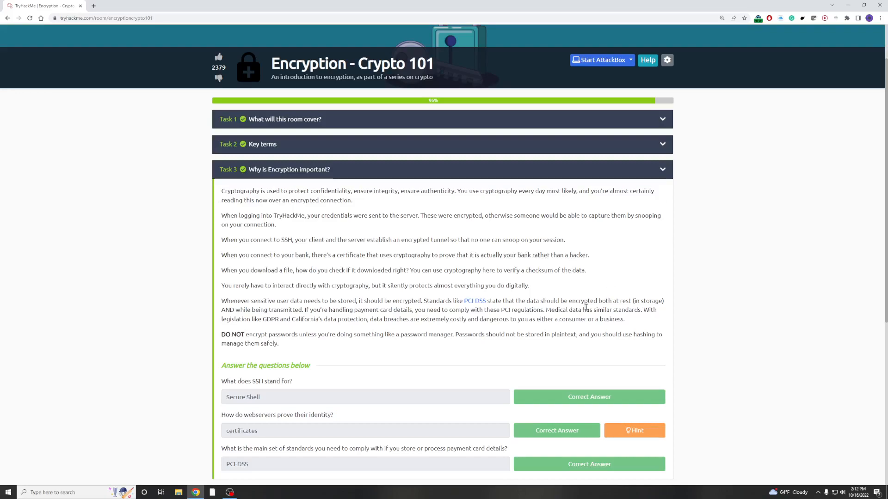
{"action": "scroll", "scroll_direction": "down", "scroll_amount": 3}
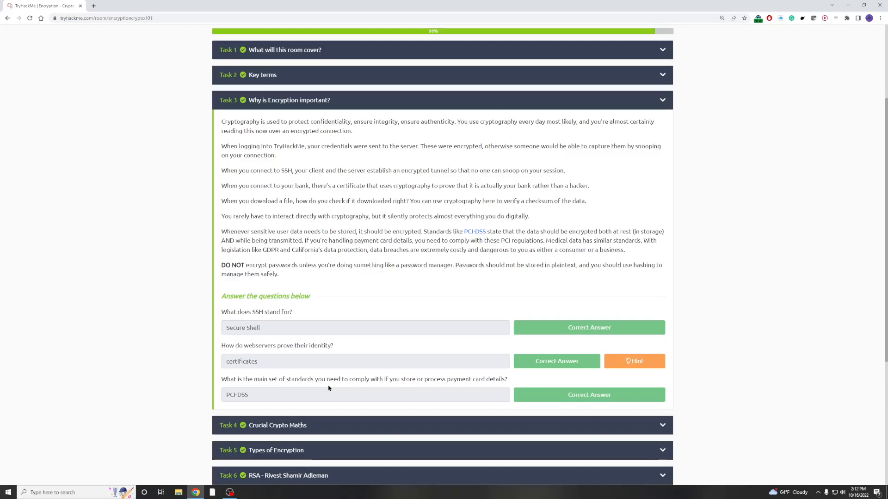
{"action": "mouse_move", "coordinate": [397, 379]}
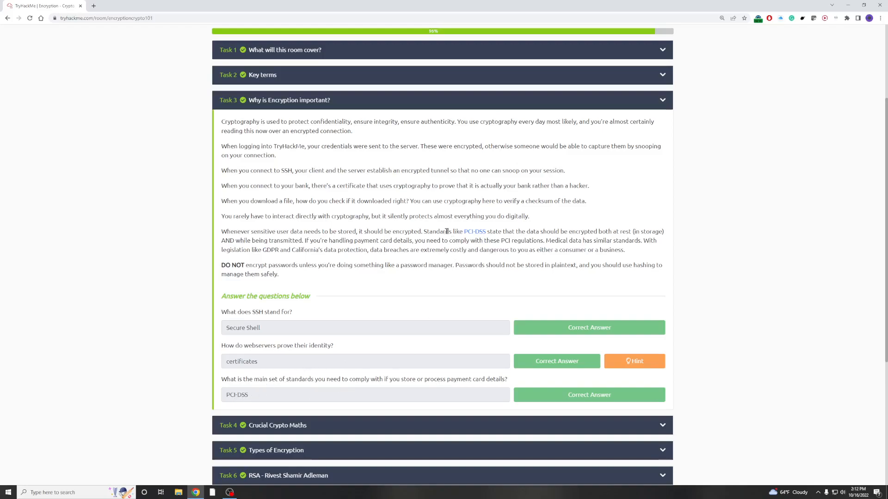
{"action": "mouse_move", "coordinate": [530, 258]}
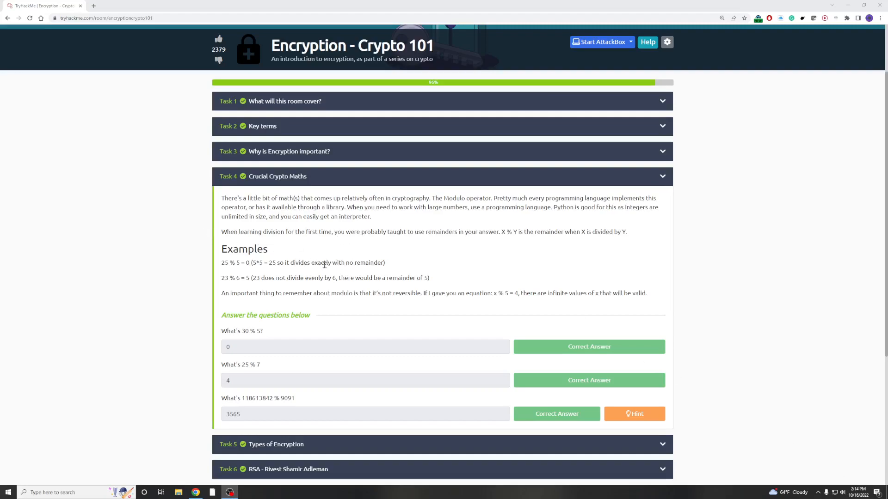
- Search Google for the selected Task 4 question 'What's 30 % 5?'
{"action": "scroll", "scroll_direction": "down", "scroll_amount": 3}
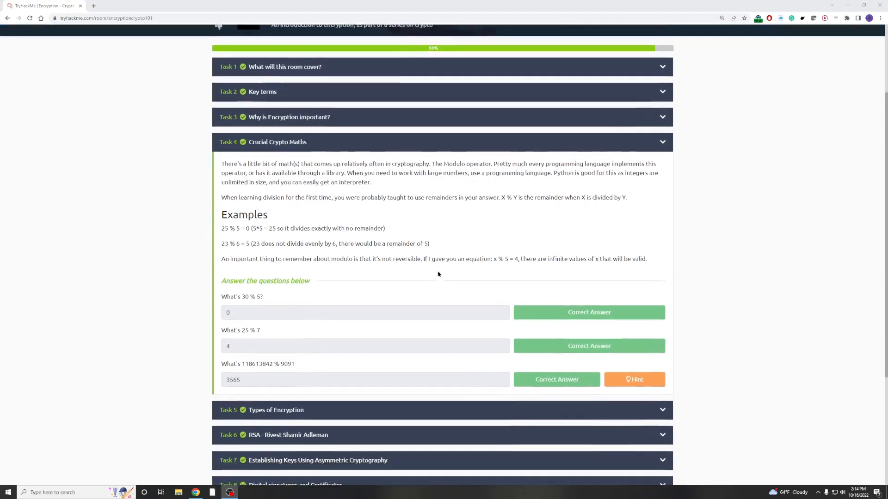
{"action": "mouse_move", "coordinate": [266, 300]}
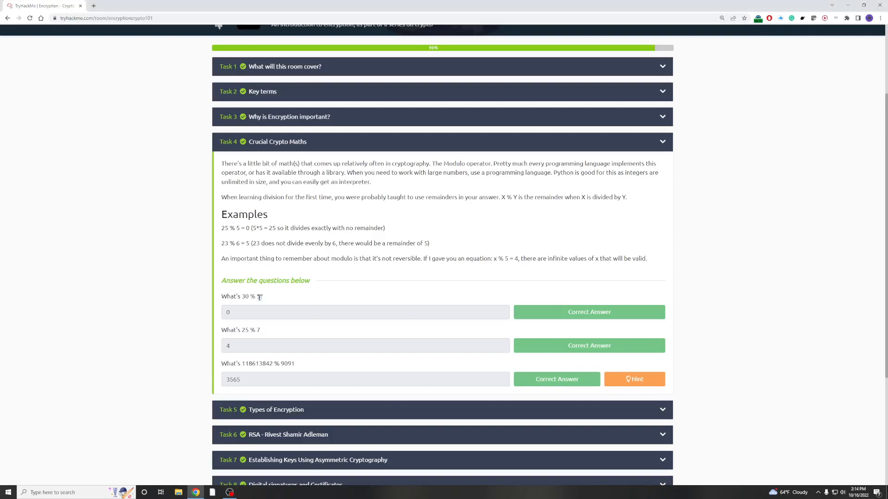
{"action": "right_click", "coordinate": [241, 296]}
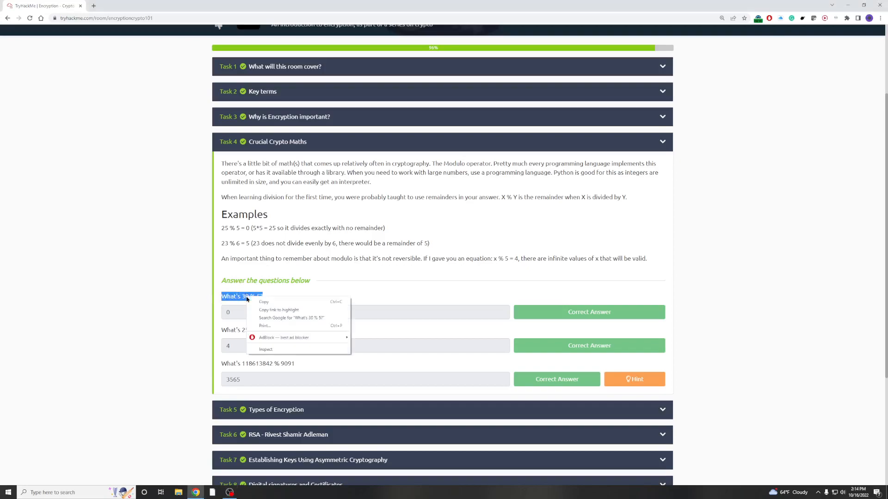
{"action": "mouse_move", "coordinate": [265, 298]}
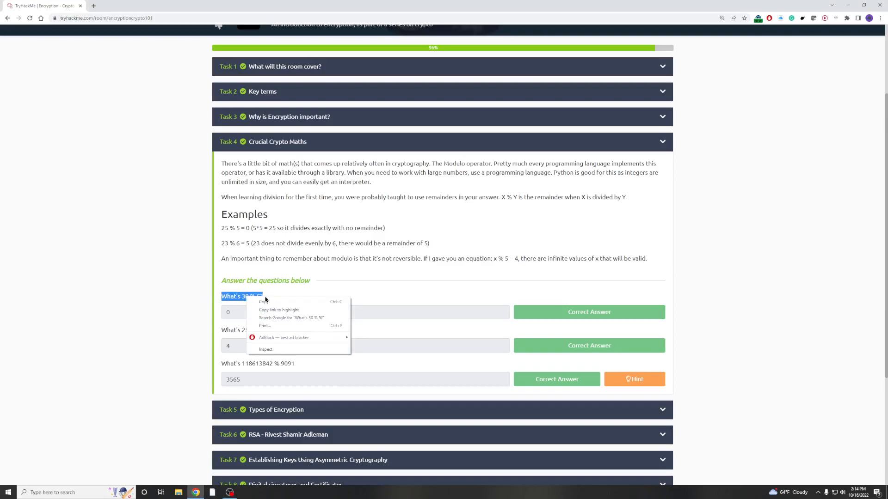
{"action": "left_click", "coordinate": [290, 317]}
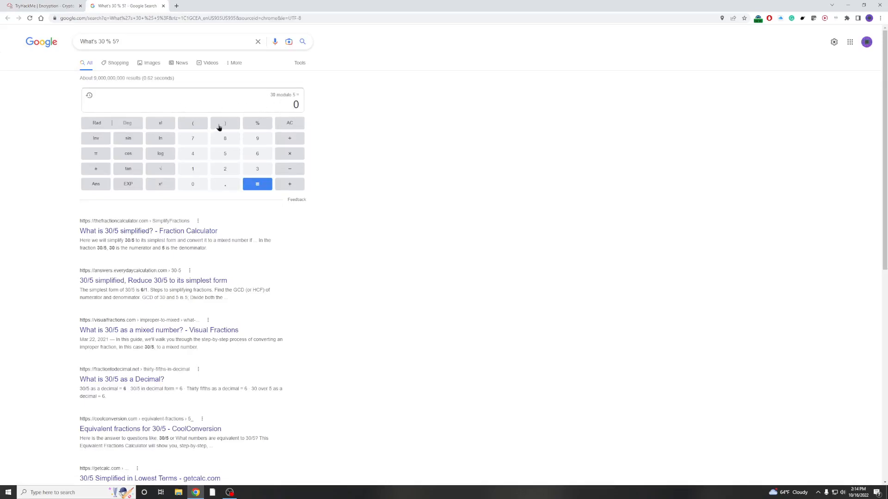
{"action": "mouse_move", "coordinate": [276, 107]}
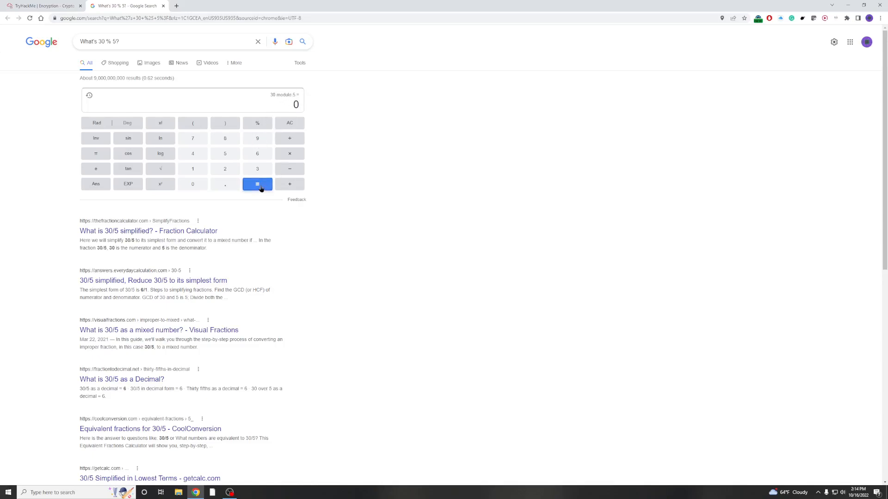
- Get 30 % 5 from Google's calculator, then search Google for the 'What's 25 % 7' question
{"action": "left_click", "coordinate": [257, 183]}
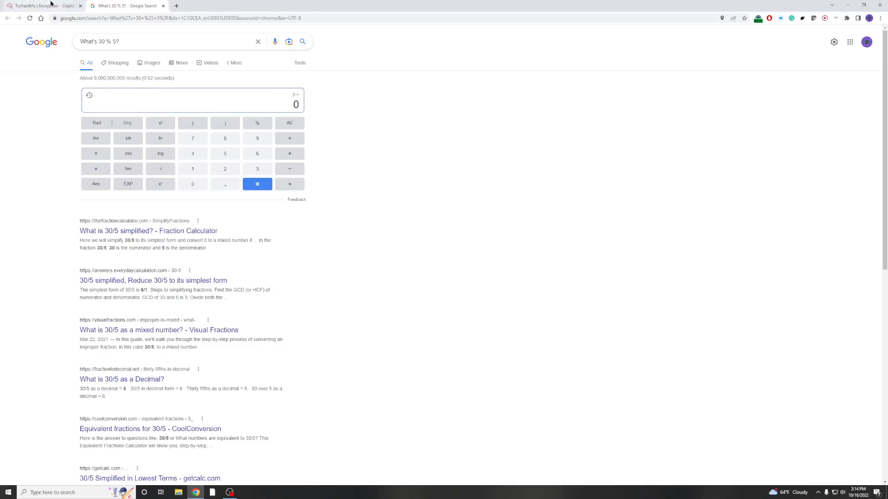
{"action": "left_click", "coordinate": [43, 6]}
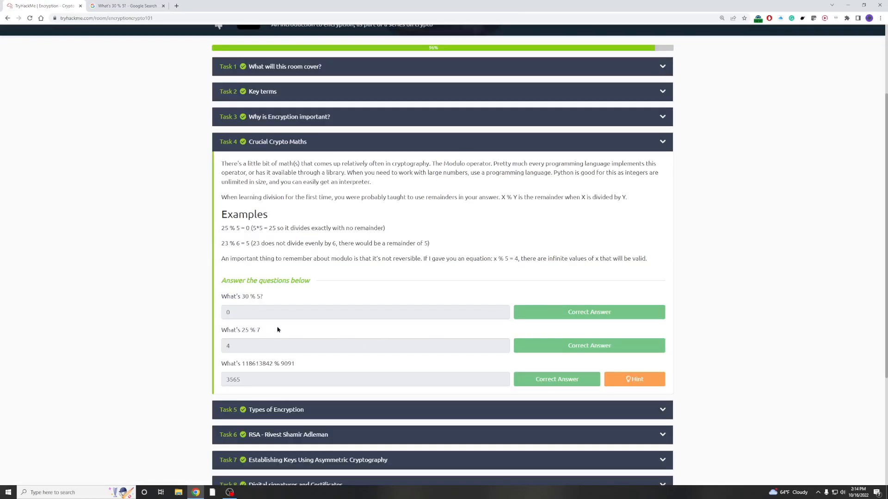
{"action": "double_click", "coordinate": [240, 329]}
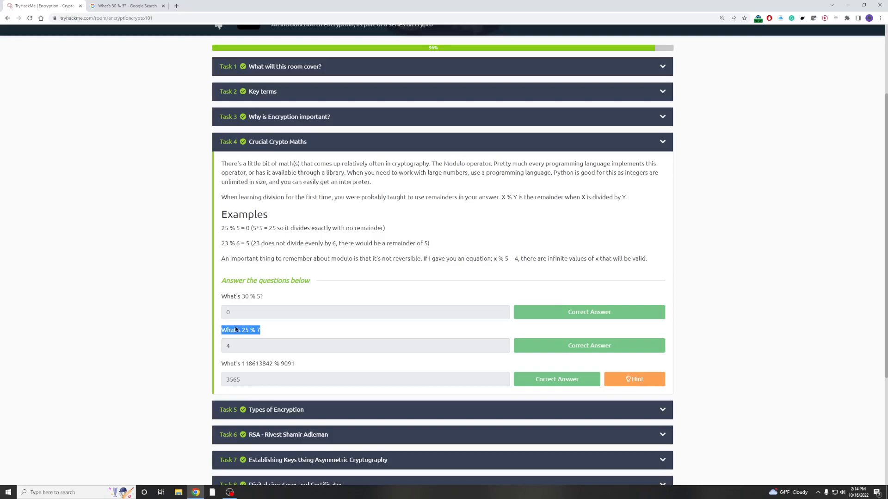
{"action": "right_click", "coordinate": [241, 330]}
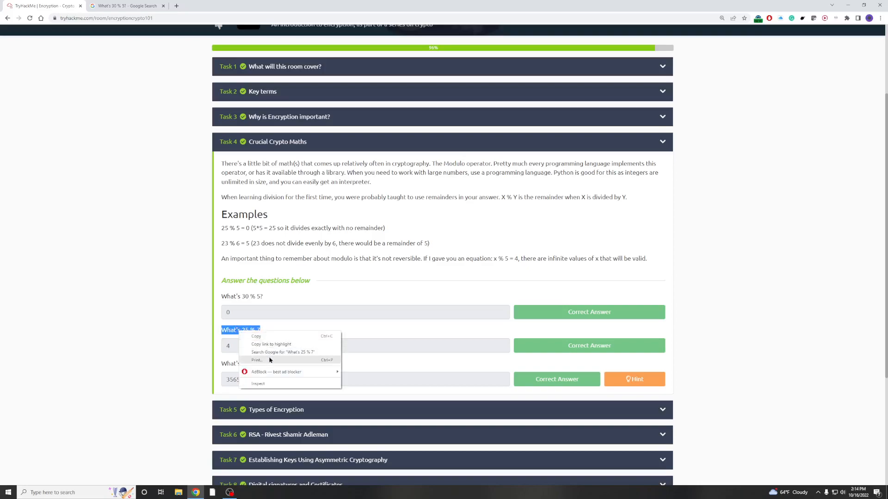
{"action": "left_click", "coordinate": [283, 352]}
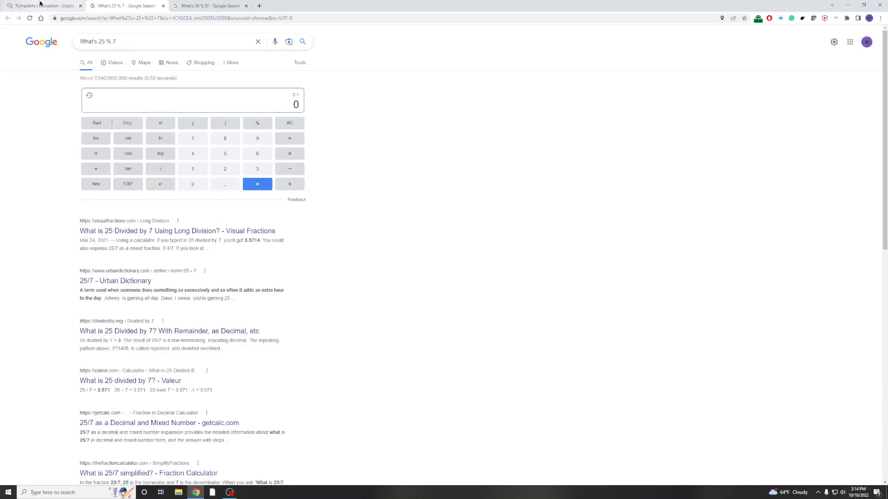
{"action": "left_click", "coordinate": [43, 5]}
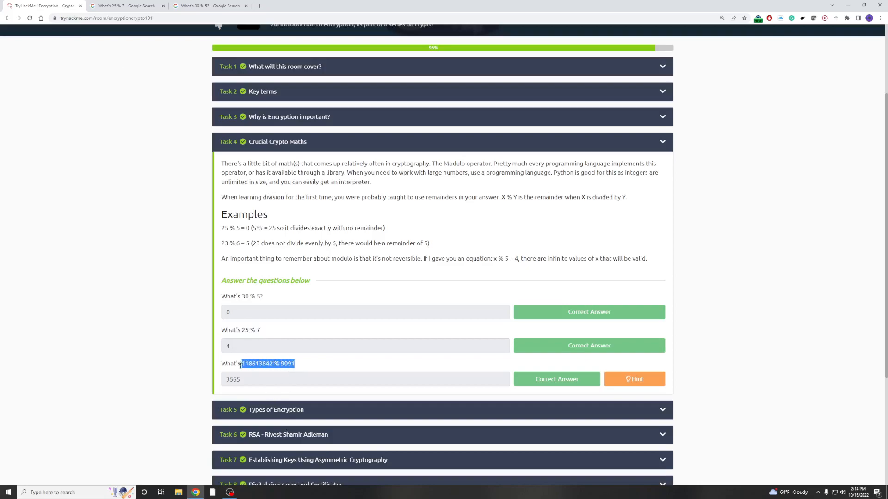
- Search Google for 118613842 % 9091, confirming 3565, and return to the TryHackMe room
{"action": "right_click", "coordinate": [267, 363]}
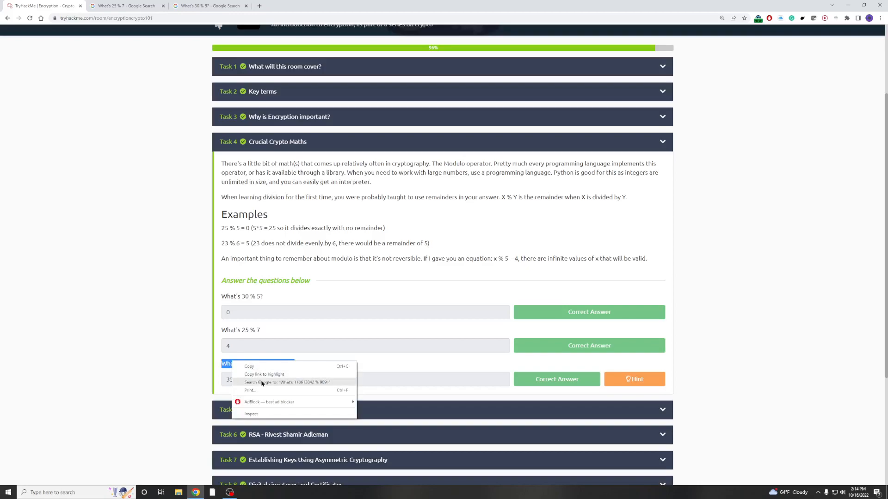
{"action": "left_click", "coordinate": [275, 382]}
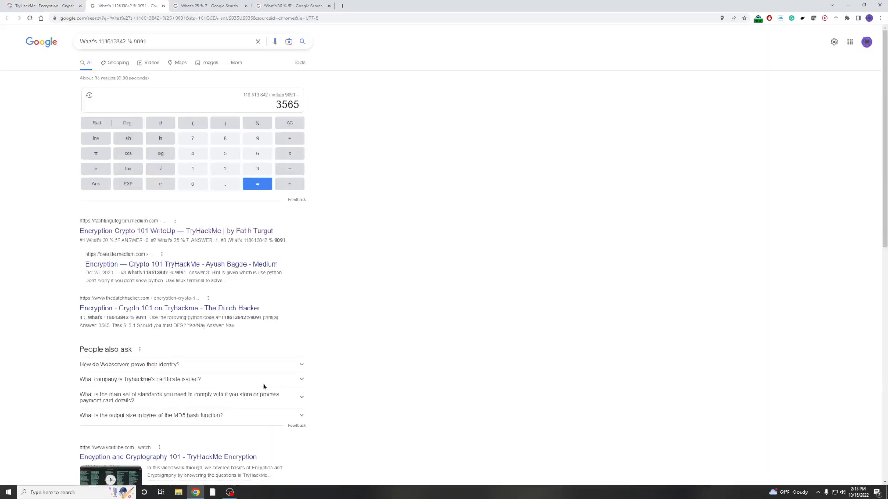
{"action": "mouse_move", "coordinate": [256, 137]}
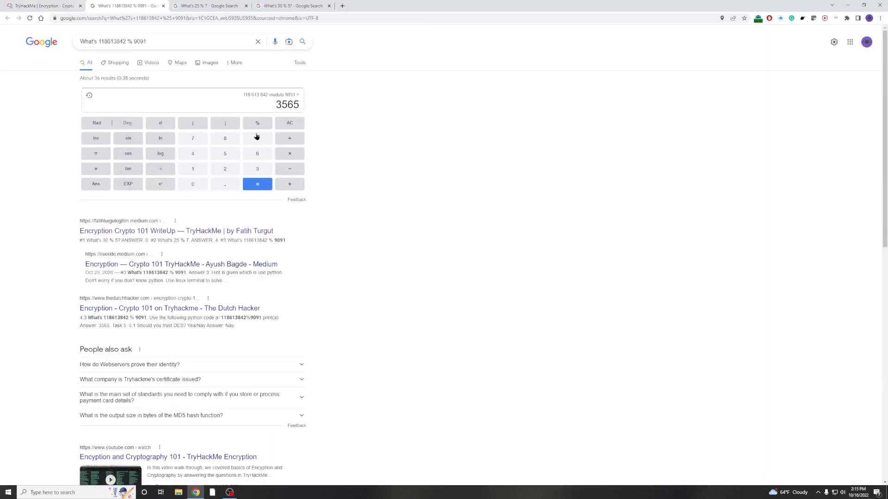
{"action": "left_click", "coordinate": [43, 5]}
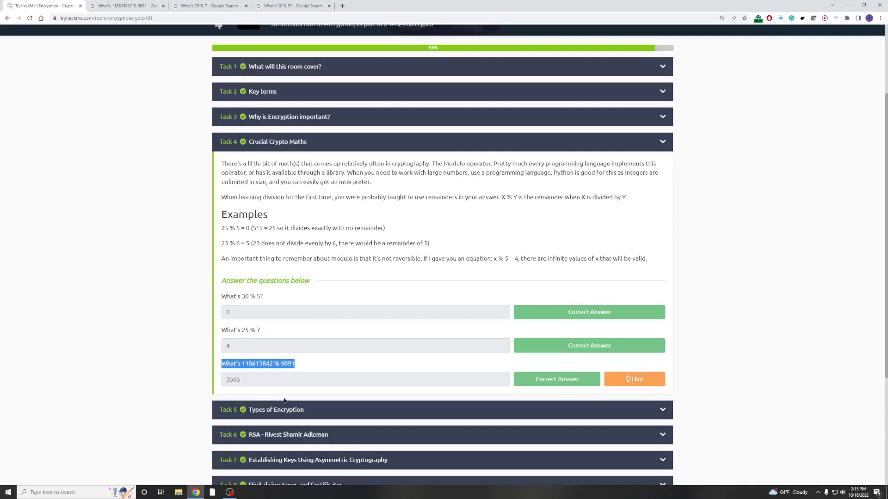
{"action": "left_click", "coordinate": [634, 379]}
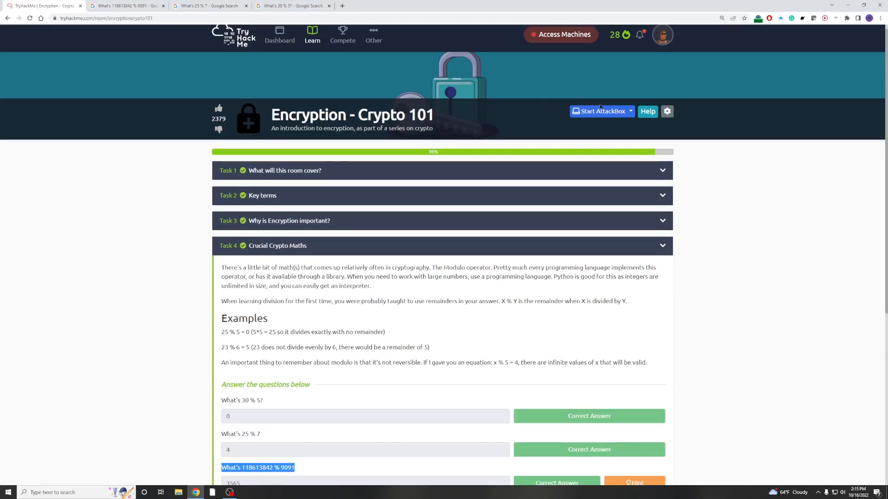
- View Task 5 Types of Encryption and check the Triple DES question hint reading 'Research!'
{"action": "scroll", "scroll_direction": "down", "scroll_amount": 3}
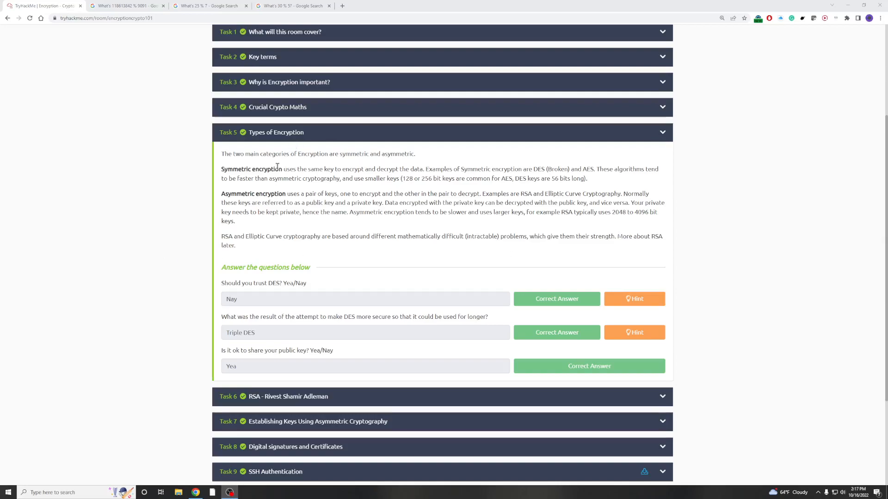
{"action": "mouse_move", "coordinate": [218, 181]}
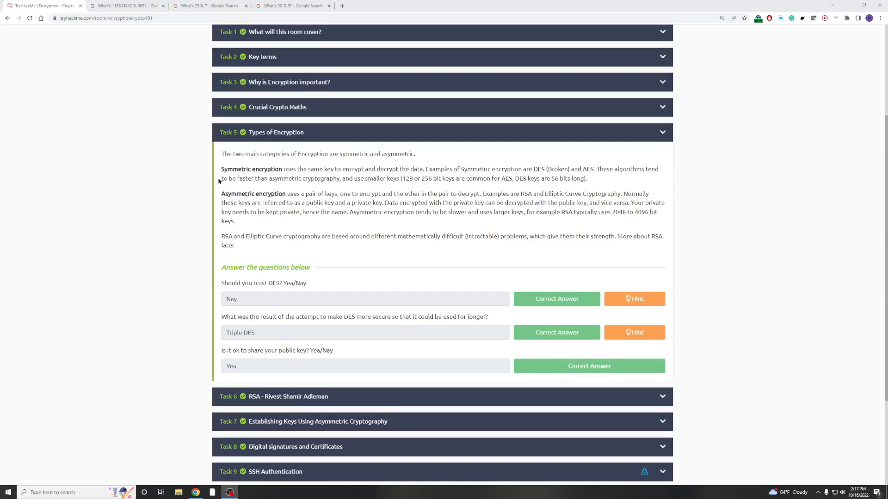
{"action": "mouse_move", "coordinate": [286, 210]}
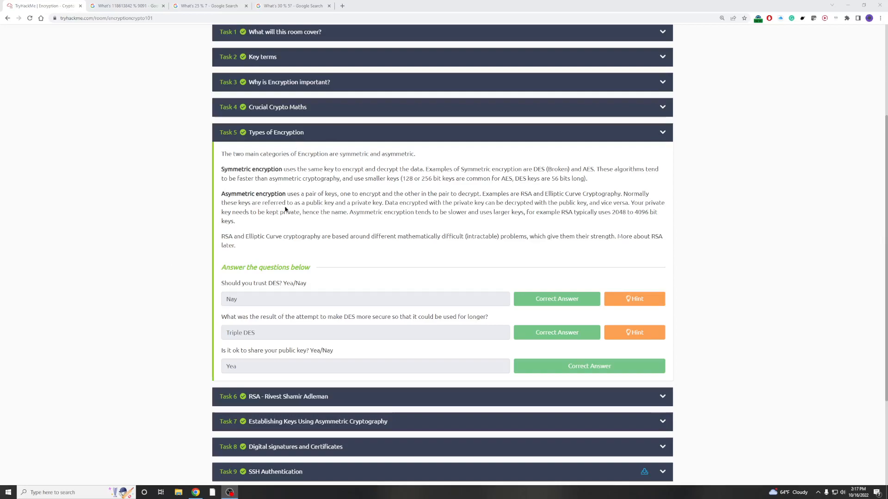
{"action": "mouse_move", "coordinate": [332, 289]}
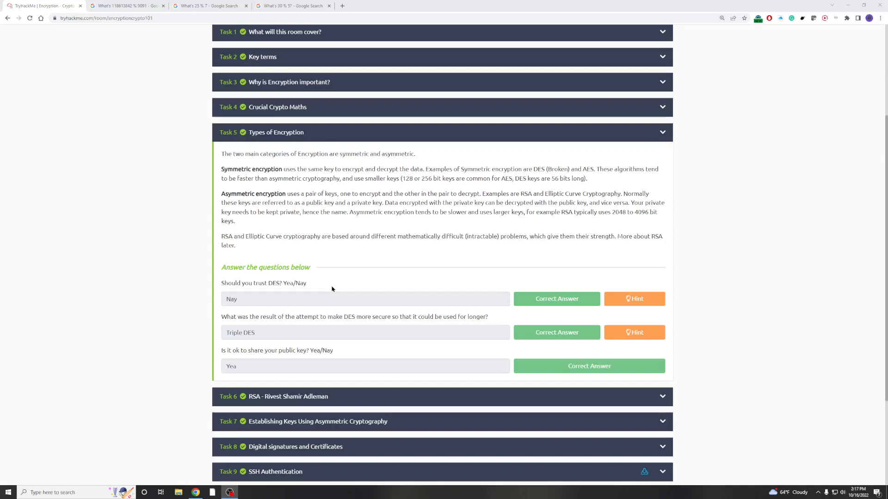
{"action": "mouse_move", "coordinate": [347, 201]}
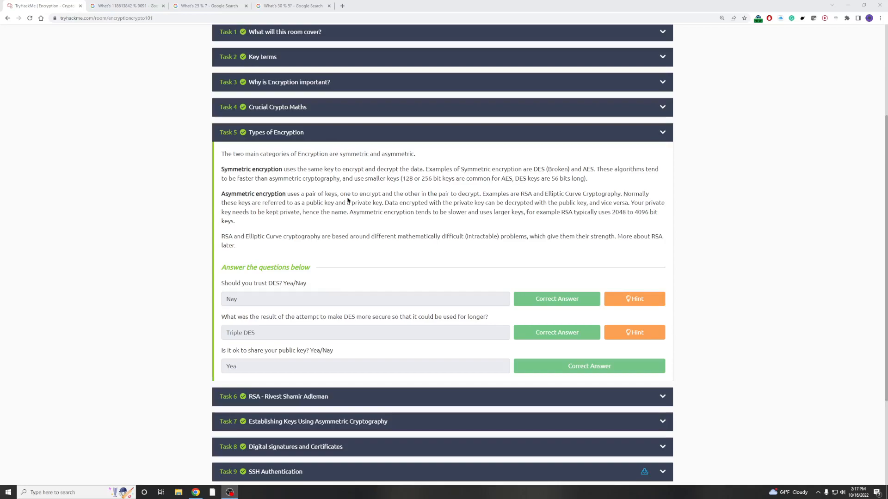
{"action": "mouse_move", "coordinate": [407, 166]}
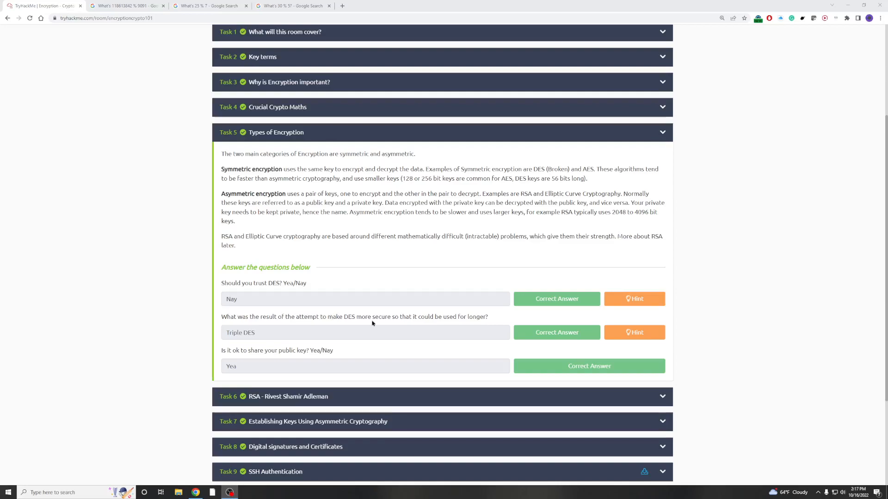
{"action": "mouse_move", "coordinate": [410, 316]}
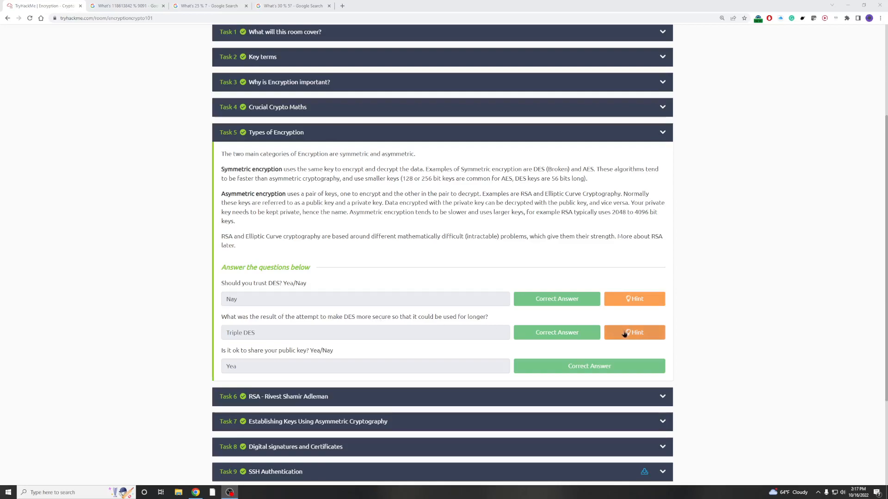
{"action": "left_click", "coordinate": [634, 332]}
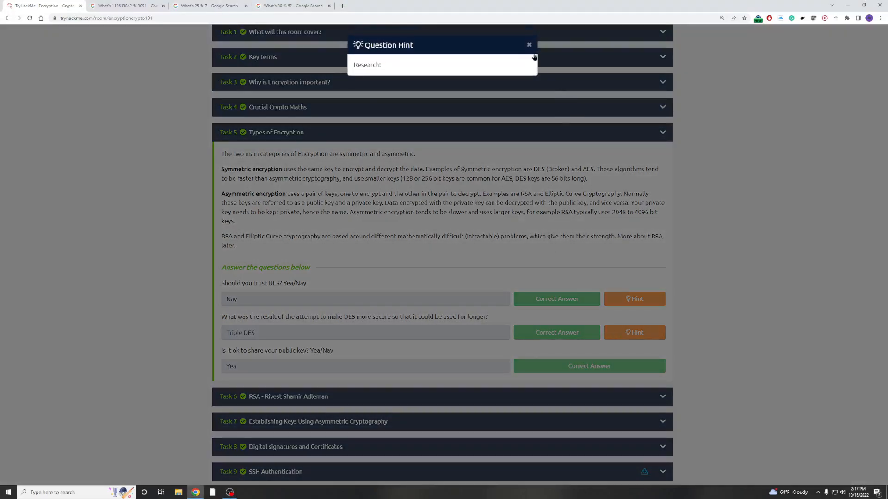
{"action": "left_click", "coordinate": [528, 44]}
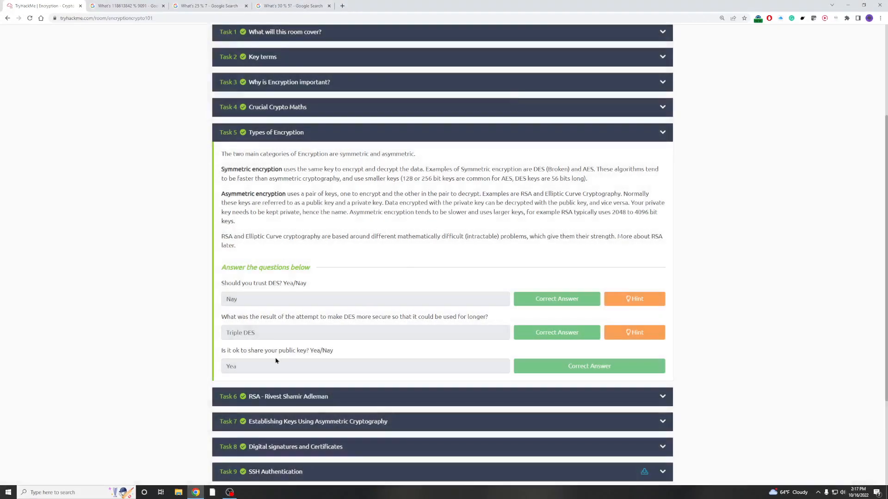
{"action": "mouse_move", "coordinate": [356, 220]}
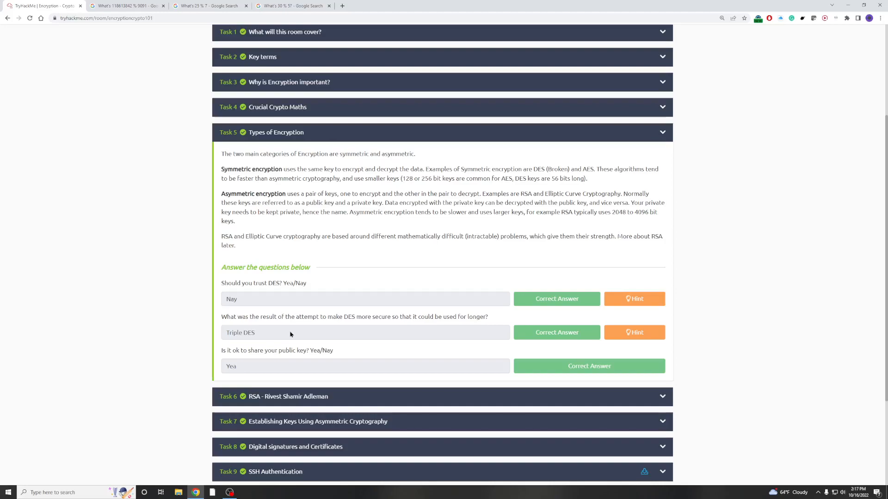
{"action": "mouse_move", "coordinate": [476, 187]}
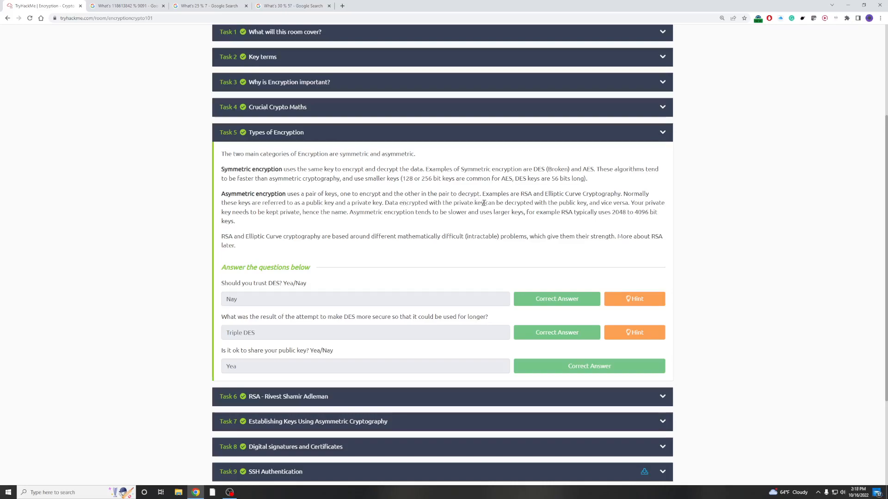
{"action": "mouse_move", "coordinate": [559, 205]}
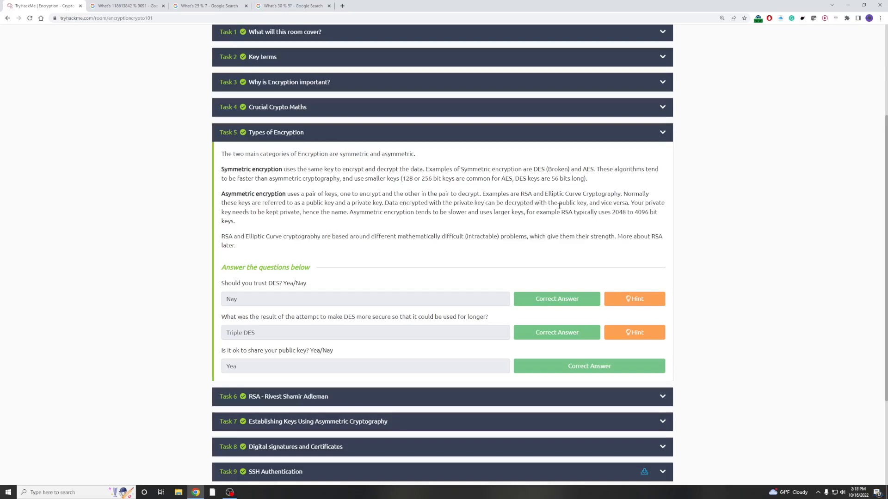
{"action": "mouse_move", "coordinate": [620, 210]}
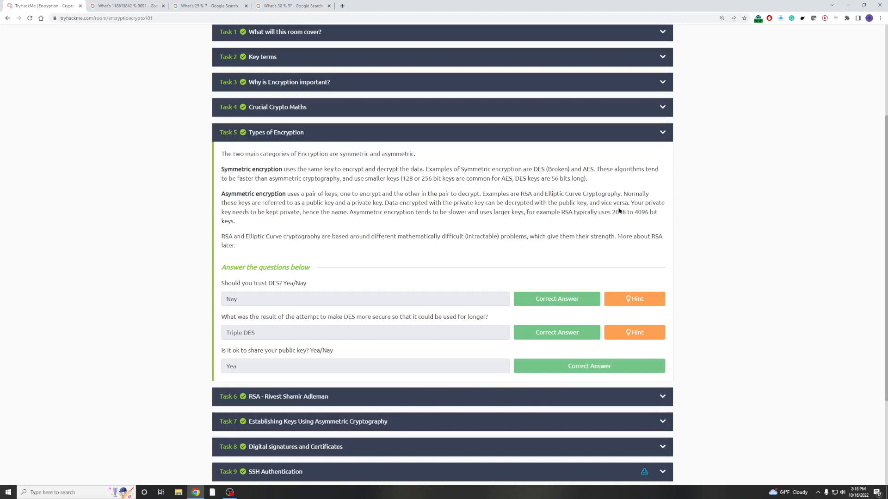
{"action": "mouse_move", "coordinate": [304, 231]}
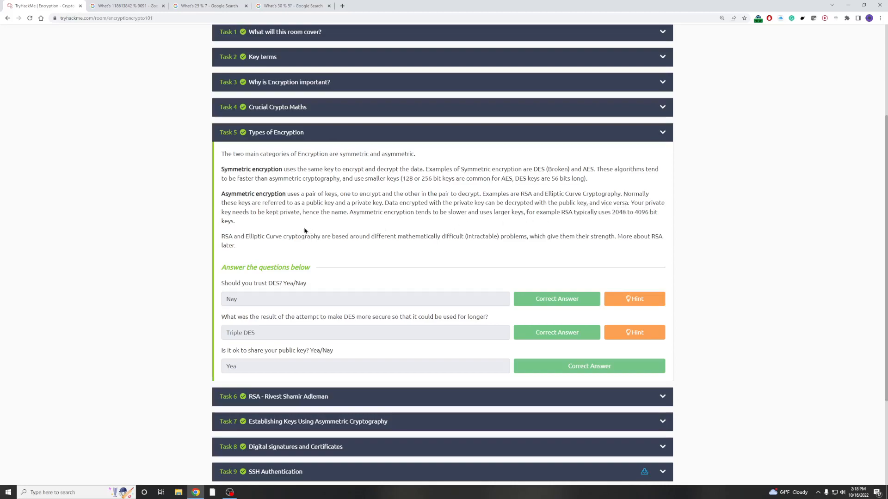
{"action": "mouse_move", "coordinate": [358, 213]}
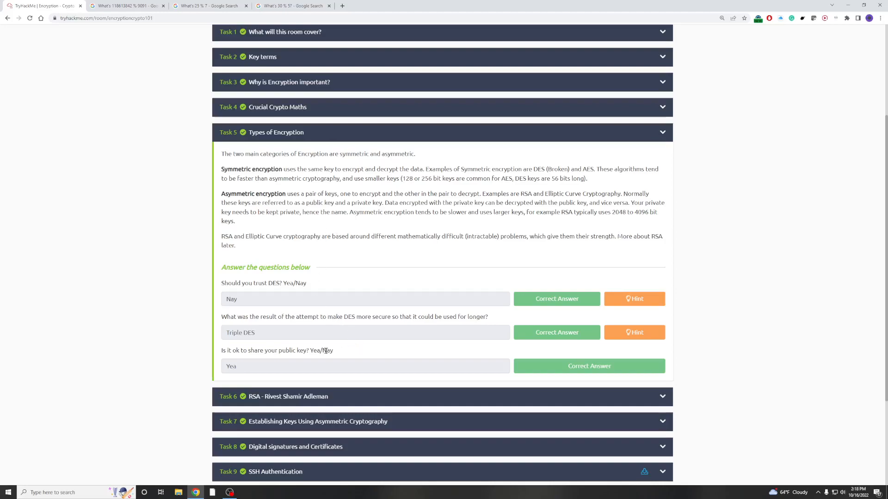
{"action": "mouse_move", "coordinate": [253, 362]}
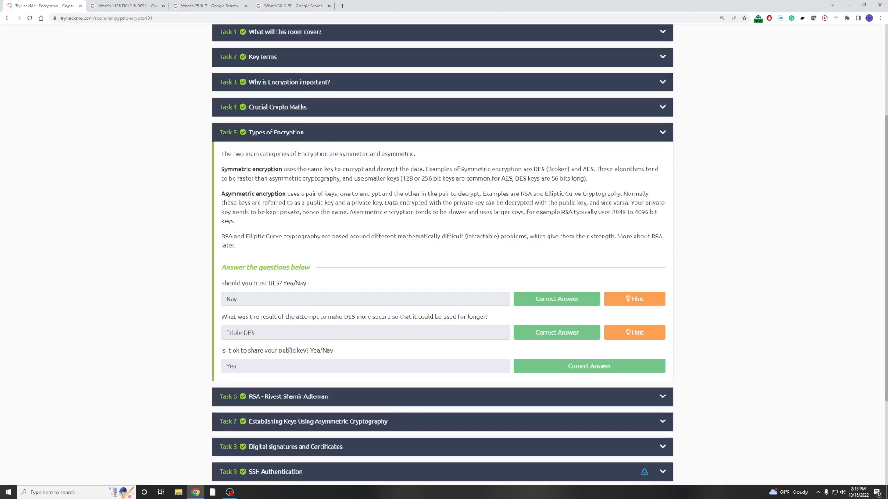
{"action": "mouse_move", "coordinate": [317, 370]}
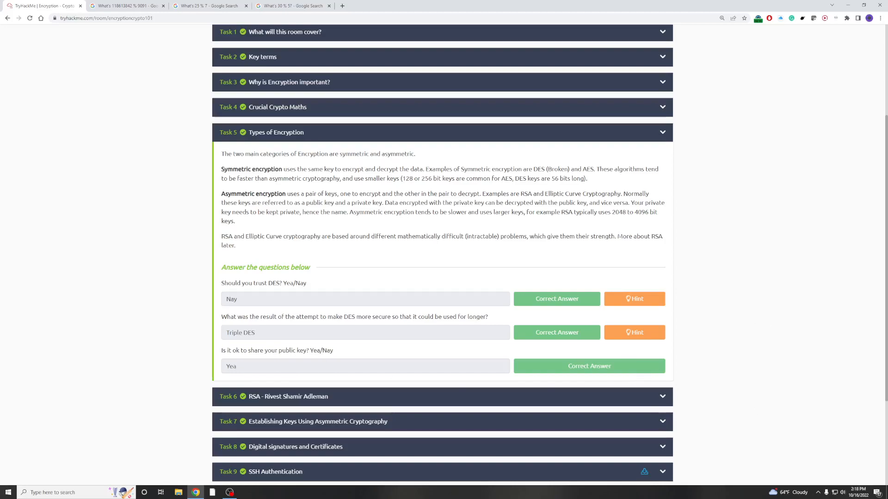
- Bring Task 6 RSA's question 'p = 4391, q = 6659. What is n?' into view
{"action": "scroll", "scroll_direction": "down", "scroll_amount": 3}
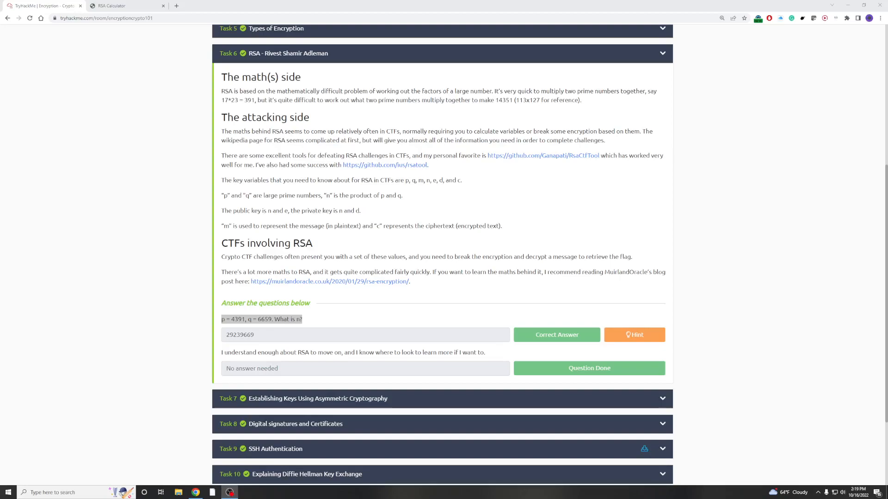
{"action": "left_click", "coordinate": [600, 185]}
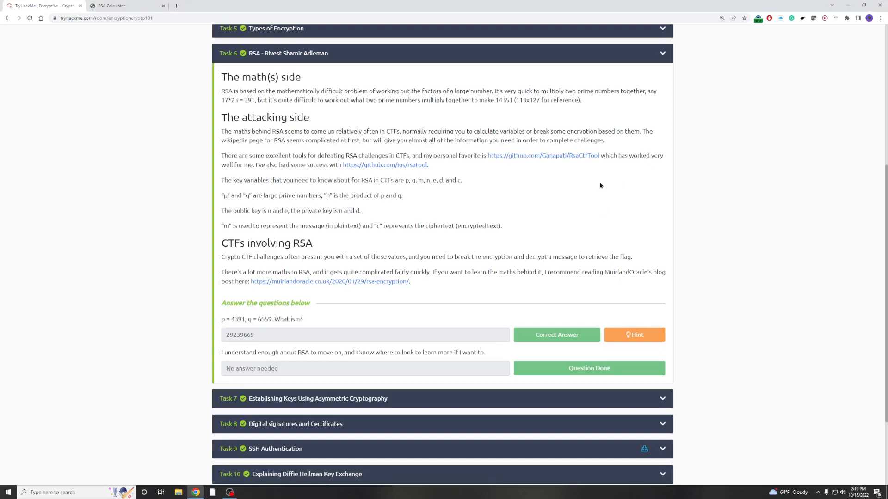
{"action": "mouse_move", "coordinate": [258, 110]}
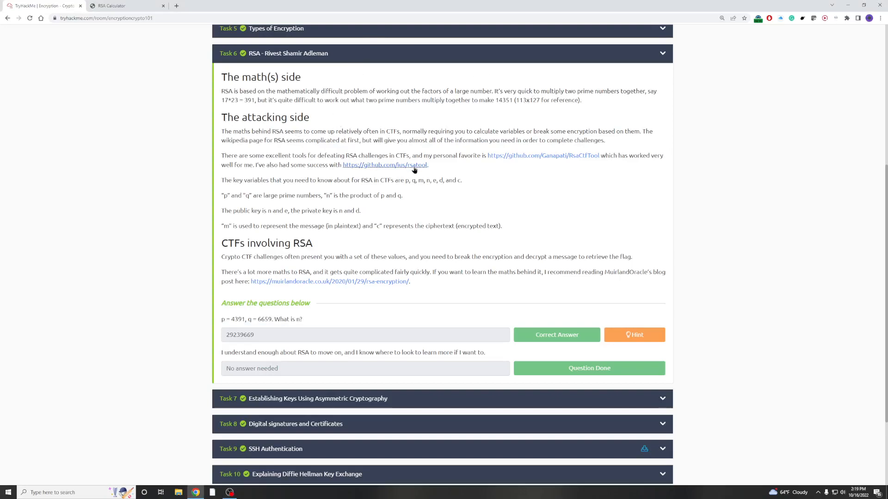
{"action": "mouse_move", "coordinate": [267, 257]}
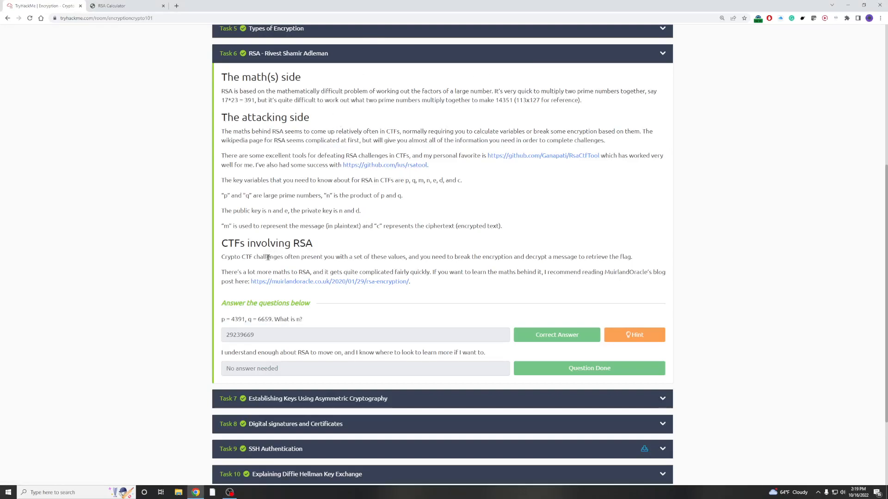
{"action": "mouse_move", "coordinate": [413, 172]}
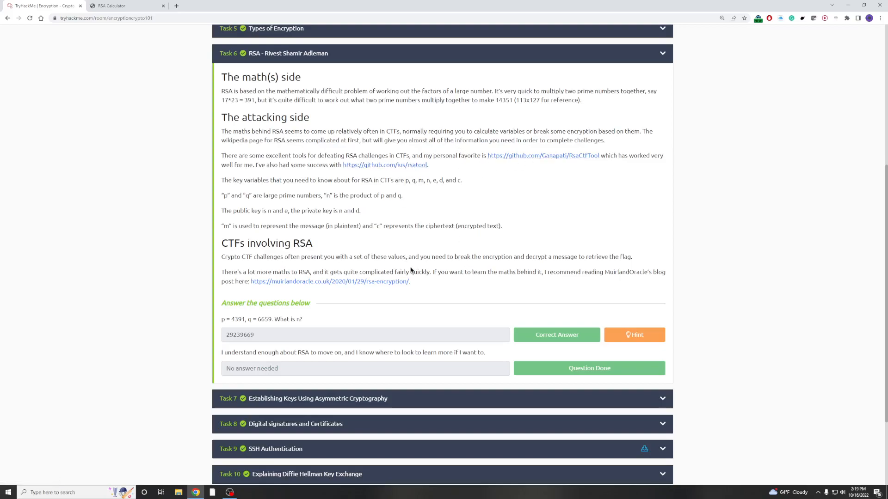
{"action": "scroll", "scroll_direction": "down", "scroll_amount": 3}
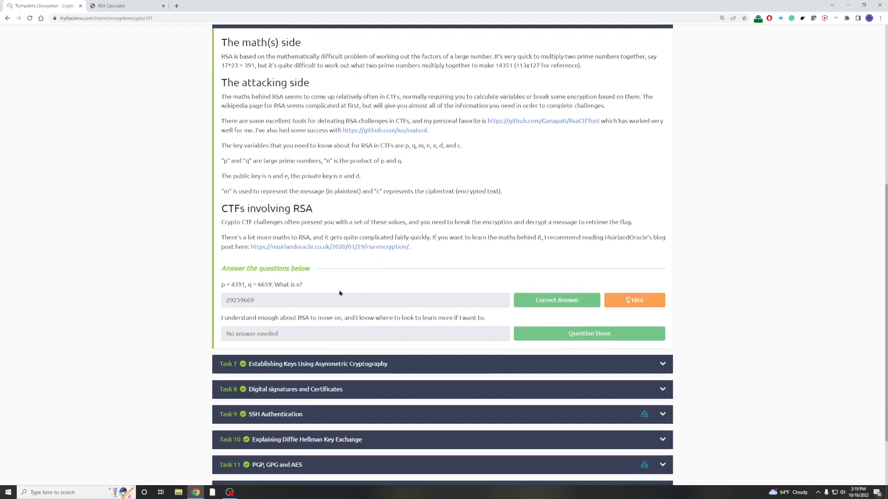
{"action": "mouse_move", "coordinate": [178, 217]}
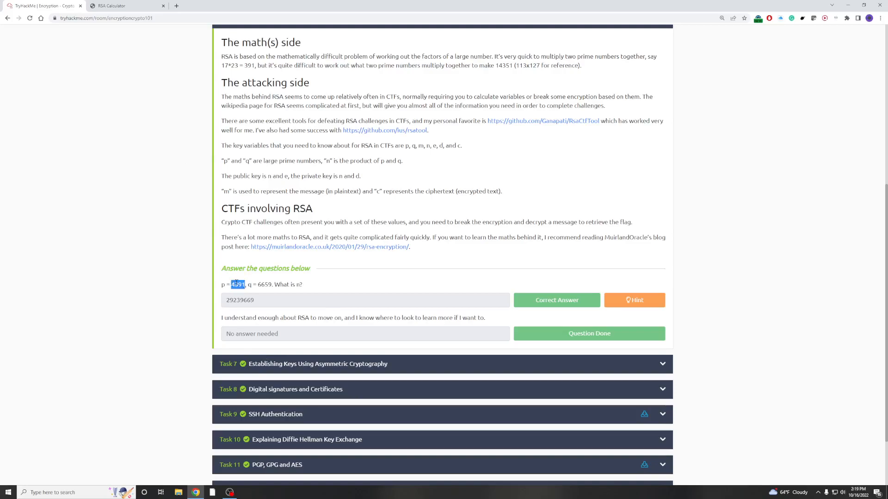
- Paste p = 4391 and q = 6659 into the RSA Calculator fields from the TryHackMe question
{"action": "left_click", "coordinate": [120, 6]}
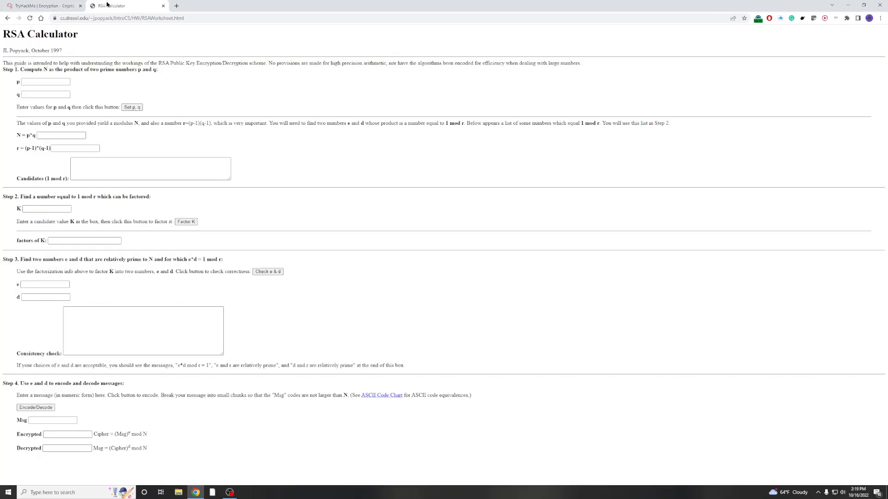
{"action": "right_click", "coordinate": [45, 81]}
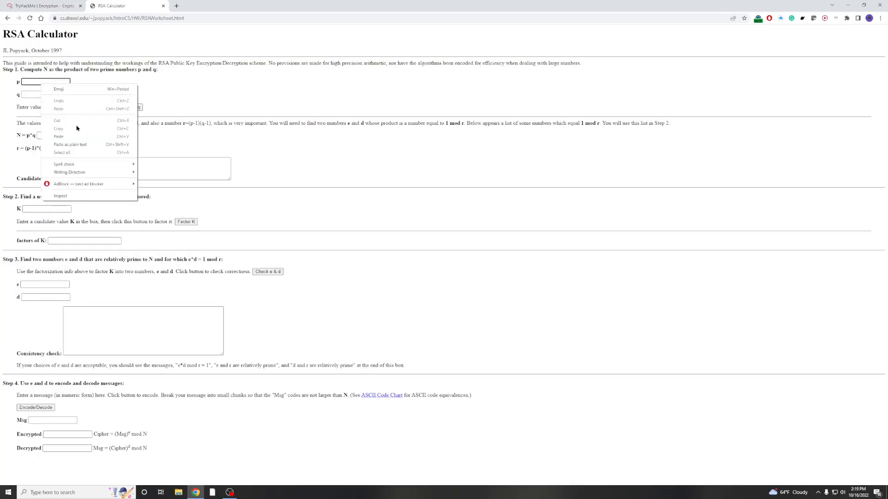
{"action": "left_click", "coordinate": [43, 6]}
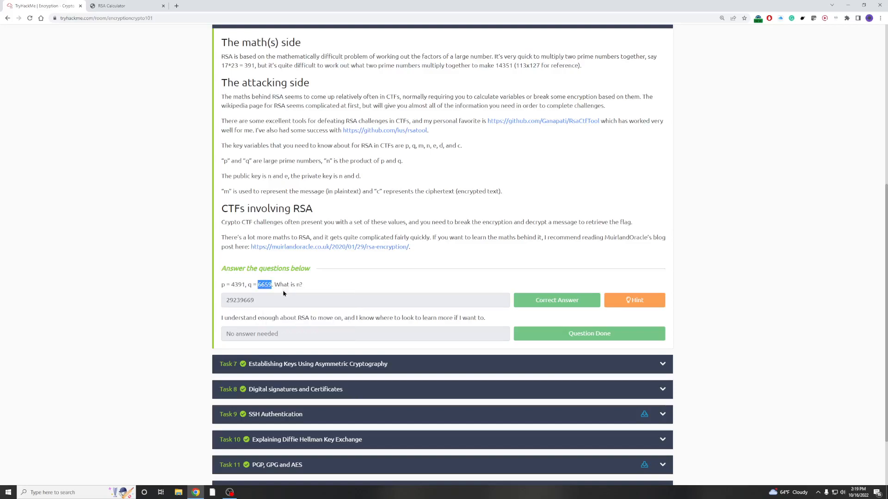
{"action": "left_click", "coordinate": [122, 5]}
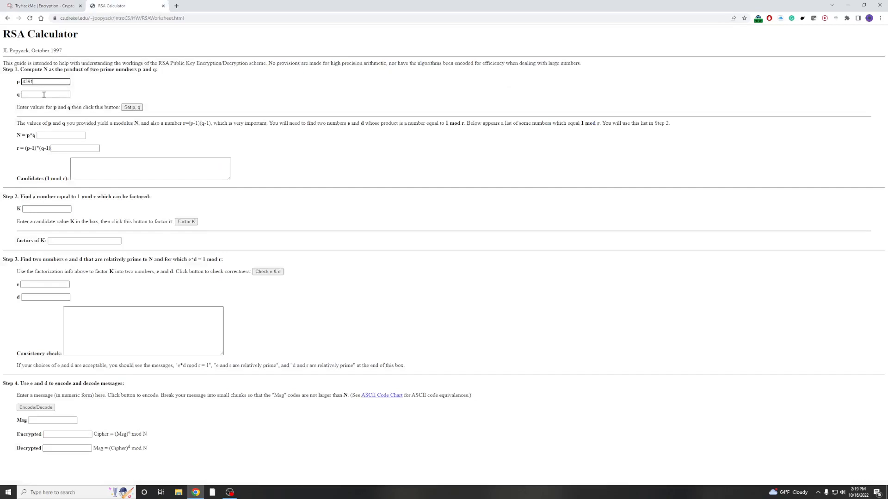
{"action": "right_click", "coordinate": [45, 94]}
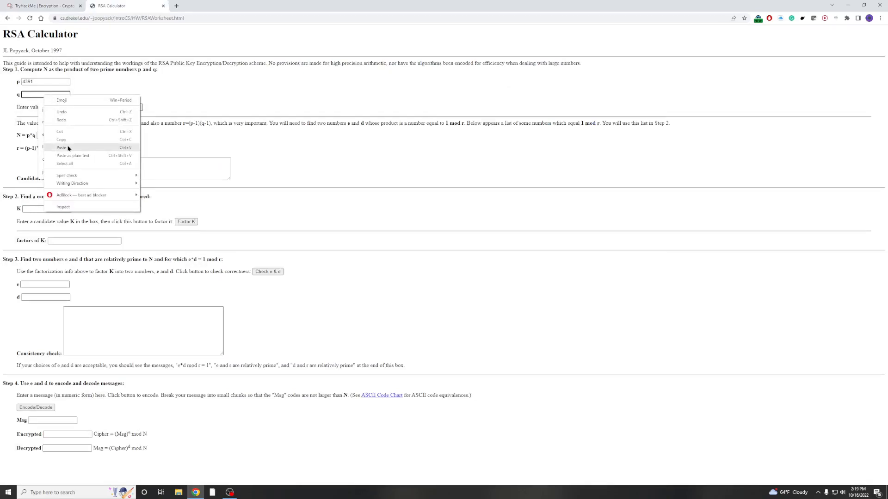
{"action": "left_click", "coordinate": [62, 148]}
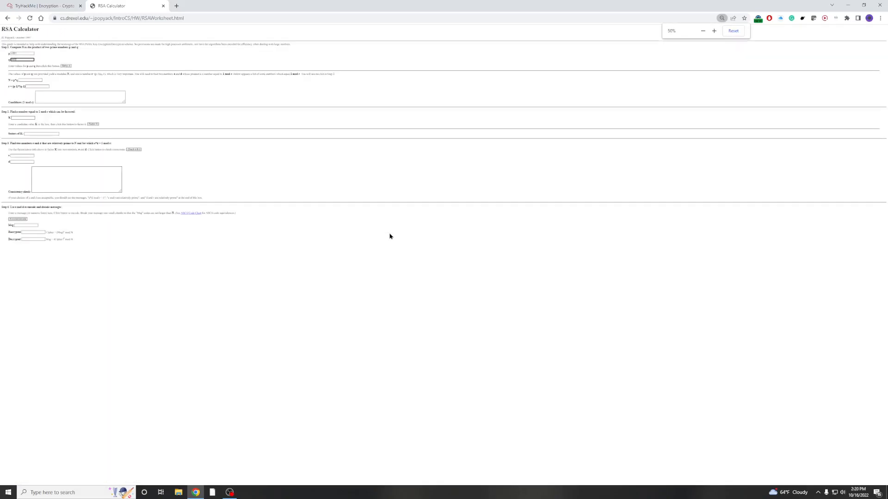
- Set p, q to compute N = 29239669 and r, then compare with the TryHackMe answer
{"action": "left_click", "coordinate": [713, 30]}
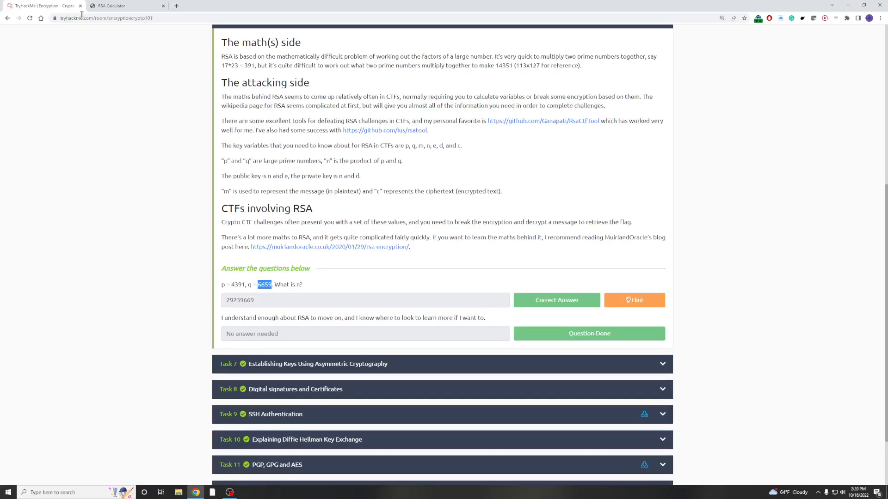
{"action": "left_click", "coordinate": [113, 6]}
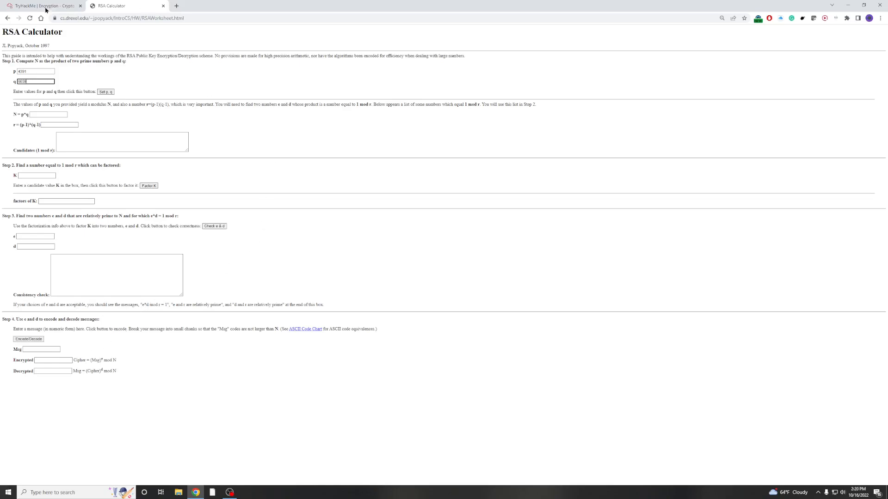
{"action": "left_click", "coordinate": [43, 6]}
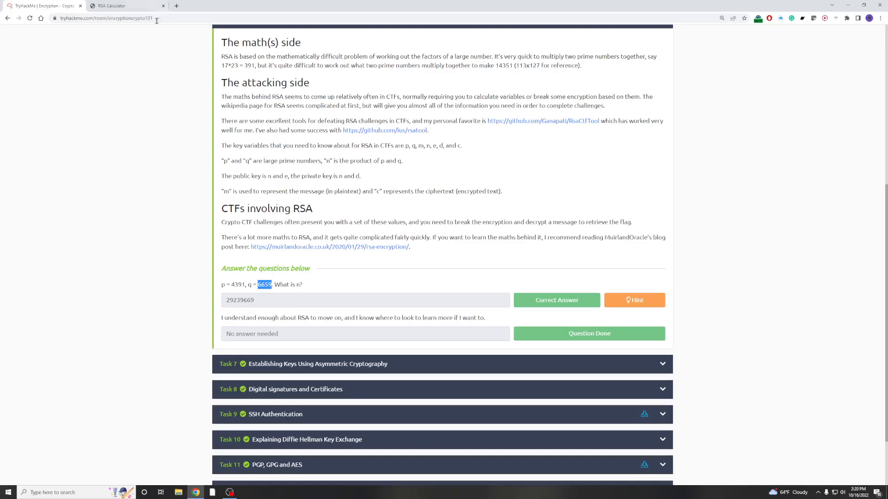
{"action": "left_click", "coordinate": [119, 6]}
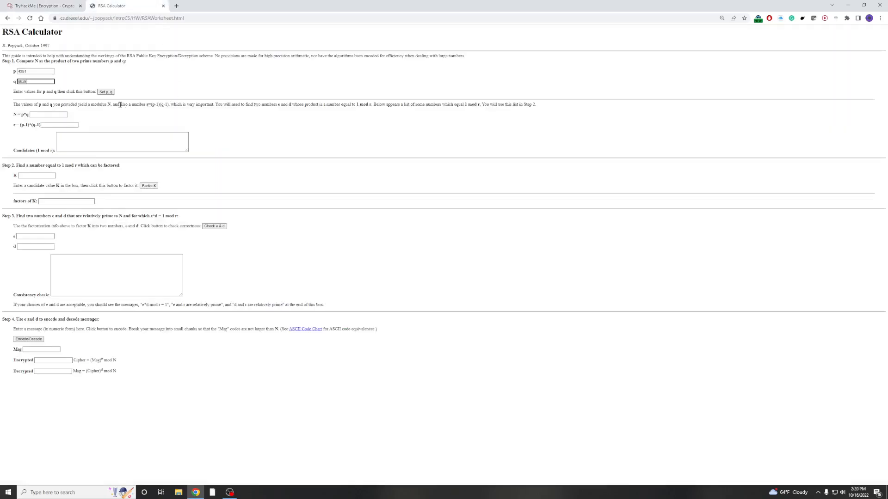
{"action": "left_click", "coordinate": [106, 91]}
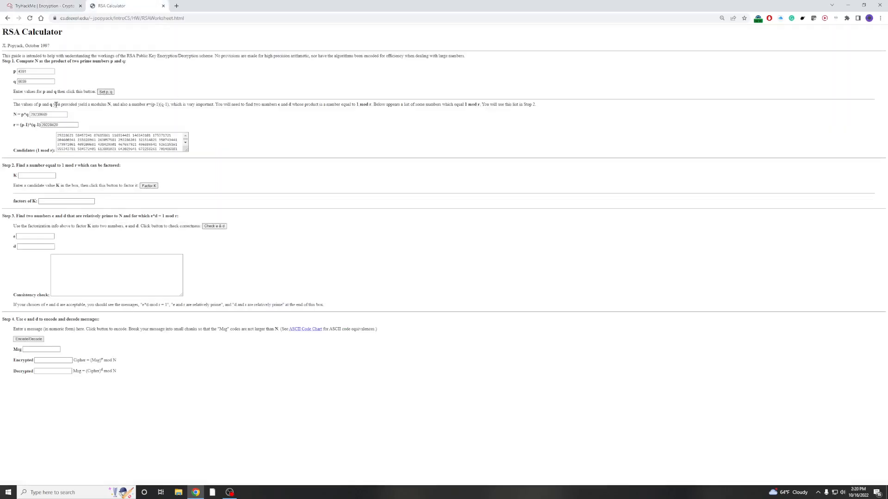
{"action": "left_click", "coordinate": [42, 6]}
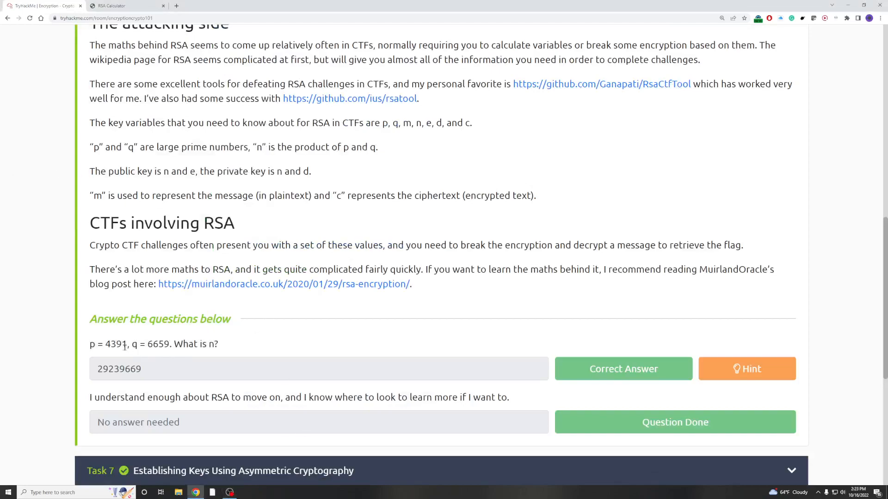
- Copy 4391 and 6659 from the question and type them into the calculator's p and q boxes
{"action": "left_click", "coordinate": [120, 5]}
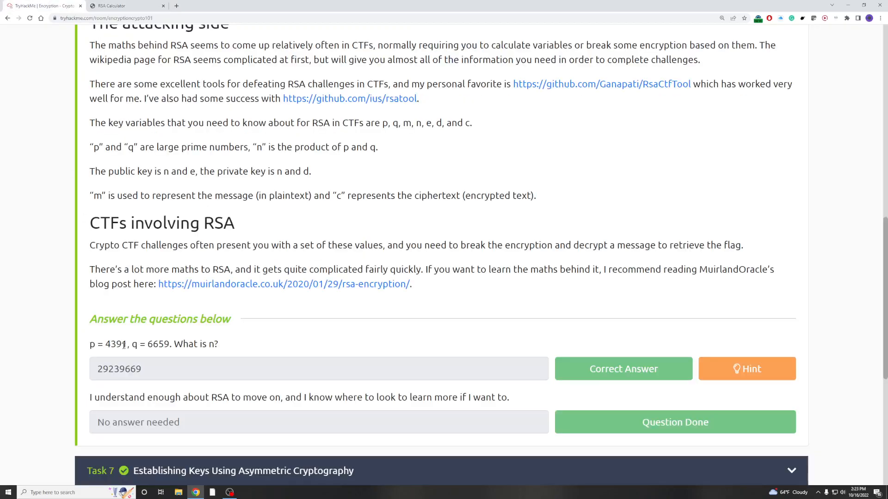
{"action": "double_click", "coordinate": [116, 344]}
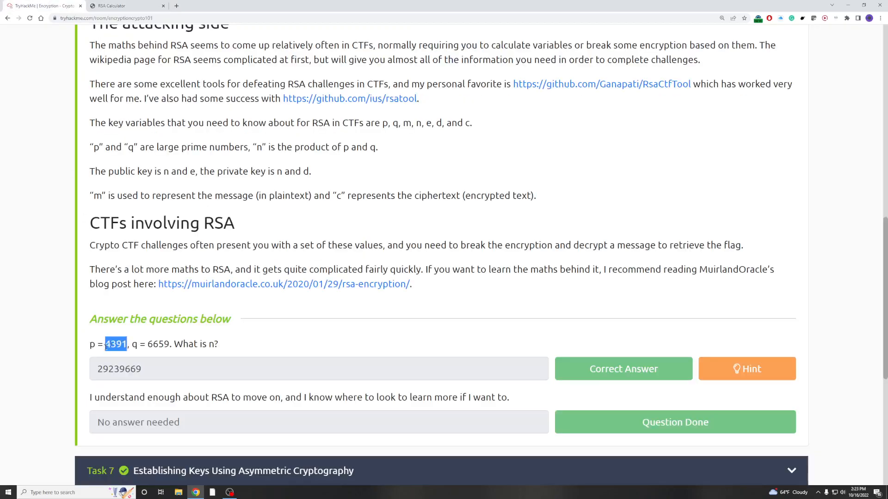
{"action": "left_click", "coordinate": [113, 5]}
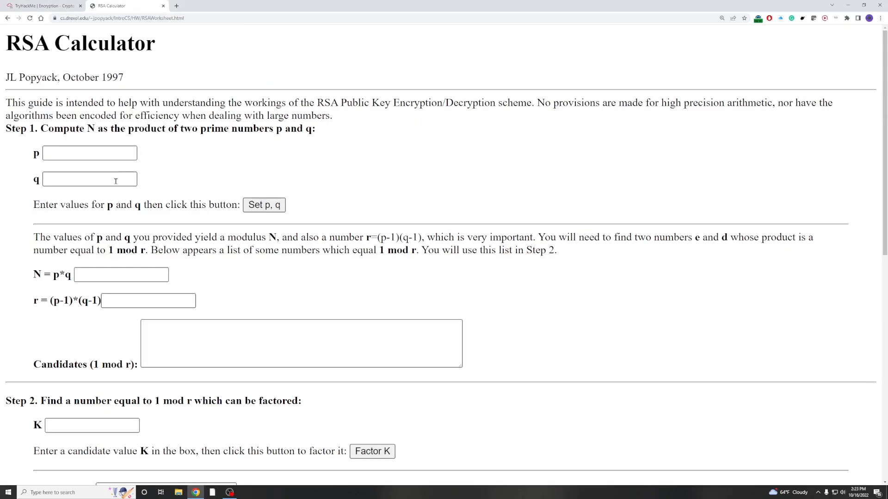
{"action": "type", "text": "4391"}
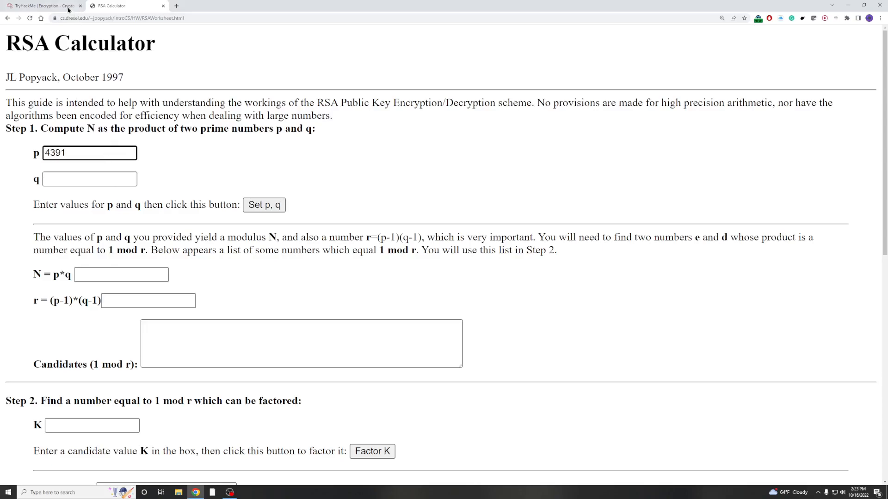
{"action": "left_click", "coordinate": [43, 5]}
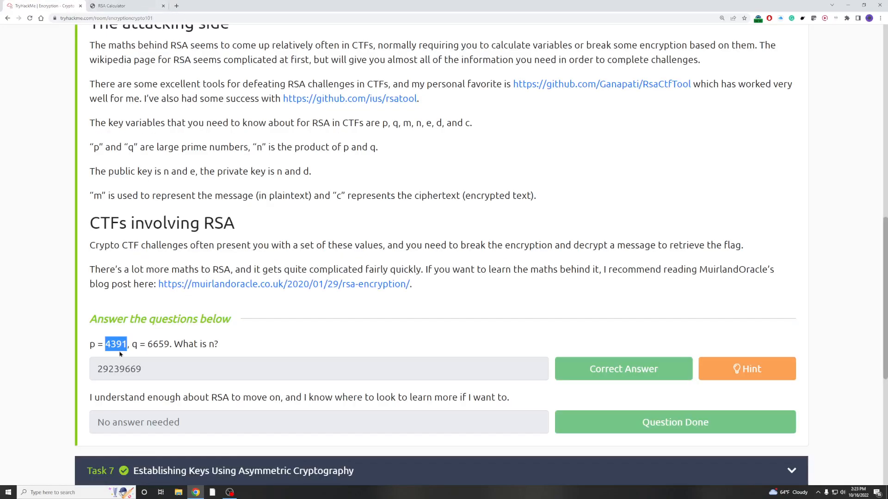
{"action": "double_click", "coordinate": [159, 345]}
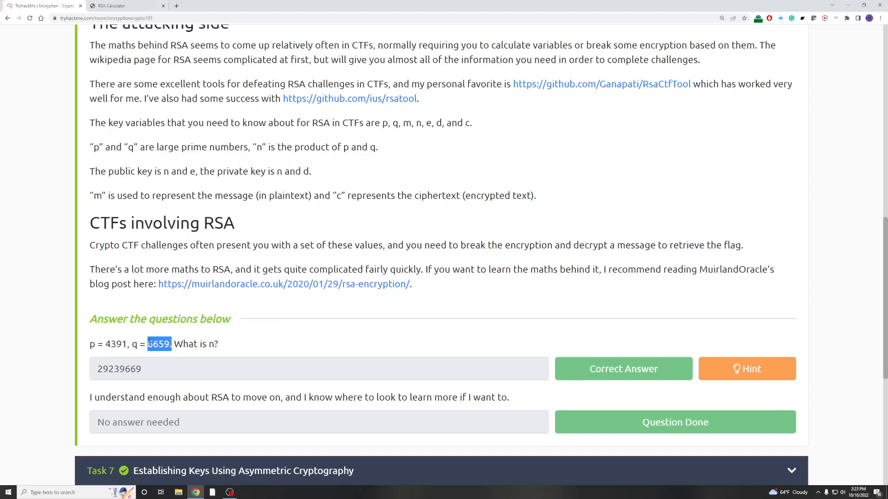
{"action": "left_click", "coordinate": [113, 6]}
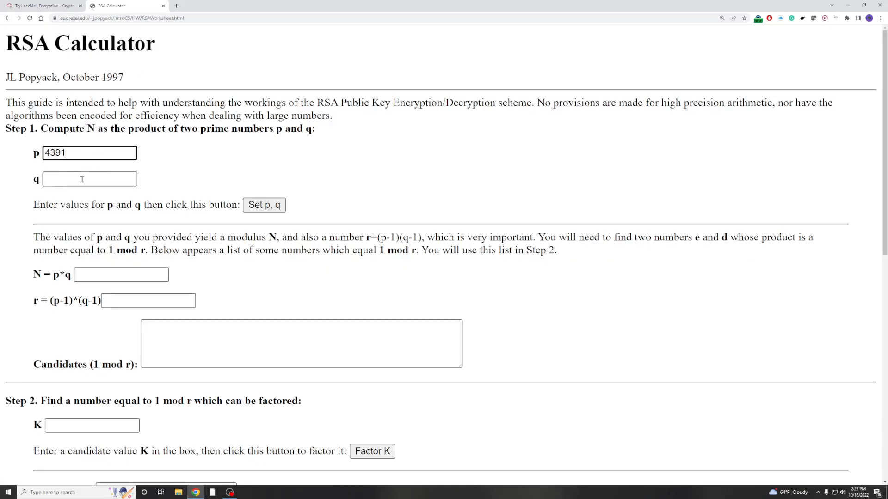
{"action": "type", "text": "6659."}
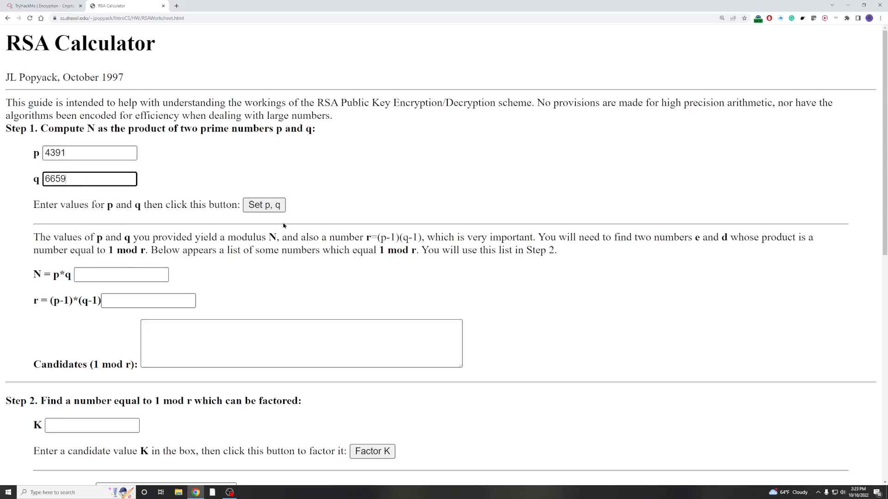
- Set p, q giving N = 29239669 and r = 29228620, and compare with TryHackMe's answer
{"action": "left_click", "coordinate": [264, 205]}
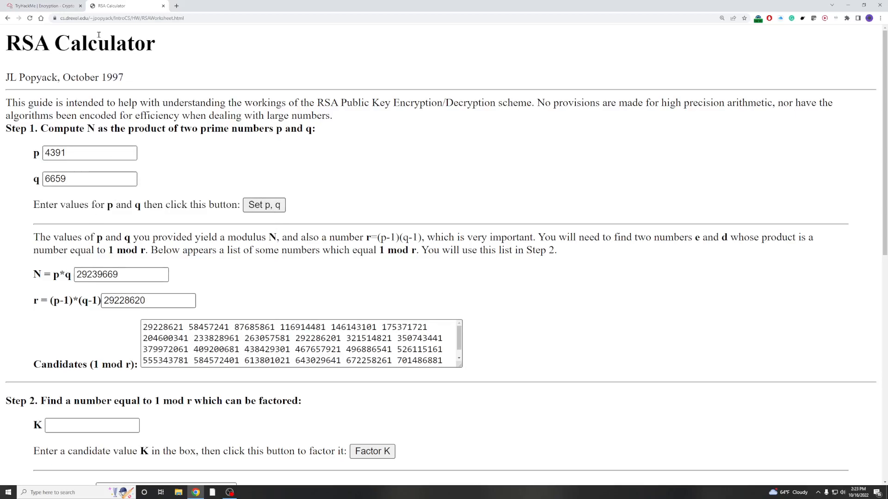
{"action": "left_click", "coordinate": [43, 6]}
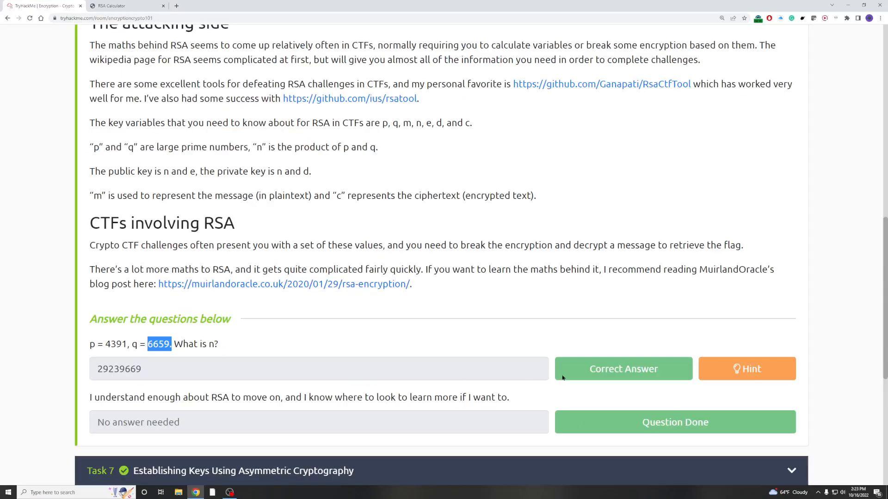
- Scroll through Task 7's key-exchange explanation down to its question marked done
{"action": "scroll", "scroll_direction": "down", "scroll_amount": 3}
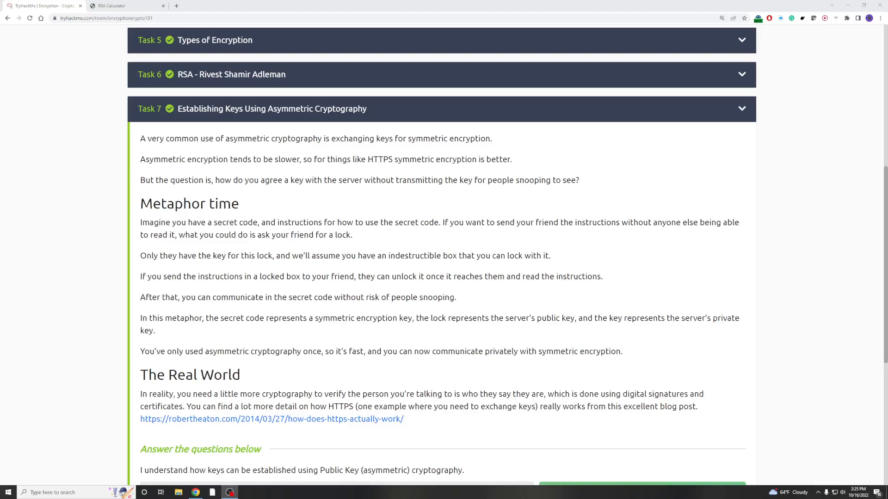
{"action": "mouse_move", "coordinate": [463, 172]}
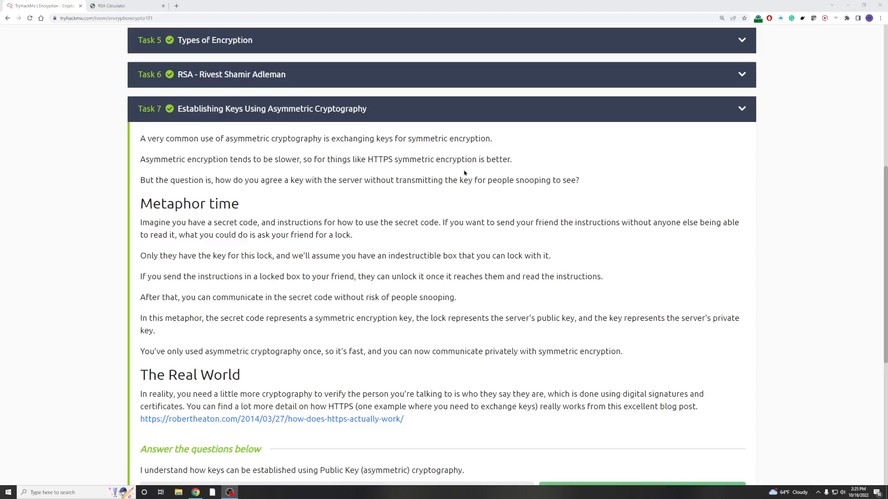
{"action": "scroll", "scroll_direction": "down", "scroll_amount": 3}
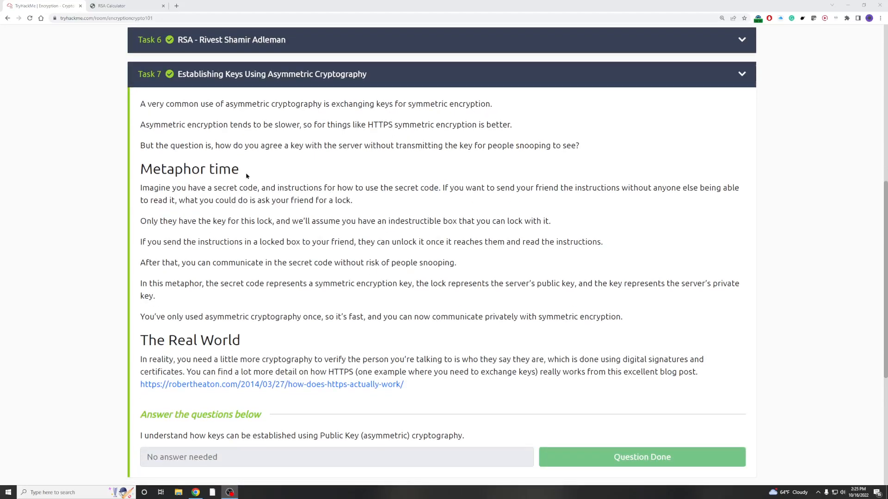
{"action": "mouse_move", "coordinate": [210, 402]}
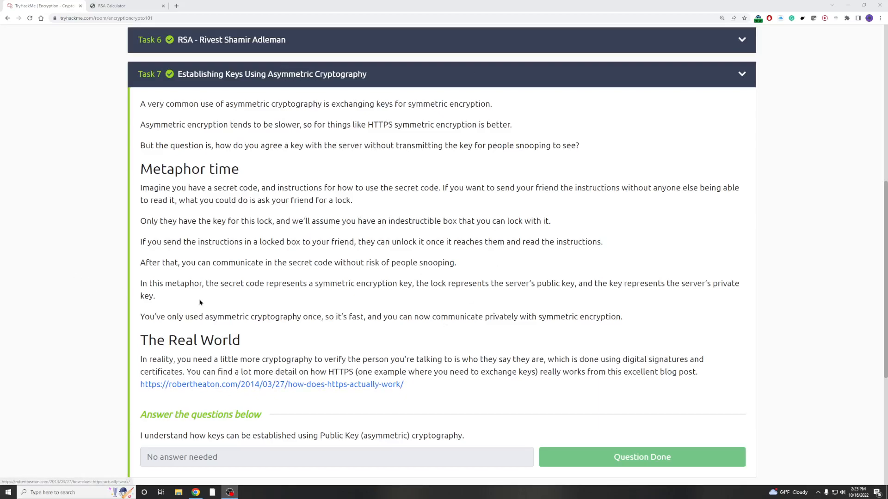
{"action": "scroll", "scroll_direction": "down", "scroll_amount": 3}
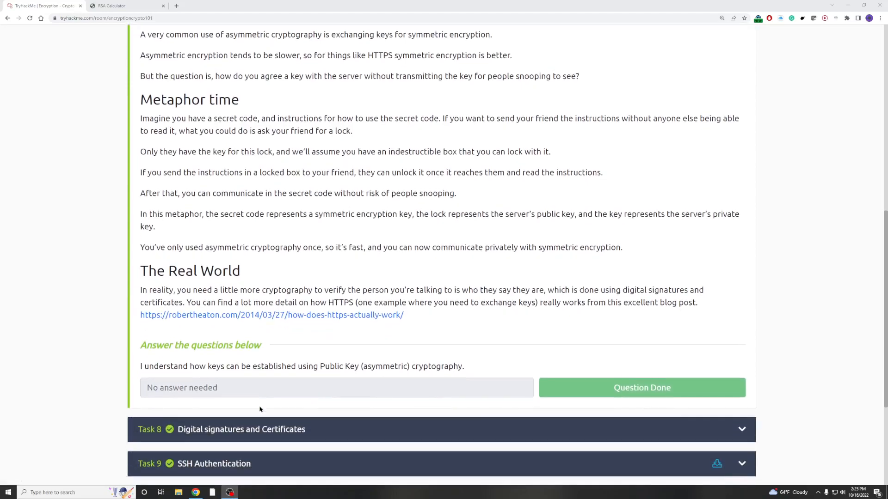
{"action": "mouse_move", "coordinate": [221, 387]}
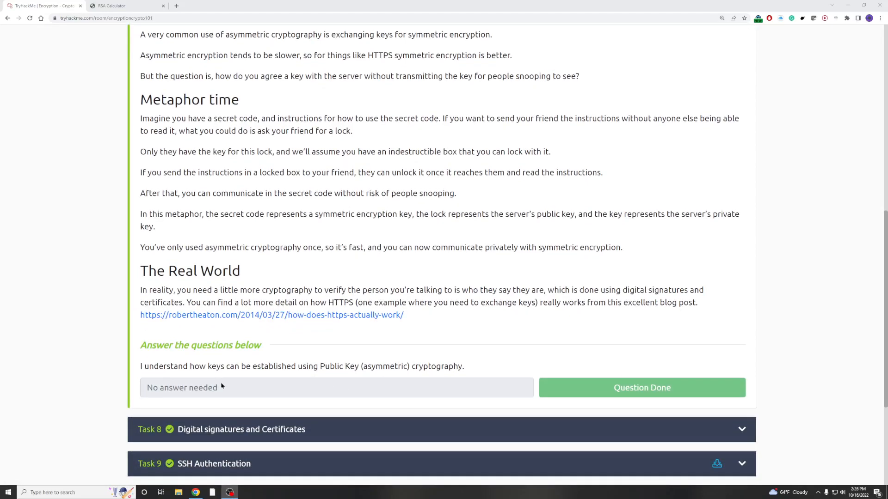
{"action": "mouse_move", "coordinate": [468, 433]}
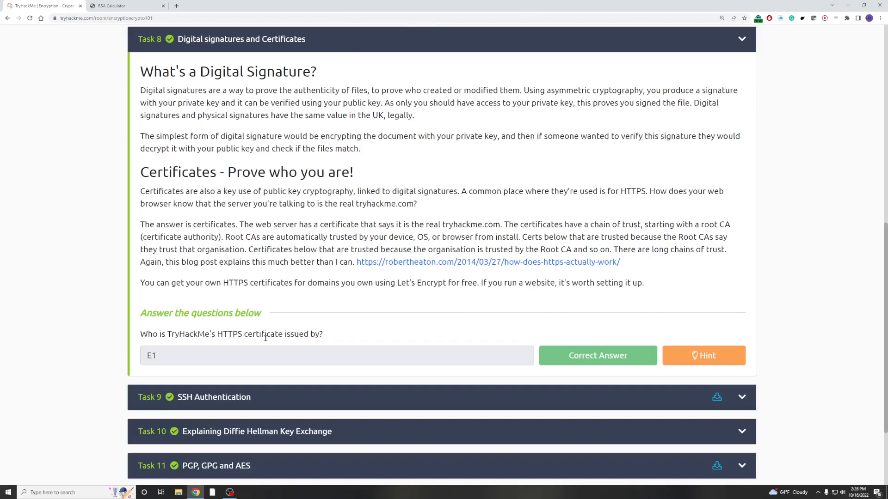
{"action": "mouse_move", "coordinate": [168, 354]}
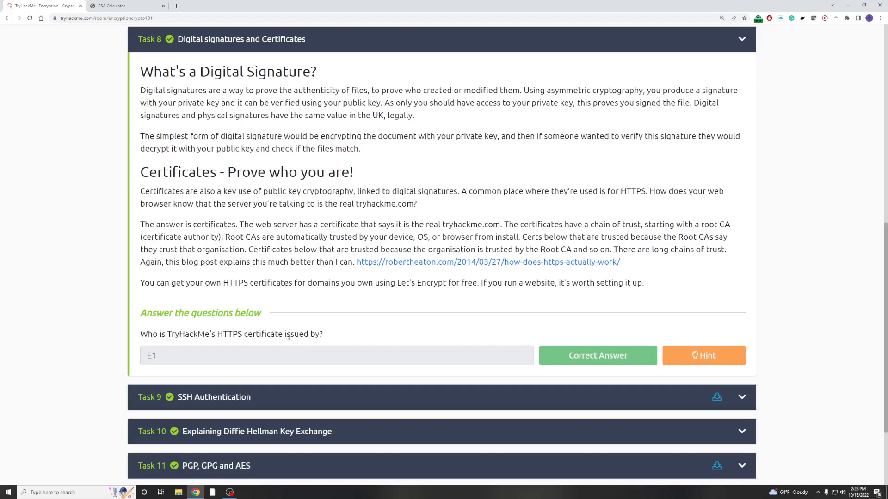
{"action": "left_click", "coordinate": [703, 356]}
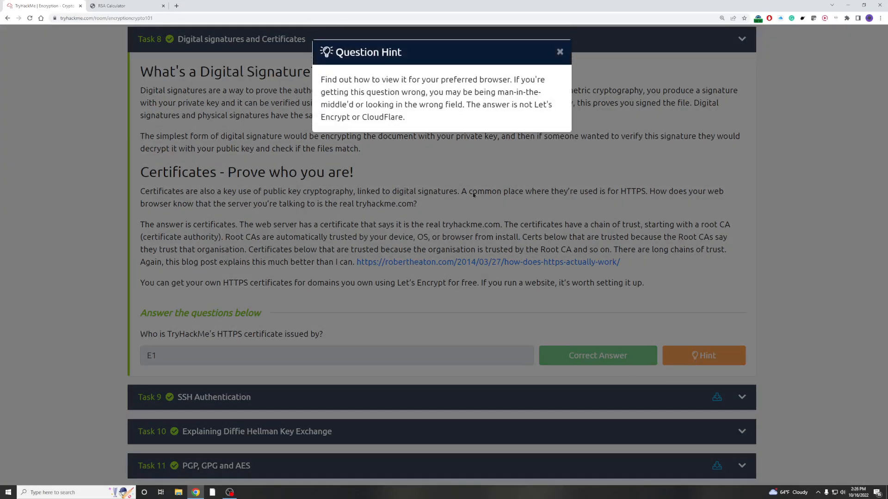
{"action": "mouse_move", "coordinate": [384, 77]}
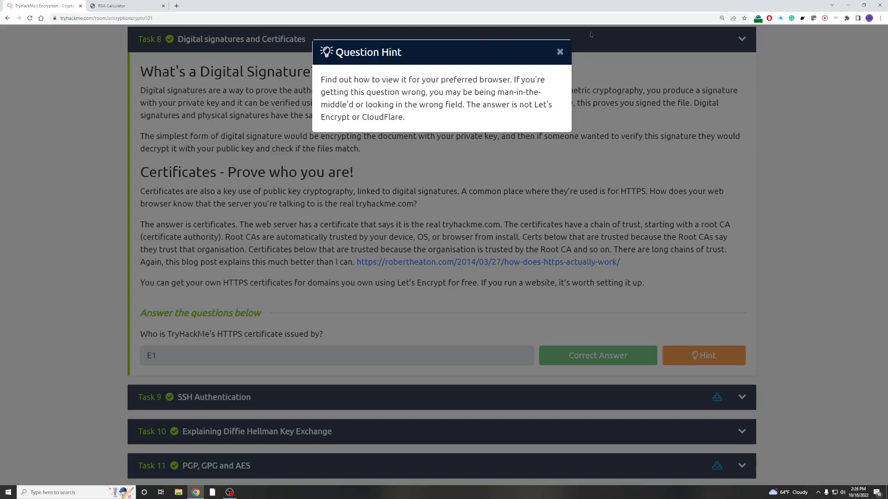
{"action": "left_click", "coordinate": [560, 51]}
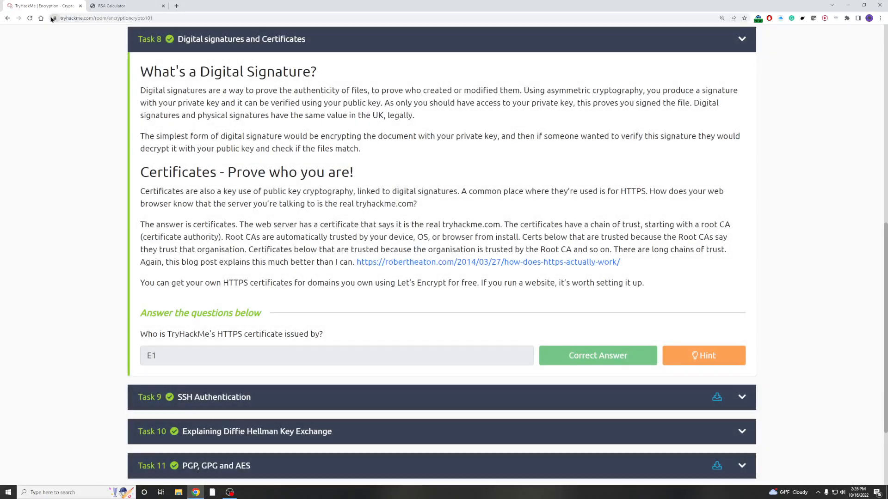
- View tryhackme.com's certificate via the padlock, showing issuer E1 of Let's Encrypt
{"action": "left_click", "coordinate": [55, 18]}
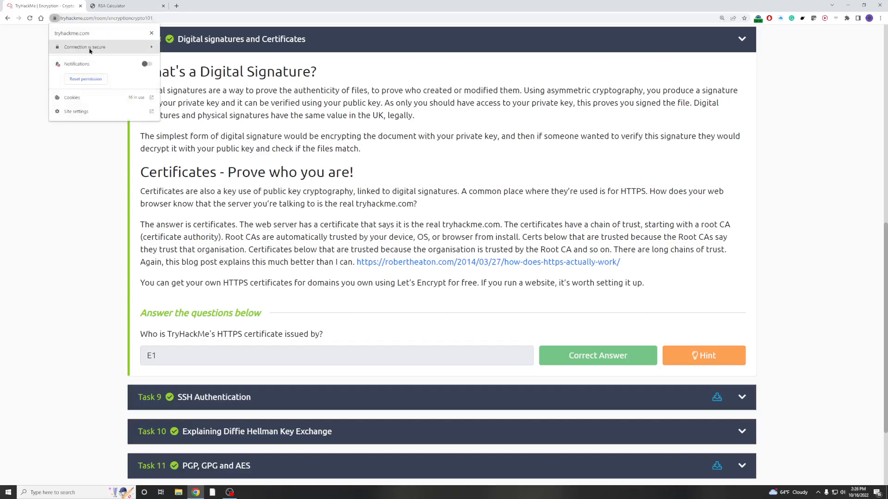
{"action": "left_click", "coordinate": [85, 46]}
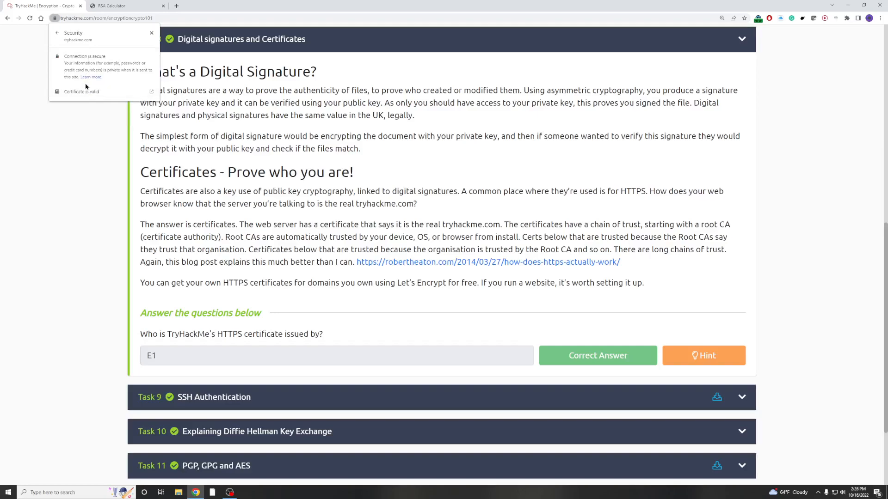
{"action": "left_click", "coordinate": [81, 92]}
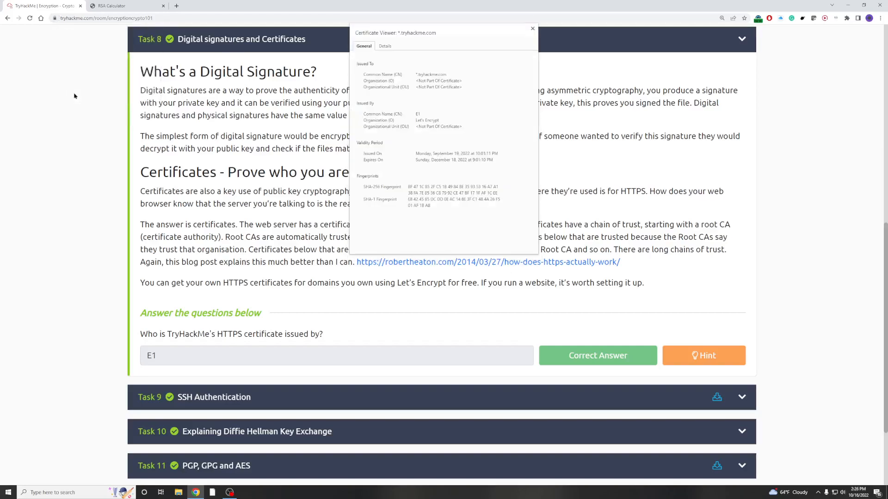
{"action": "mouse_move", "coordinate": [381, 108]}
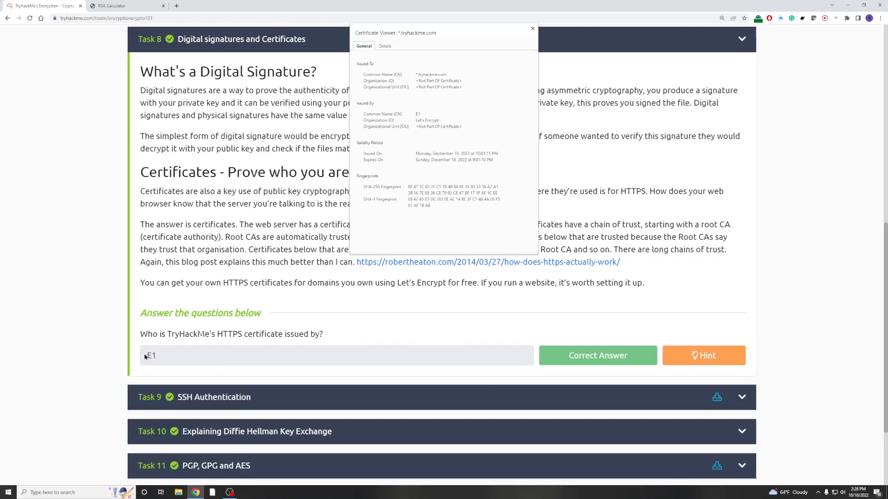
{"action": "mouse_move", "coordinate": [599, 381]}
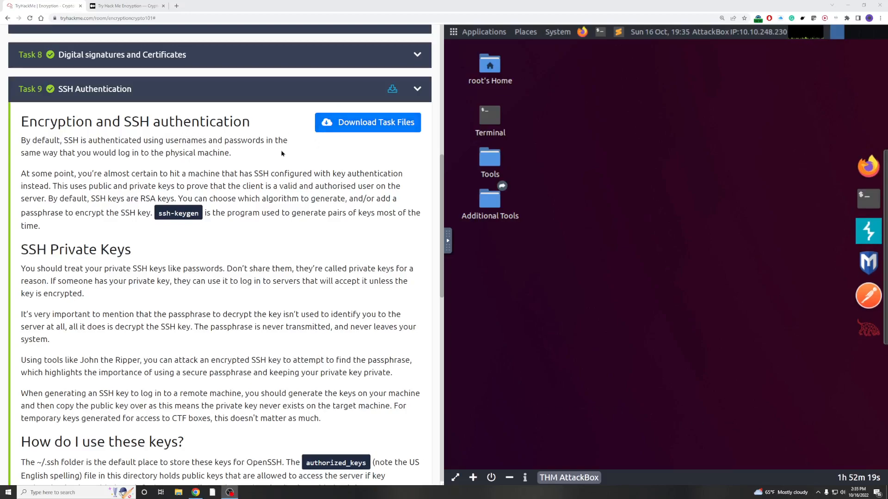
- Scroll Task 9 SSH Authentication down to its four answered questions, including RSA and 'delicious'
{"action": "scroll", "scroll_direction": "down", "scroll_amount": 3}
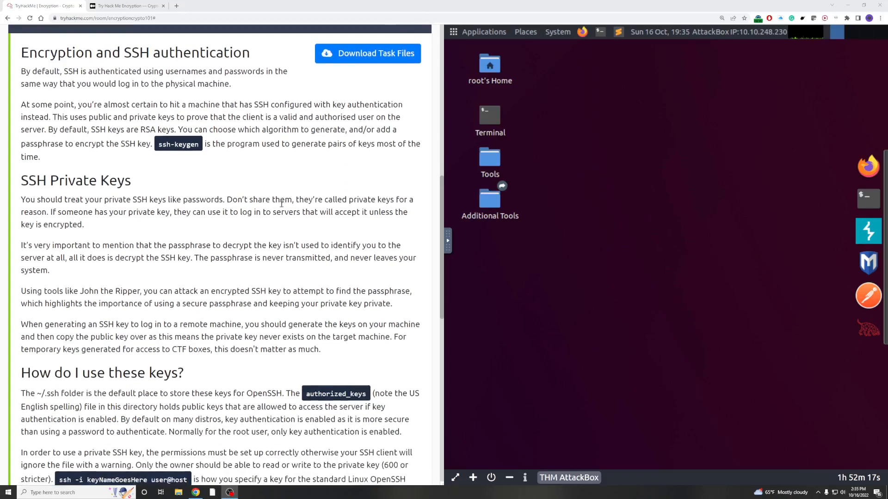
{"action": "scroll", "scroll_direction": "down", "scroll_amount": 3}
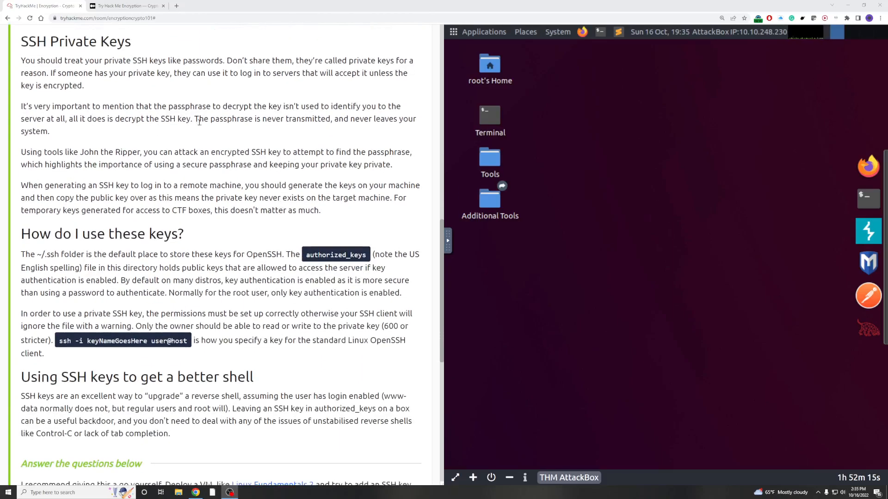
{"action": "scroll", "scroll_direction": "down", "scroll_amount": 3}
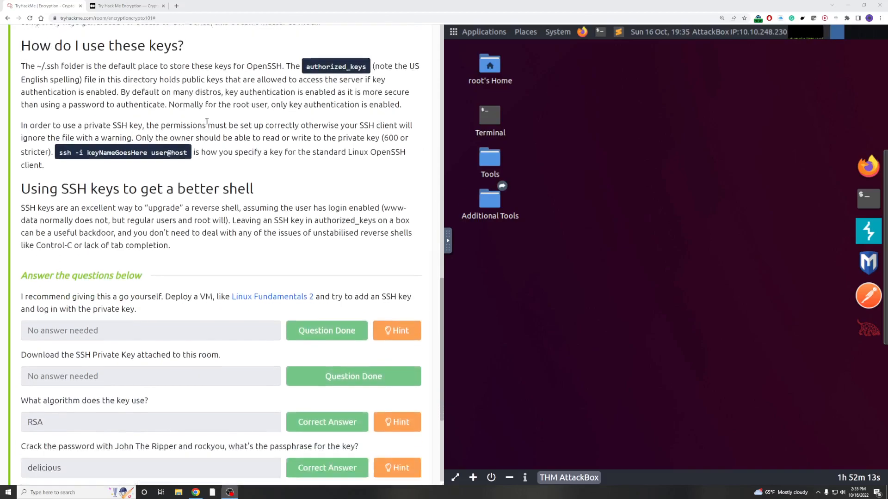
{"action": "scroll", "scroll_direction": "down", "scroll_amount": 3}
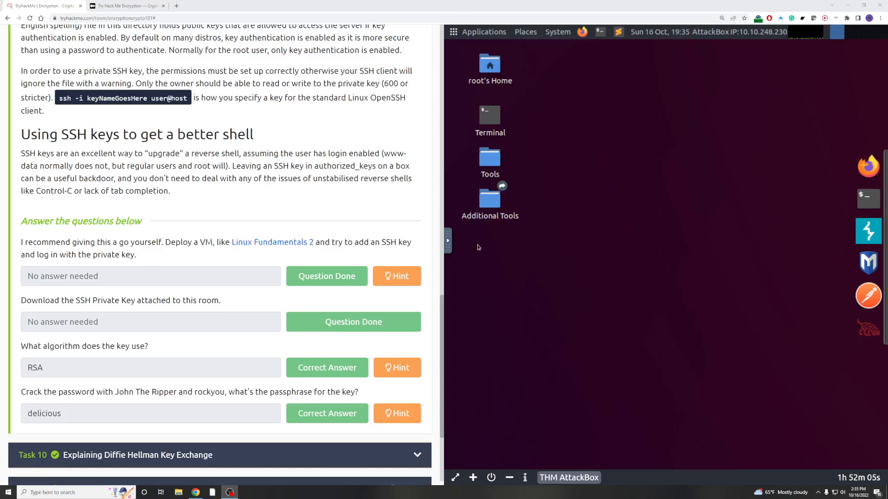
{"action": "mouse_move", "coordinate": [581, 249]}
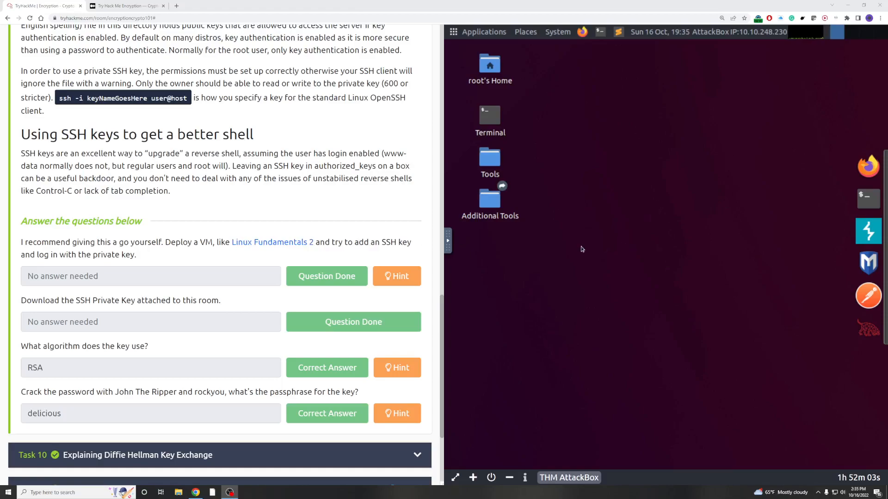
{"action": "mouse_move", "coordinate": [140, 263]}
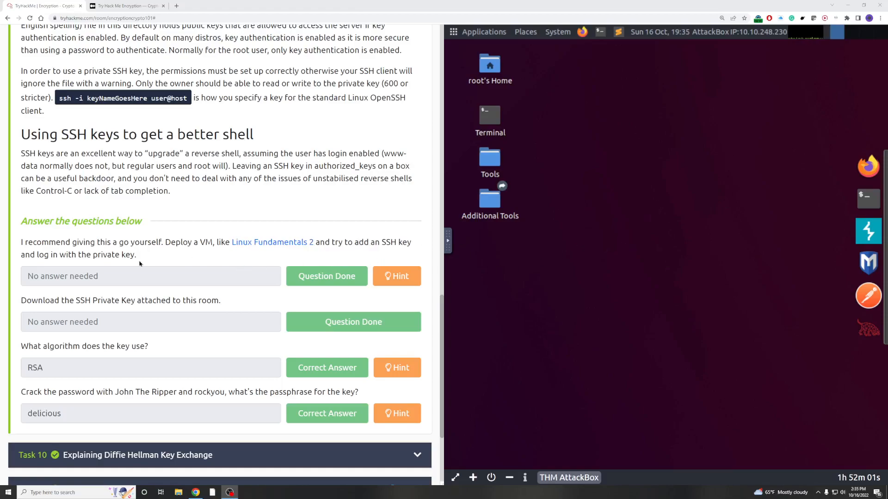
{"action": "mouse_move", "coordinate": [219, 272]}
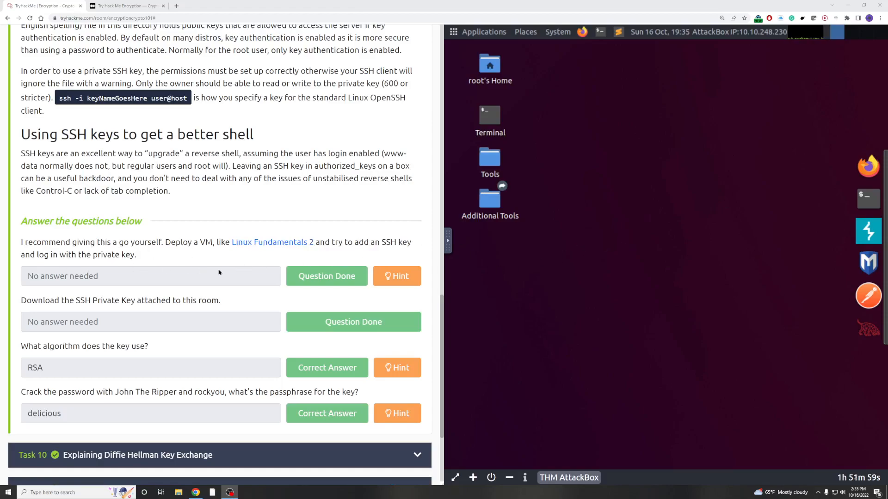
{"action": "scroll", "scroll_direction": "down", "scroll_amount": 3}
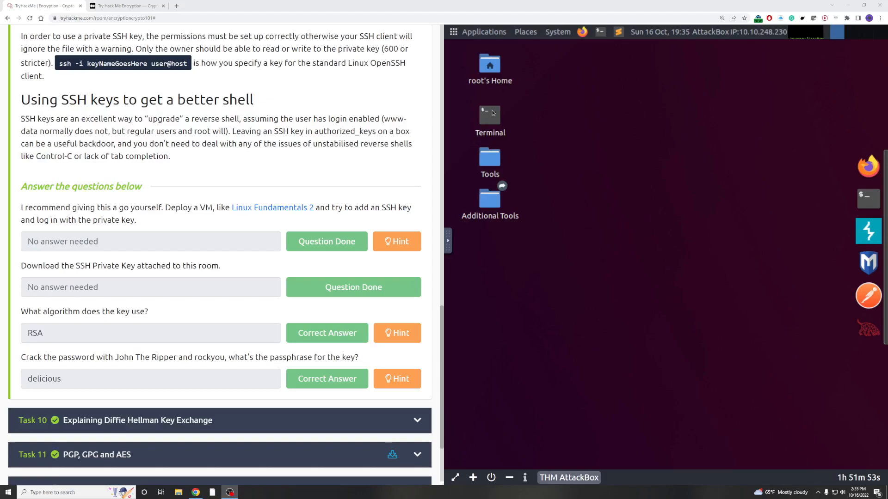
{"action": "double_click", "coordinate": [490, 112]}
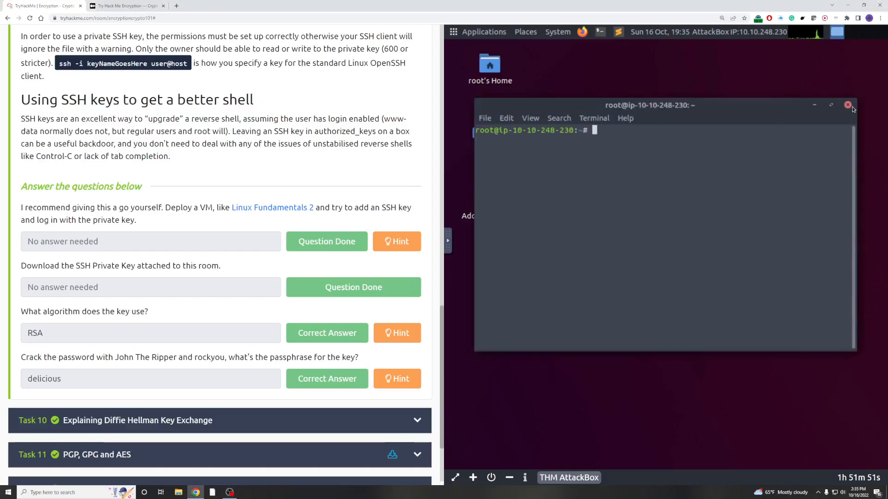
{"action": "left_click", "coordinate": [848, 105]}
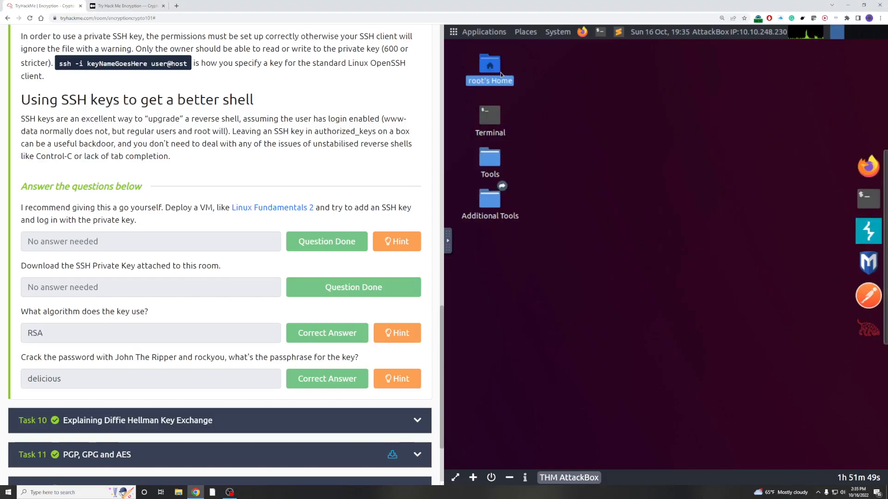
{"action": "double_click", "coordinate": [490, 67]}
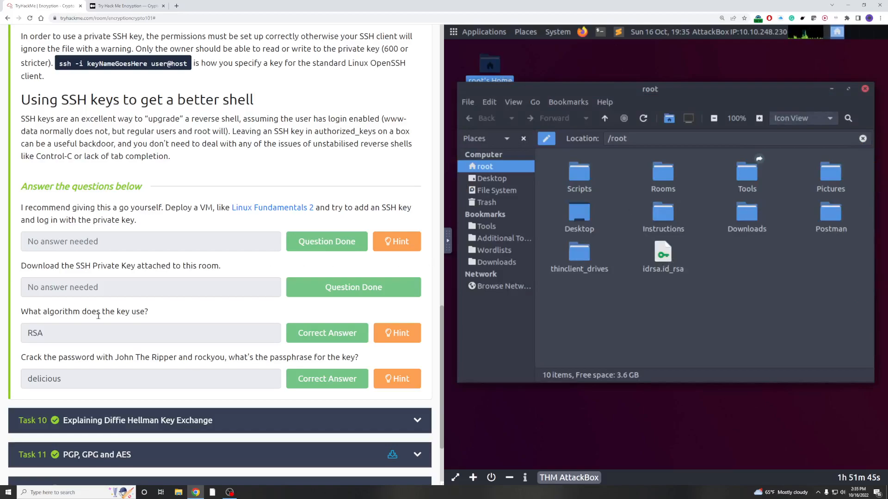
{"action": "mouse_move", "coordinate": [87, 322]}
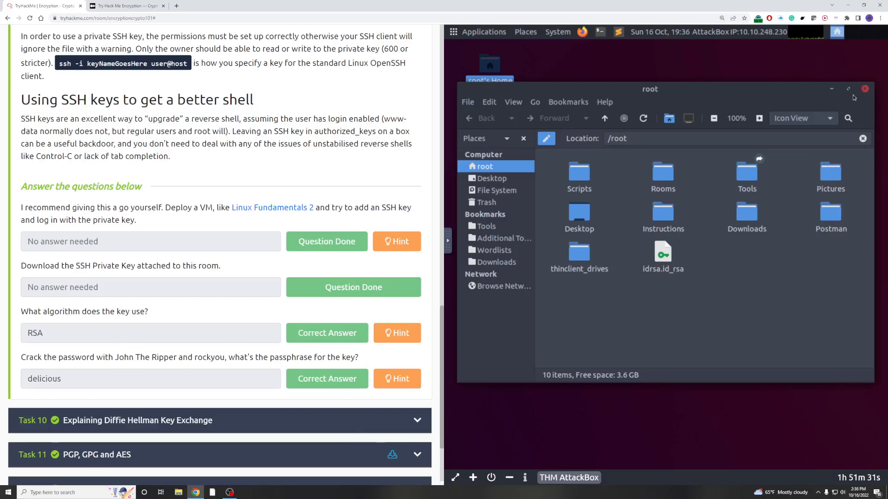
{"action": "left_click", "coordinate": [863, 88]}
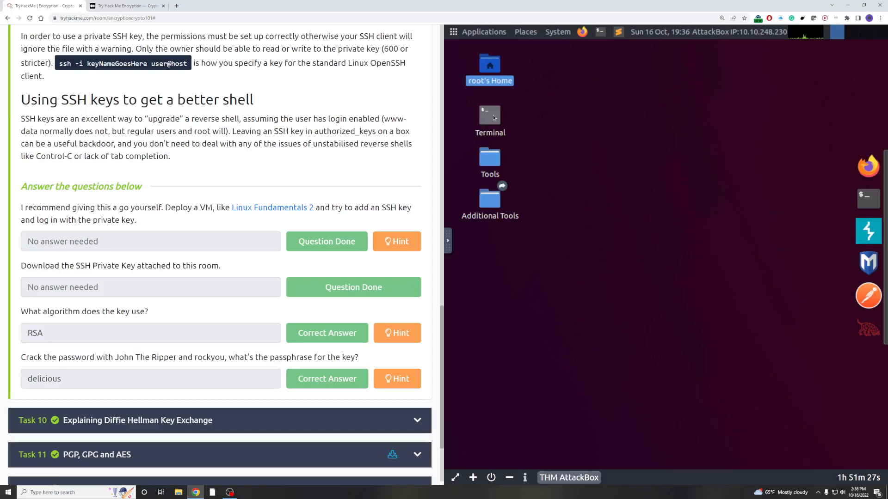
- Open an AttackBox terminal and locate ssh2john, found at /opt/john/ssh2john.py
{"action": "double_click", "coordinate": [489, 117]}
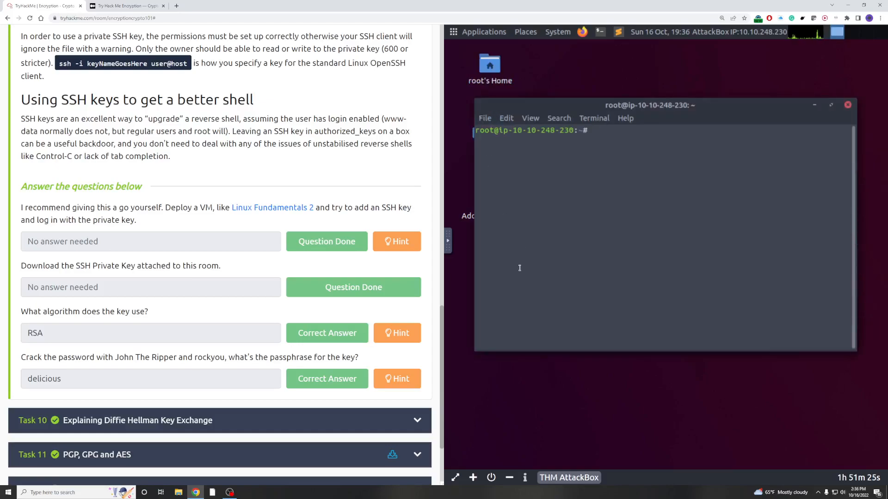
{"action": "type", "text": "locate ssh"}
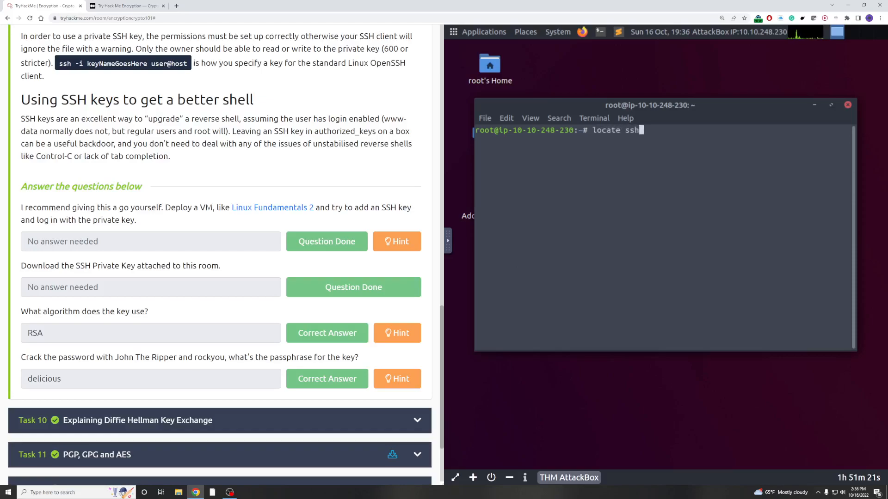
{"action": "type", "text": "2"}
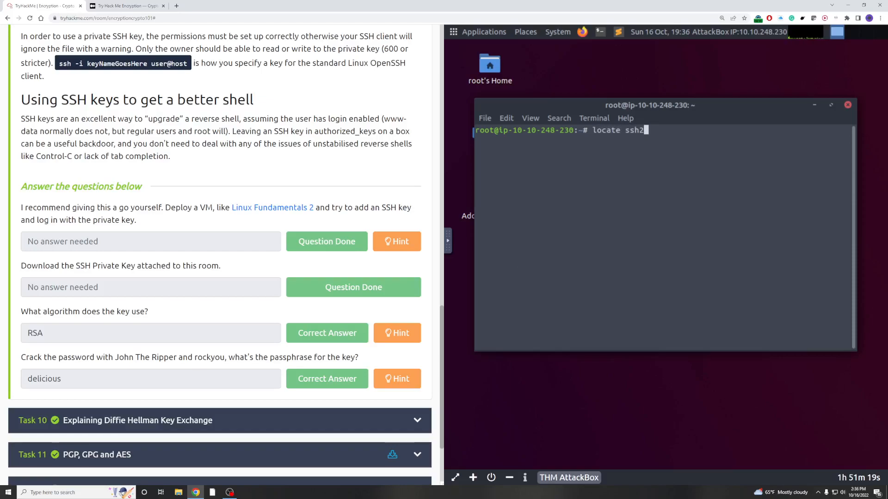
{"action": "type", "text": "john"}
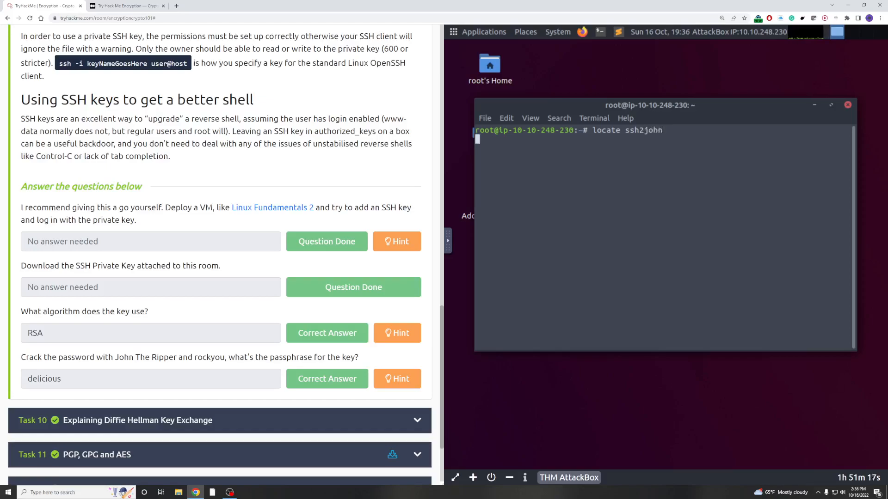
{"action": "key", "text": "Return"}
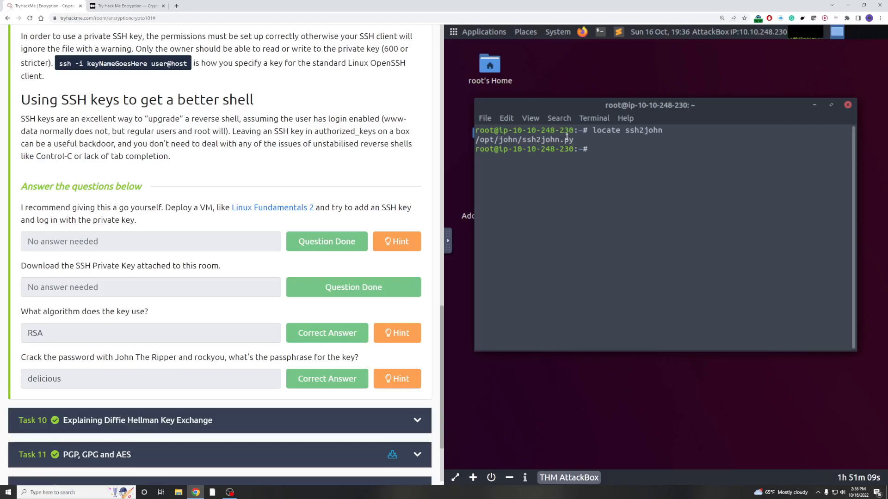
- Locate the rockyou wordlist, found at /usr/share/wordlists/rockyou.txt
{"action": "type", "text": "locate roc"}
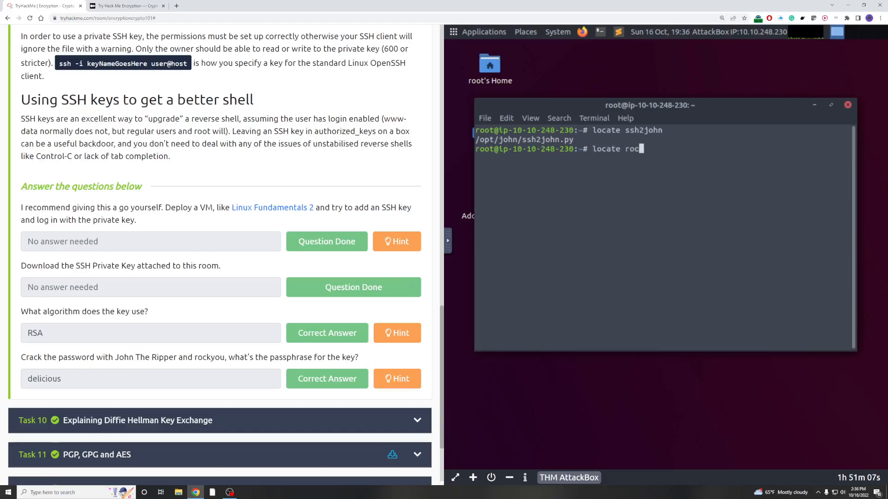
{"action": "type", "text": "kyou"}
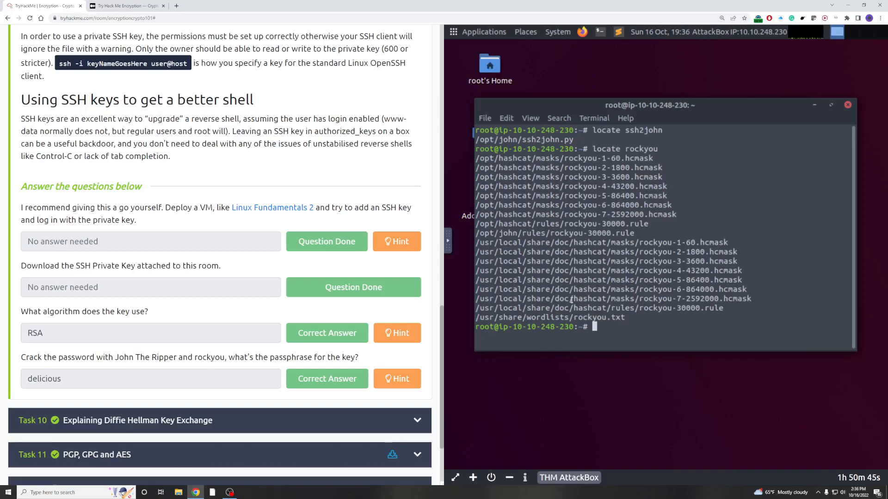
{"action": "double_click", "coordinate": [557, 139]}
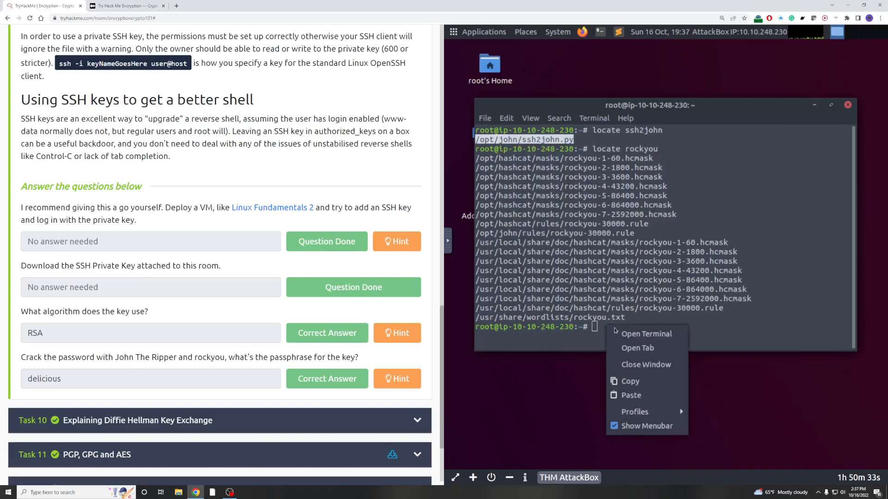
- Run /opt/john/ssh2john.py idrsa.id_rsa > idrsa.txt to produce a John-crackable hash file
{"action": "left_click", "coordinate": [629, 395]}
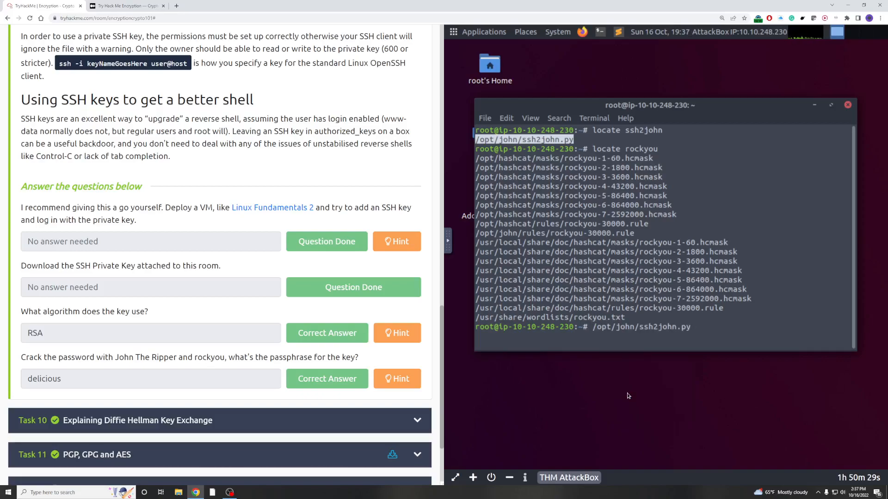
{"action": "type", "text": "id"}
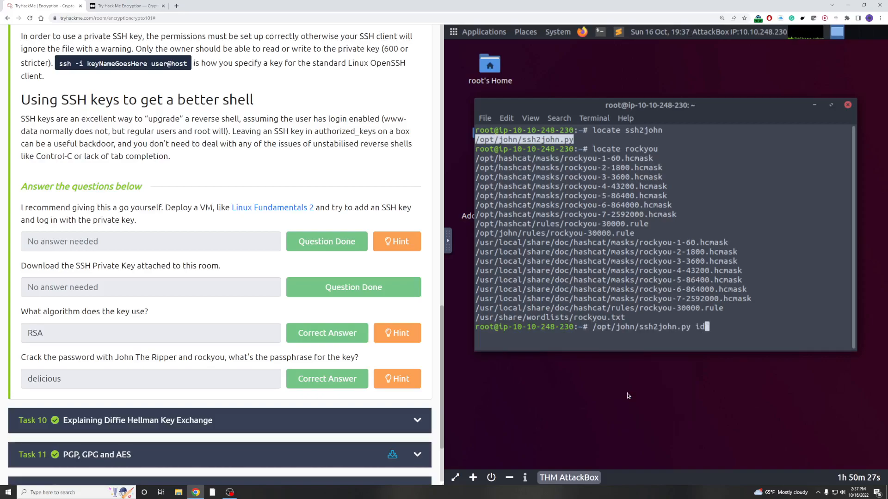
{"action": "type", "text": "r"}
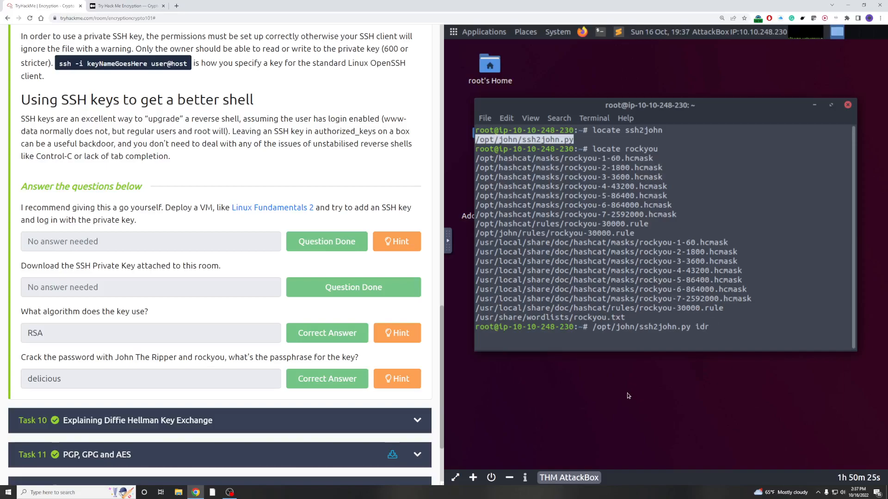
{"action": "type", "text": "sa."}
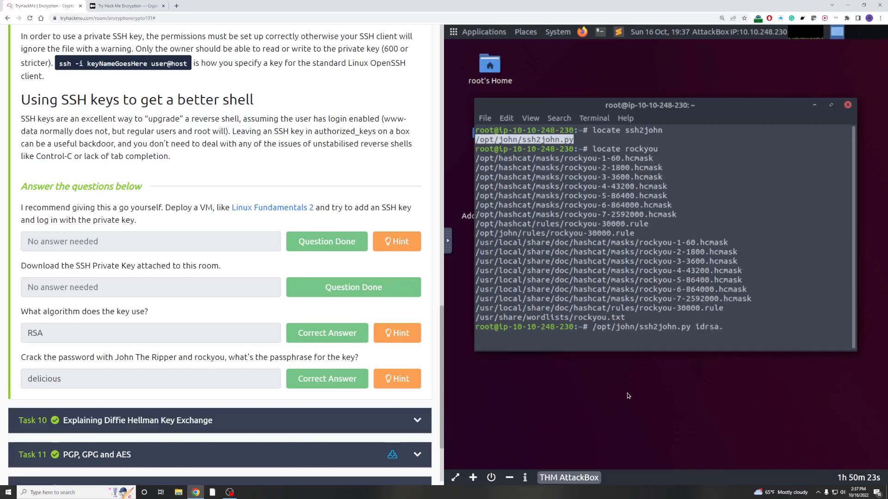
{"action": "type", "text": ".id"}
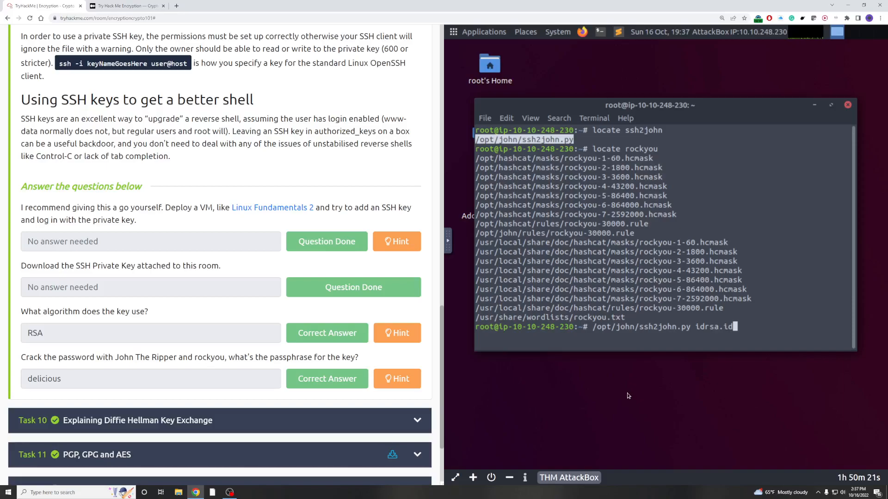
{"action": "type", "text": "_"}
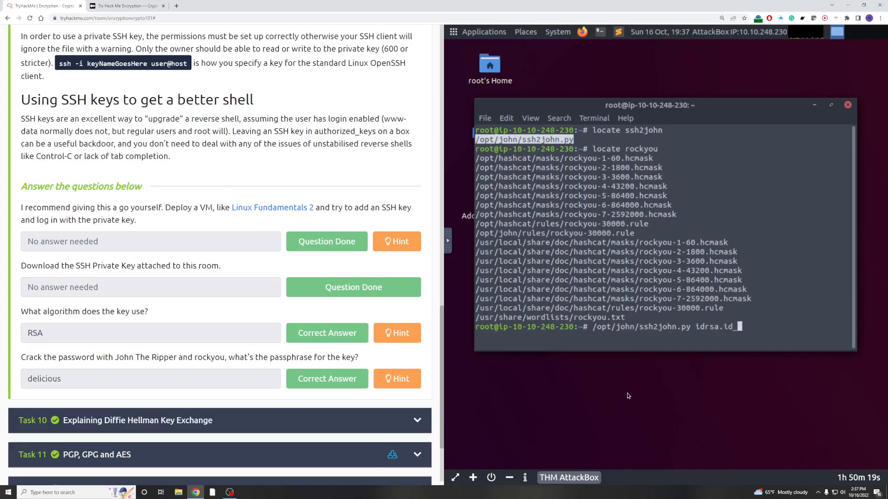
{"action": "type", "text": "rsa"}
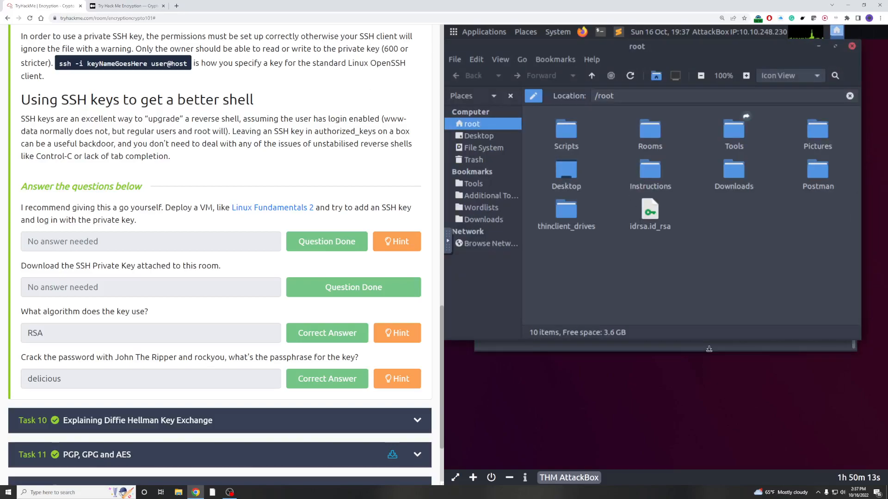
{"action": "type", "text": "/opt/john/ssh2john.py idrsa.id_rsa >id"}
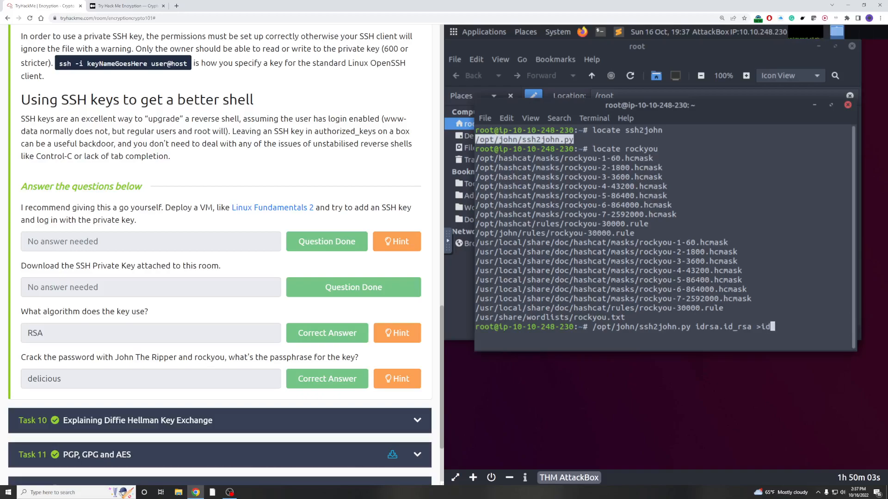
{"action": "type", "text": "rsa"}
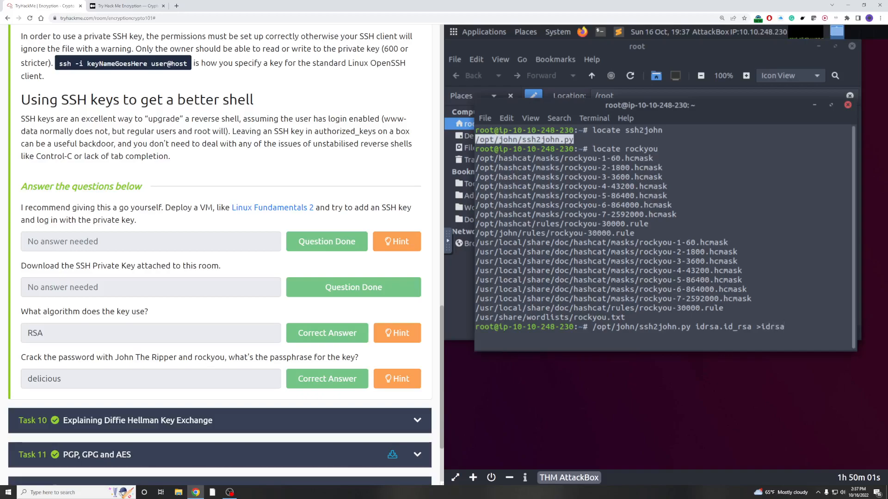
{"action": "type", "text": ".txt"}
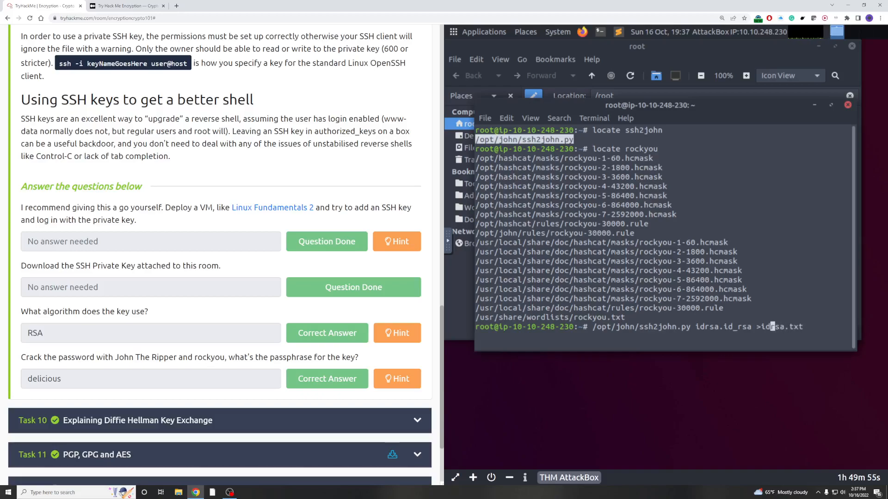
{"action": "key", "text": "Return"}
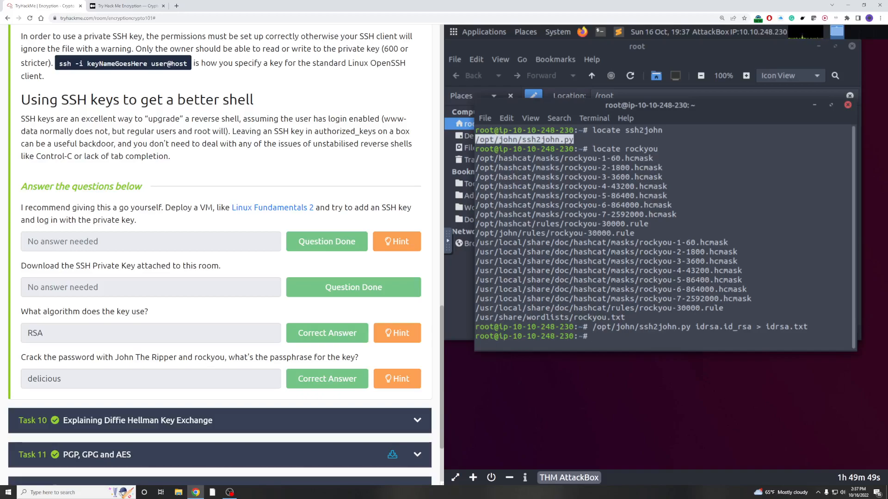
{"action": "type", "text": "john"}
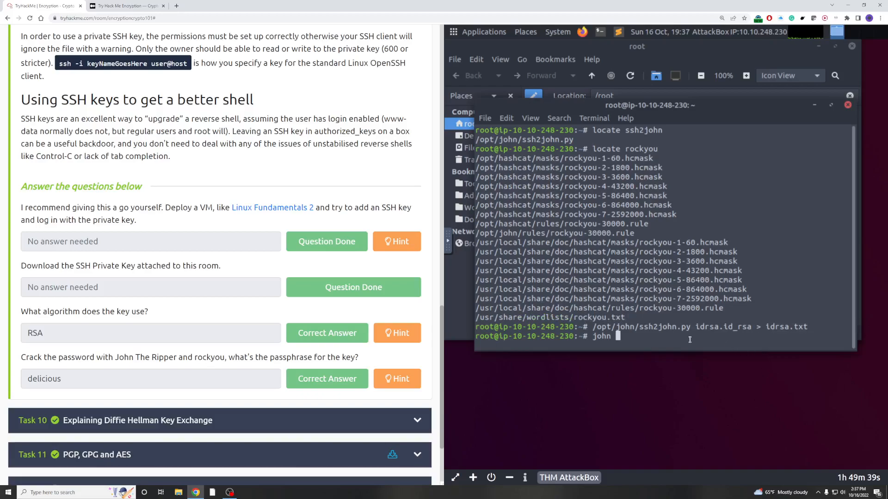
{"action": "type", "text": "--wor"}
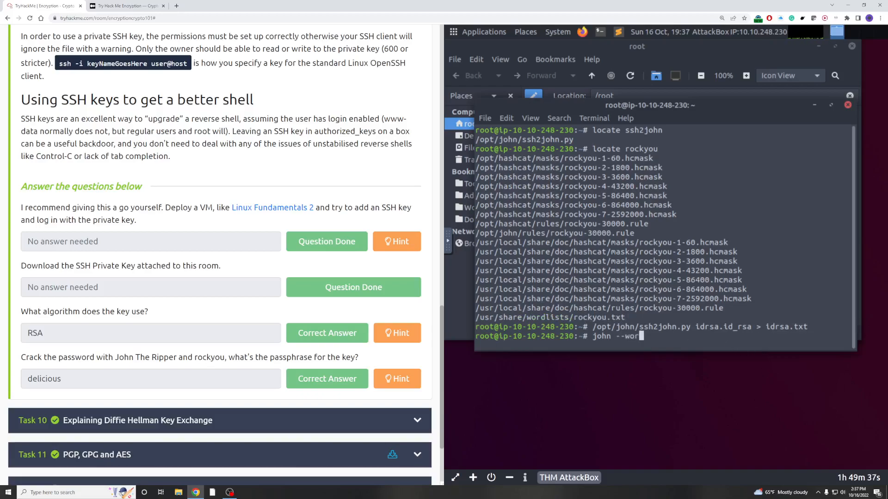
{"action": "type", "text": "dlist"}
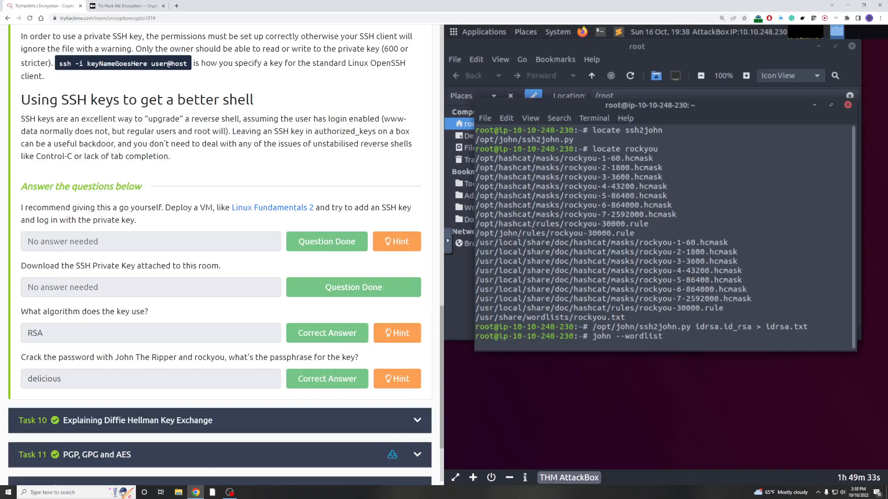
{"action": "type", "text": "="}
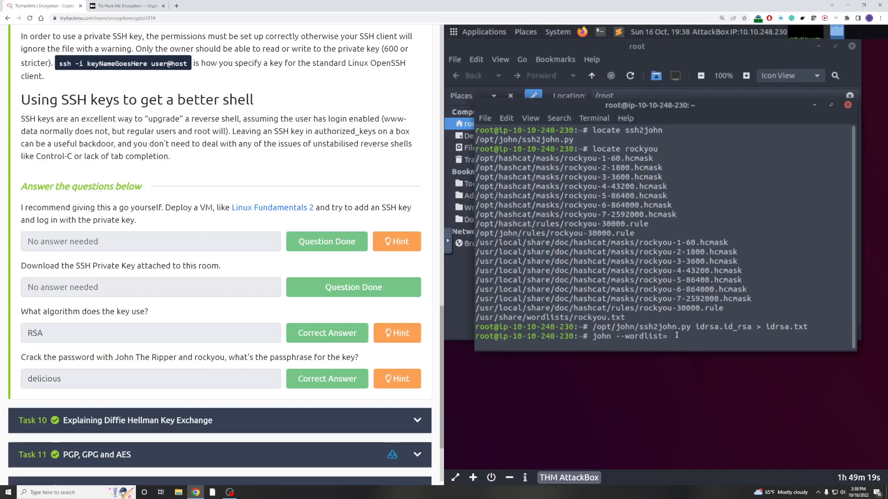
{"action": "right_click", "coordinate": [674, 335]}
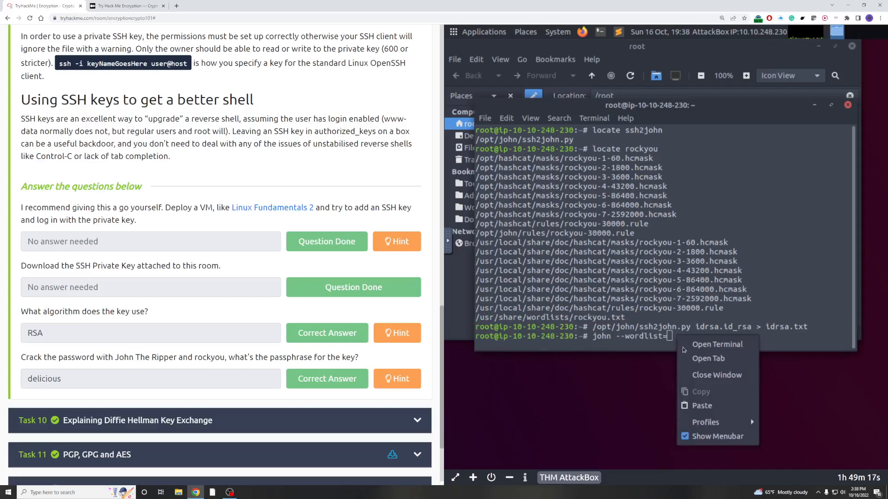
{"action": "left_click", "coordinate": [702, 405]}
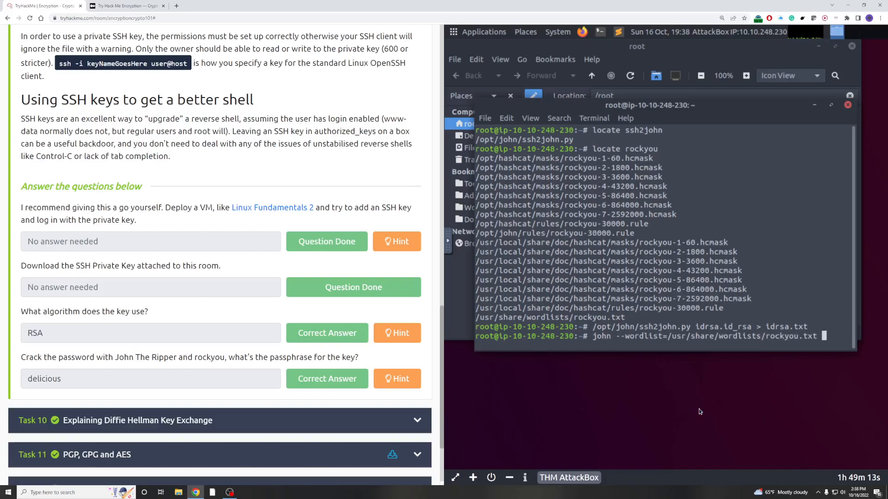
{"action": "type", "text": "idrs"}
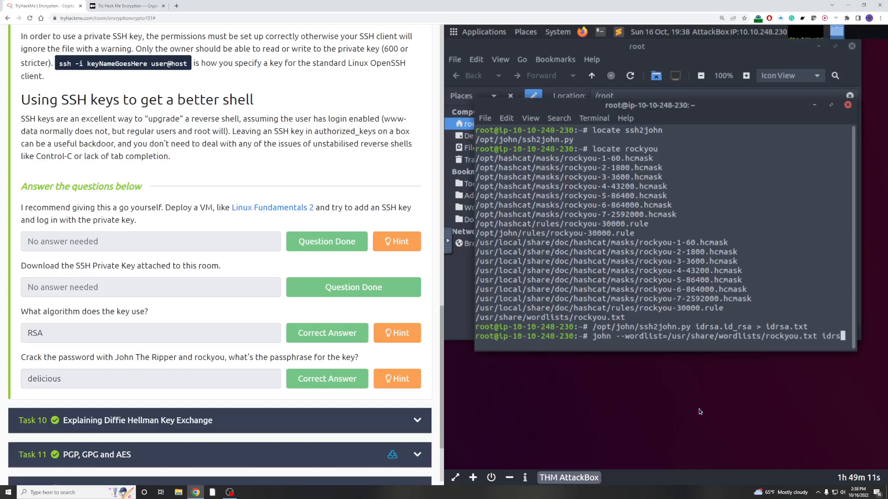
{"action": "type", "text": "idrsa.txt"}
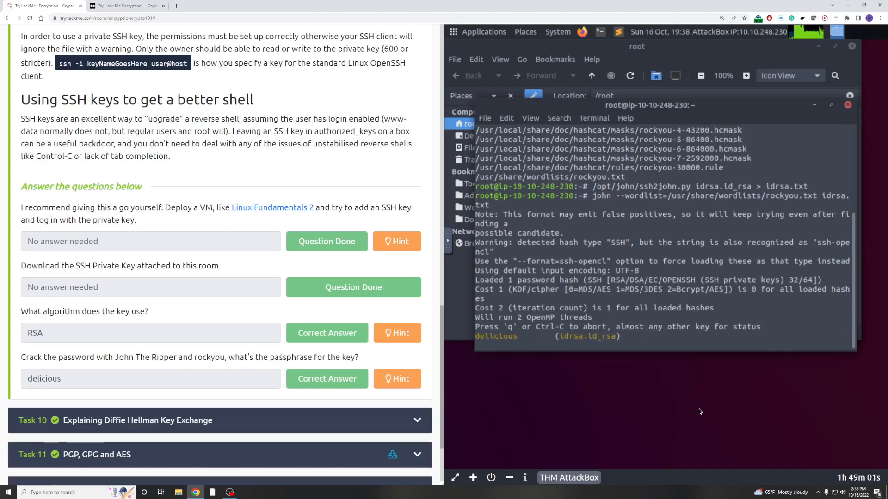
{"action": "mouse_move", "coordinate": [694, 412]}
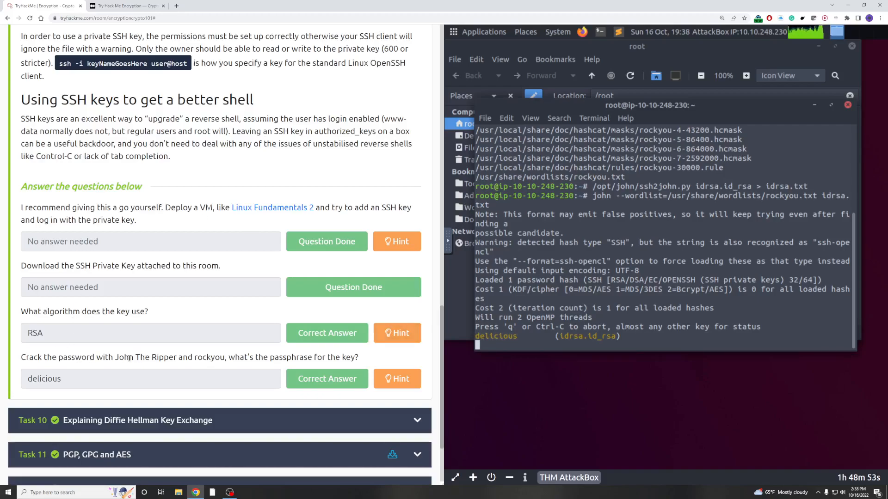
{"action": "mouse_move", "coordinate": [276, 360]}
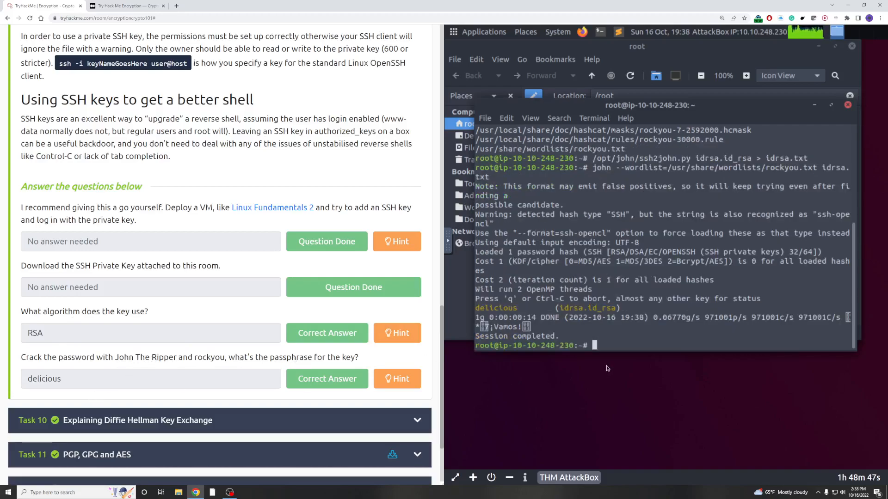
{"action": "mouse_move", "coordinate": [610, 346]}
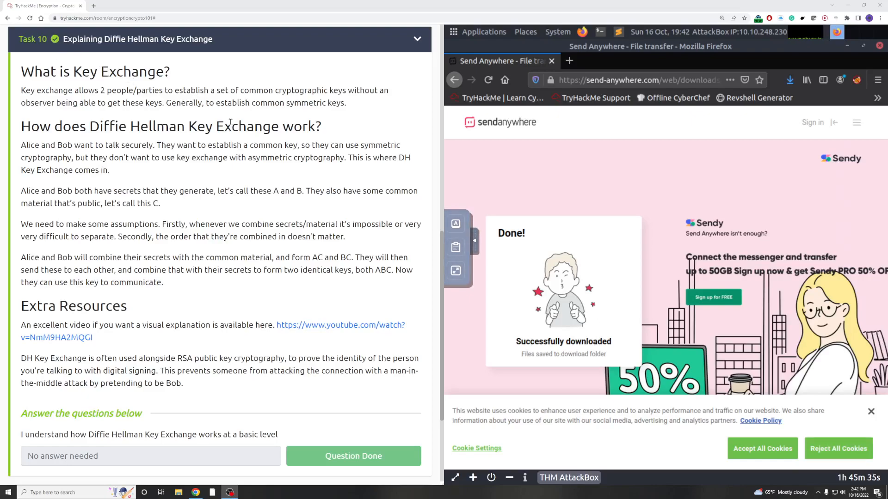
{"action": "mouse_move", "coordinate": [246, 99]}
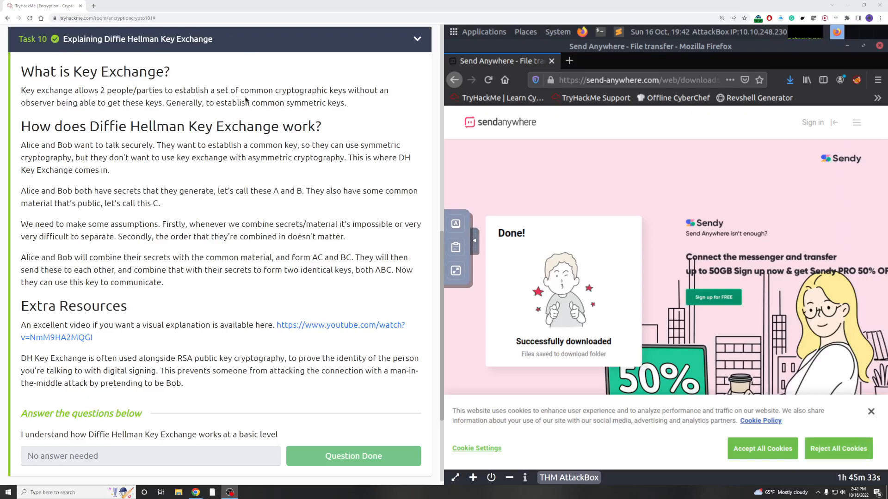
{"action": "mouse_move", "coordinate": [287, 345]}
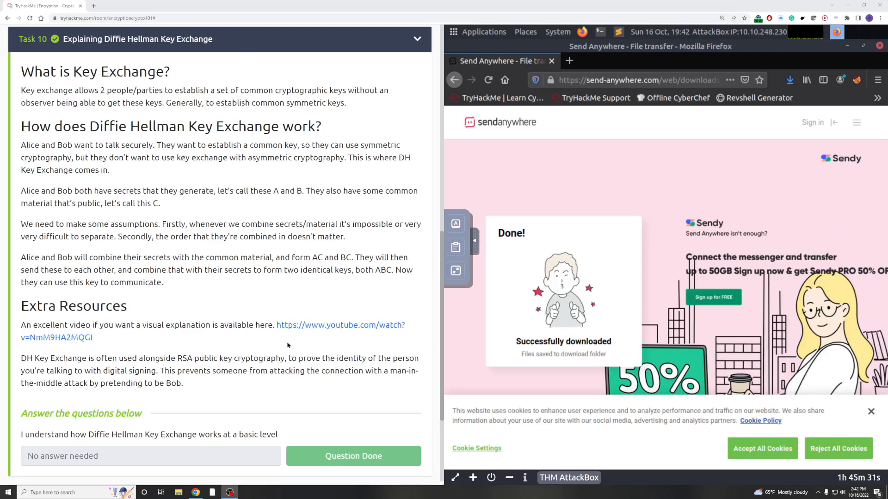
{"action": "mouse_move", "coordinate": [269, 337]}
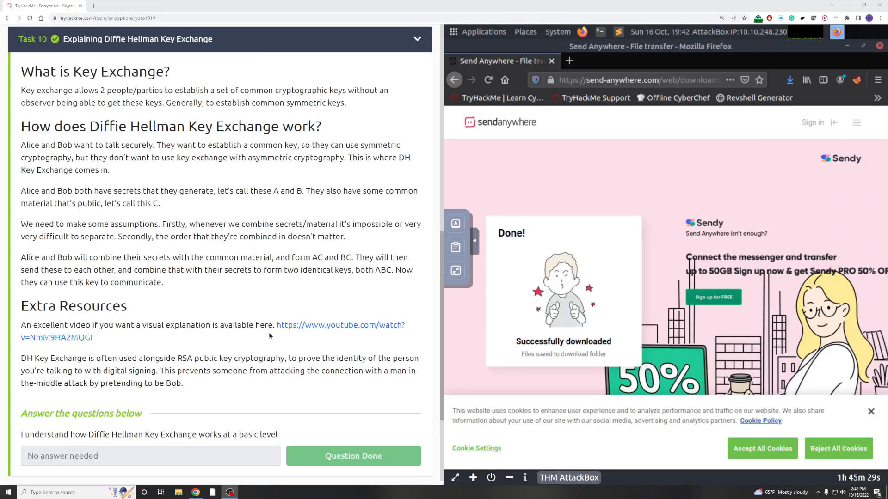
- Scroll through Task 10's Diffie Hellman explanation down to its done question and Tasks 11-12
{"action": "scroll", "scroll_direction": "down", "scroll_amount": 3}
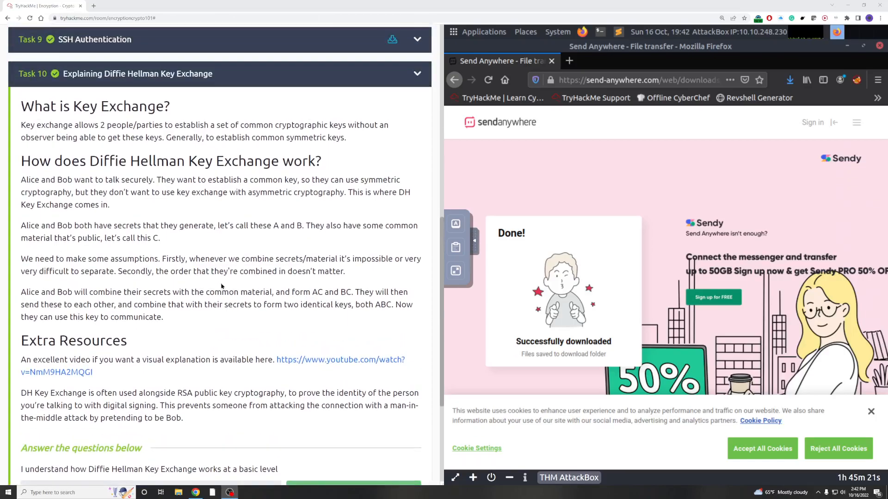
{"action": "scroll", "scroll_direction": "down", "scroll_amount": 3}
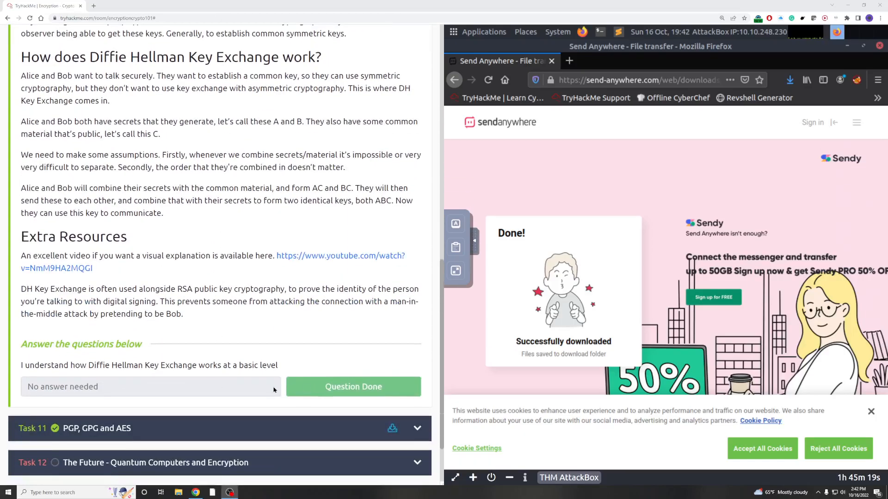
{"action": "mouse_move", "coordinate": [229, 412]}
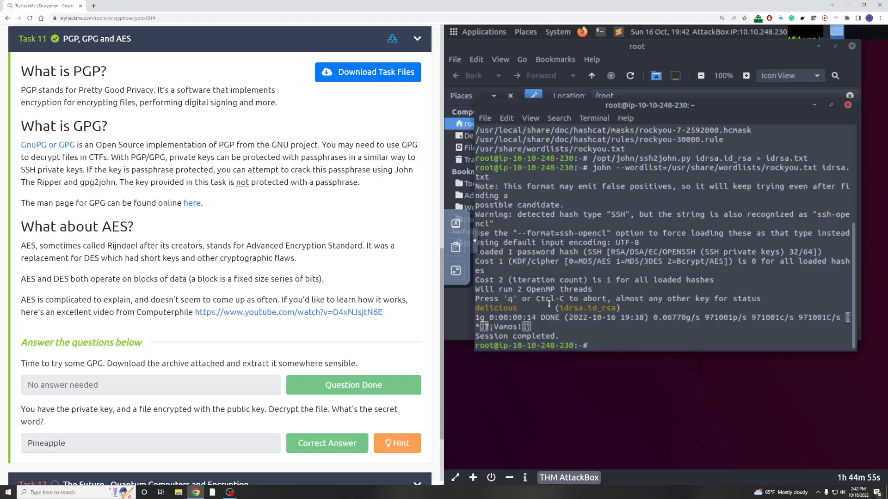
- Clear the terminal, list files, and unzip gpg.zip into message.gpg and tryhackme.key
{"action": "type", "text": "clea"}
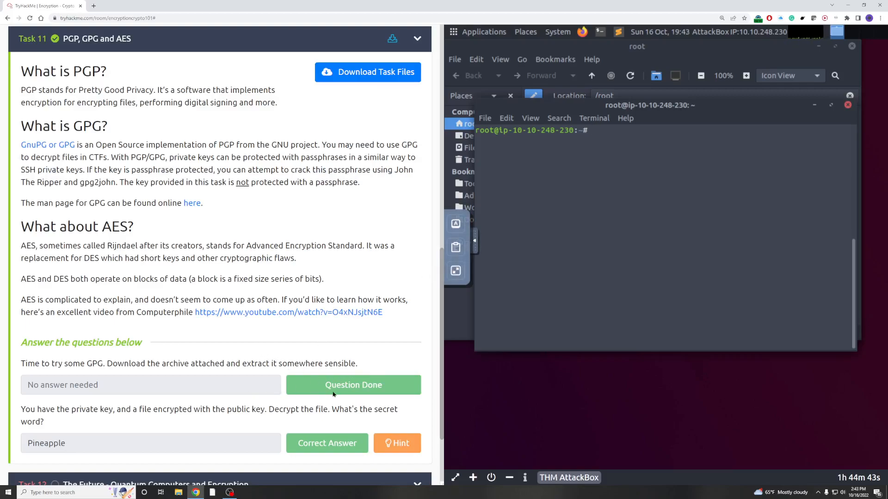
{"action": "scroll", "scroll_direction": "down", "scroll_amount": 3}
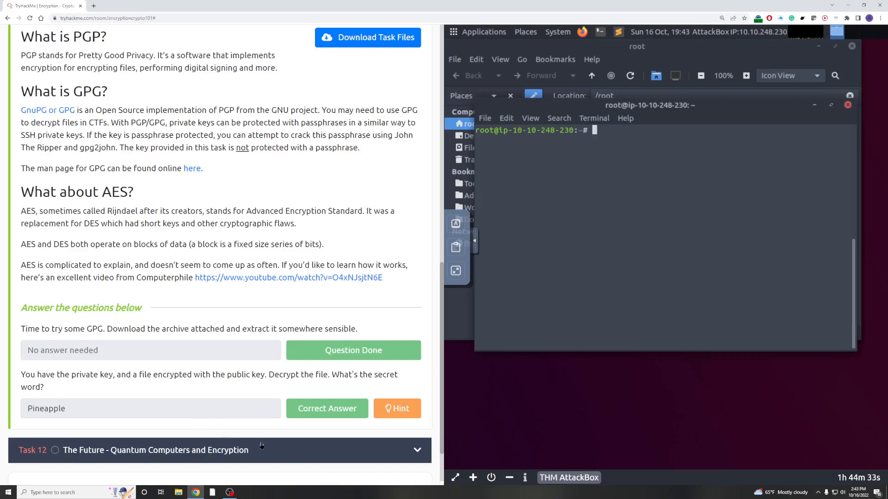
{"action": "mouse_move", "coordinate": [634, 198]}
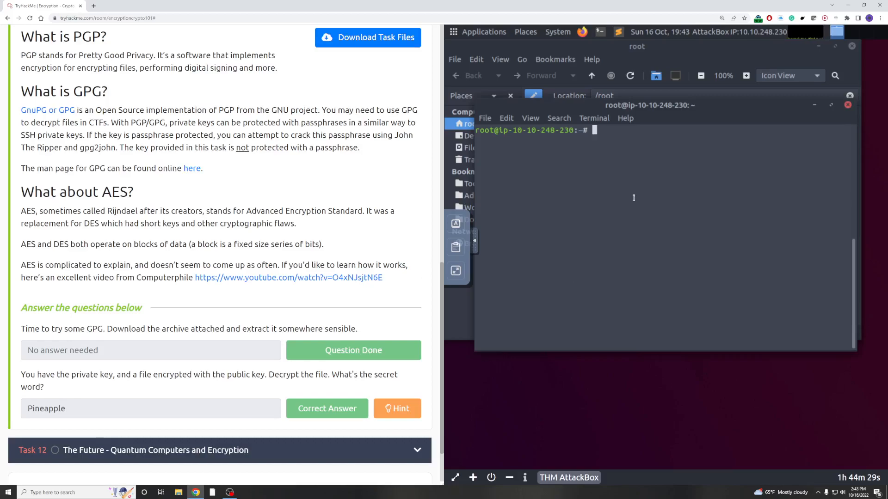
{"action": "type", "text": "ls"}
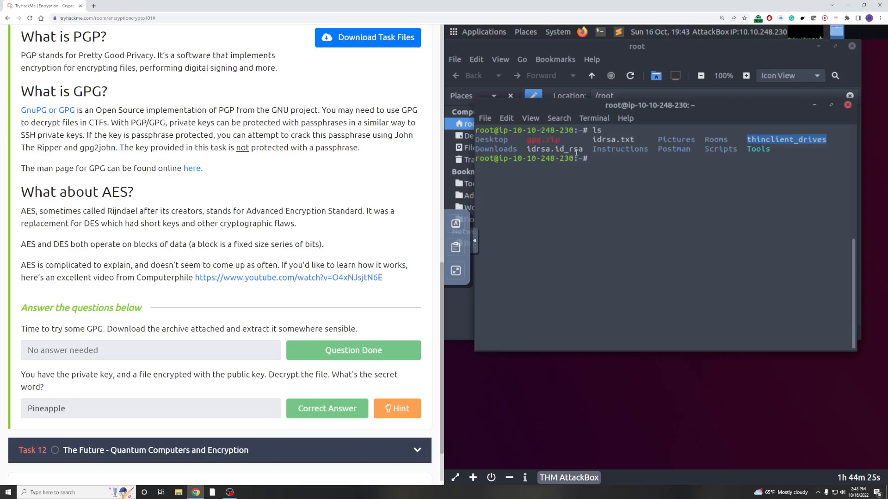
{"action": "type", "text": "unzi"}
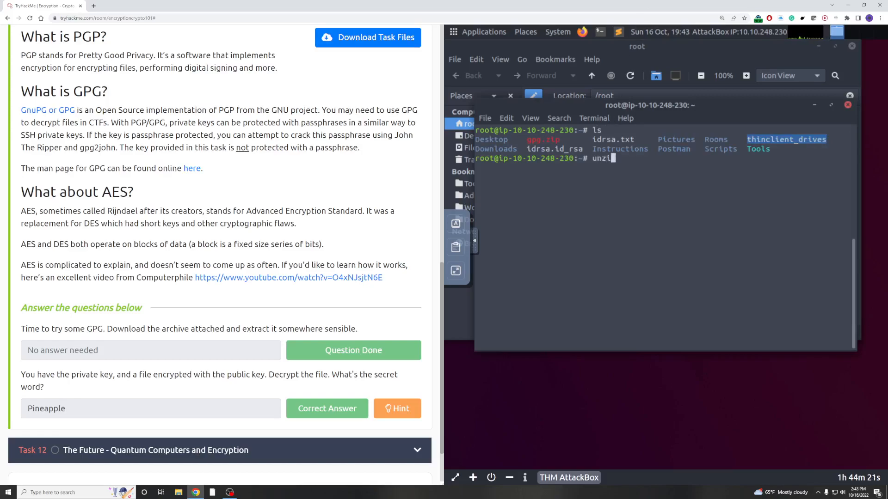
{"action": "type", "text": "p"}
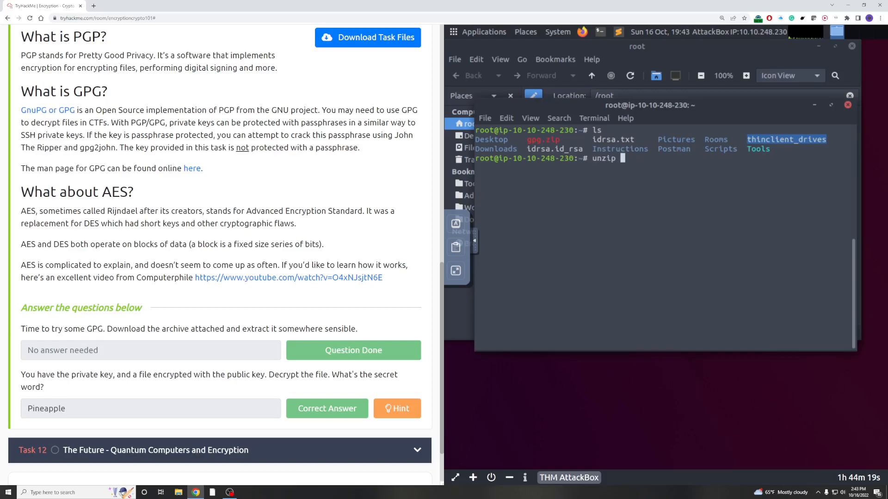
{"action": "type", "text": "gpg.z"}
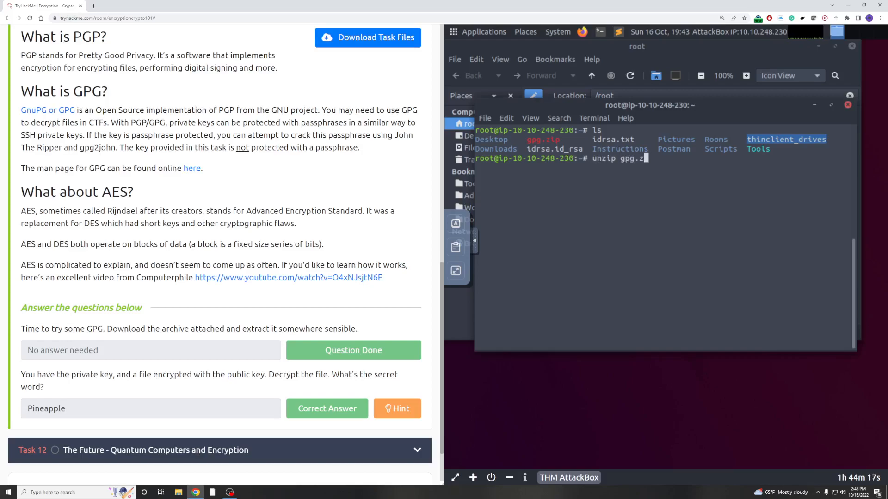
{"action": "key", "text": "Return"}
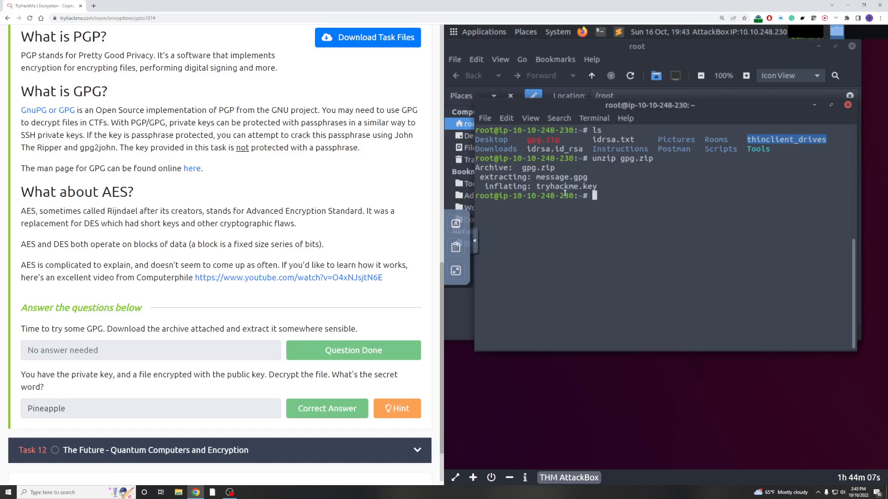
- Compose the command gpg --import tryhackme.key to import the private key
{"action": "type", "text": "pg"}
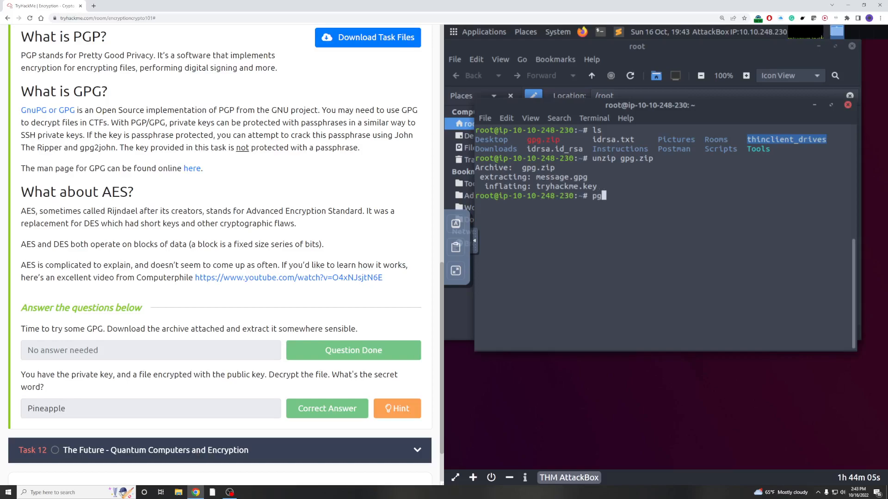
{"action": "type", "text": "pg"}
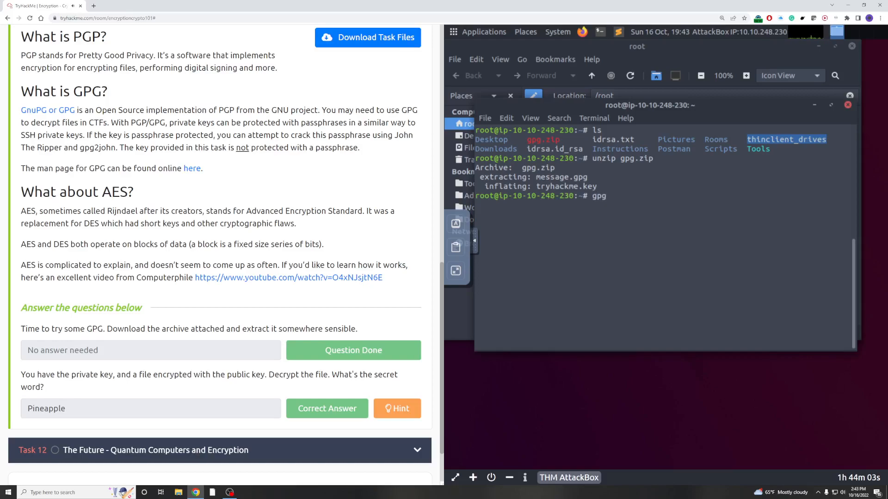
{"action": "type", "text": "--impo"}
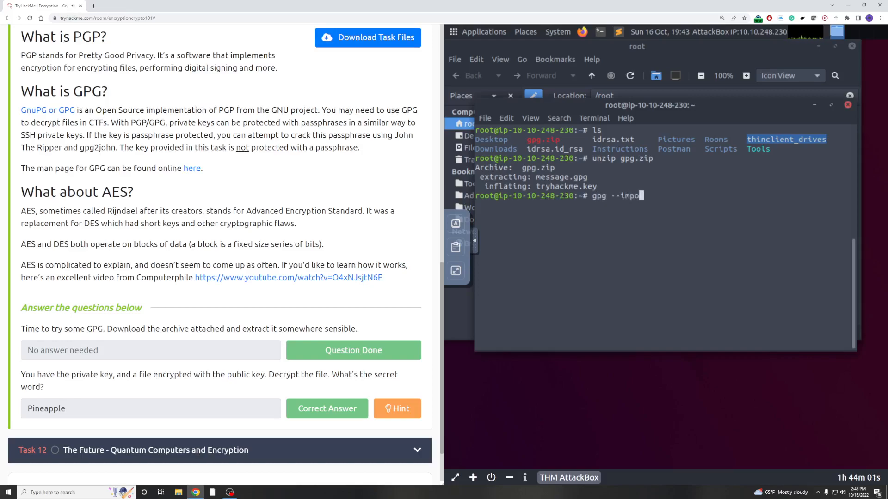
{"action": "type", "text": "rt"}
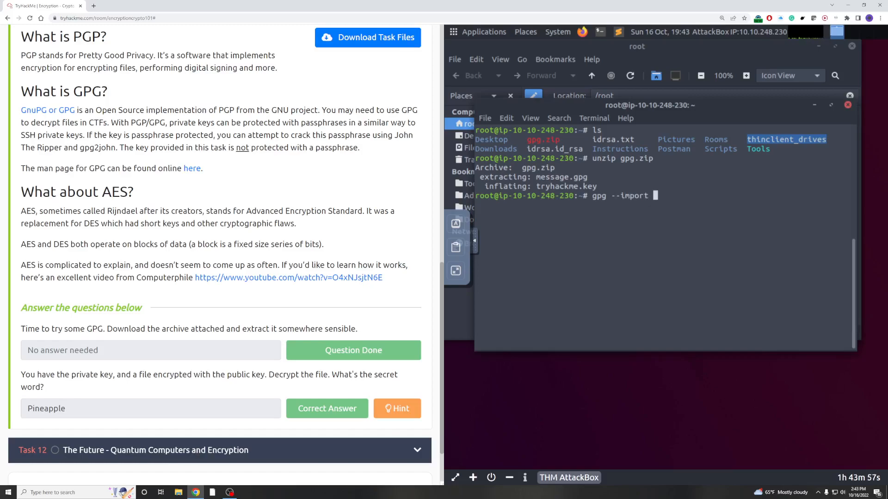
{"action": "type", "text": "tryhackme"}
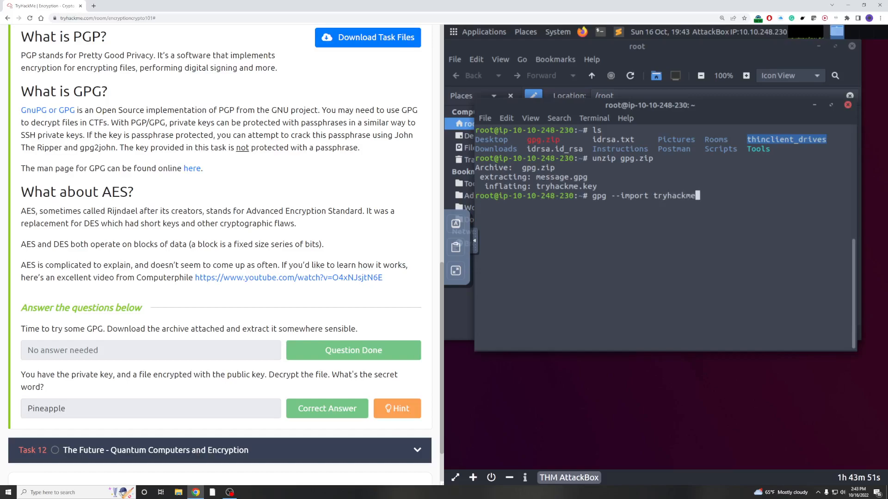
{"action": "type", "text": ".key"}
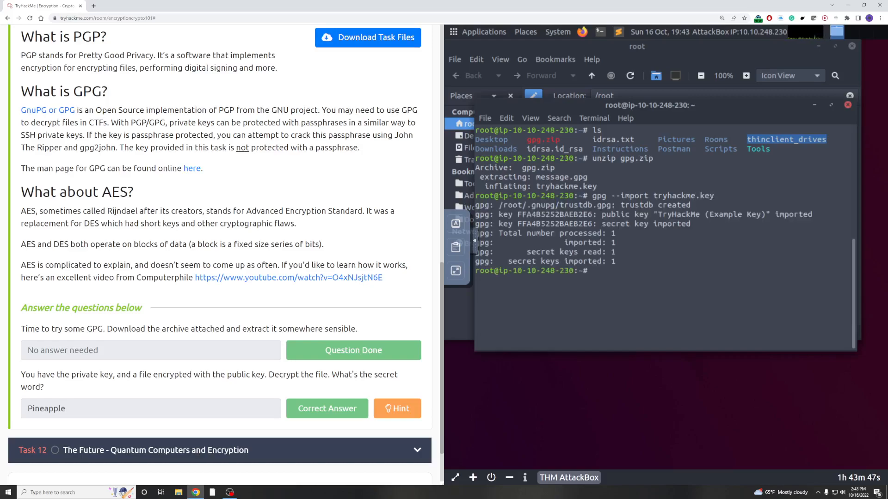
- Import tryhackme.key into GPG, try importing message.gpg, and list the files
{"action": "type", "text": "gpg --import tryhackme.key"}
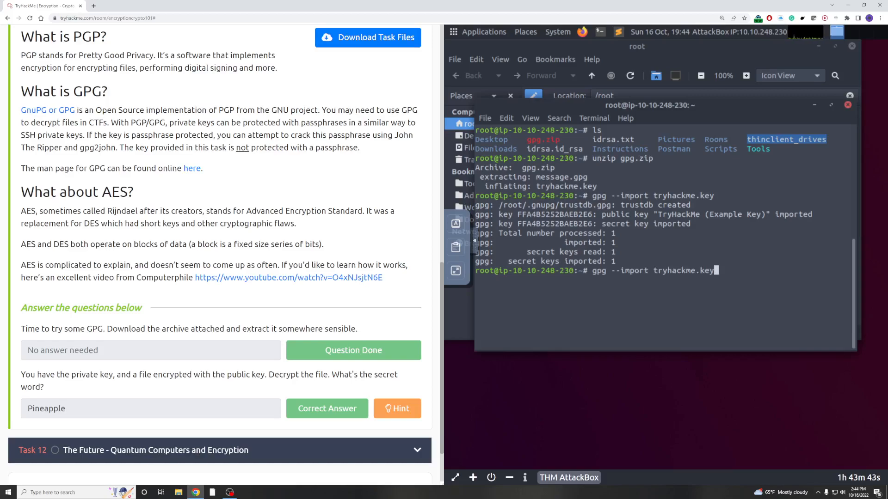
{"action": "key", "text": "BackSpace"}
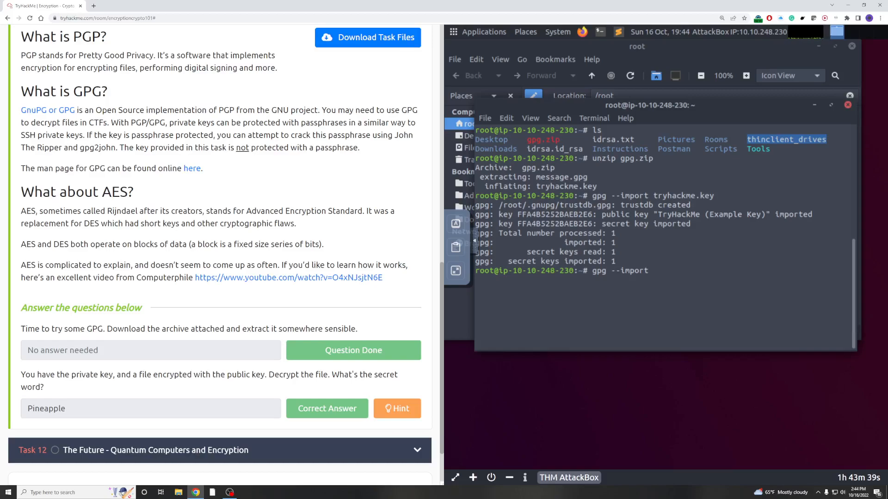
{"action": "type", "text": "message."}
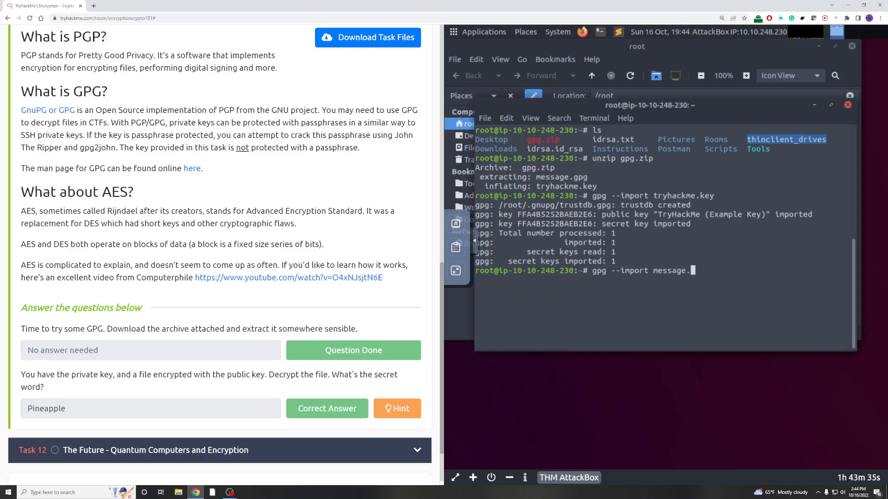
{"action": "type", "text": "pg"}
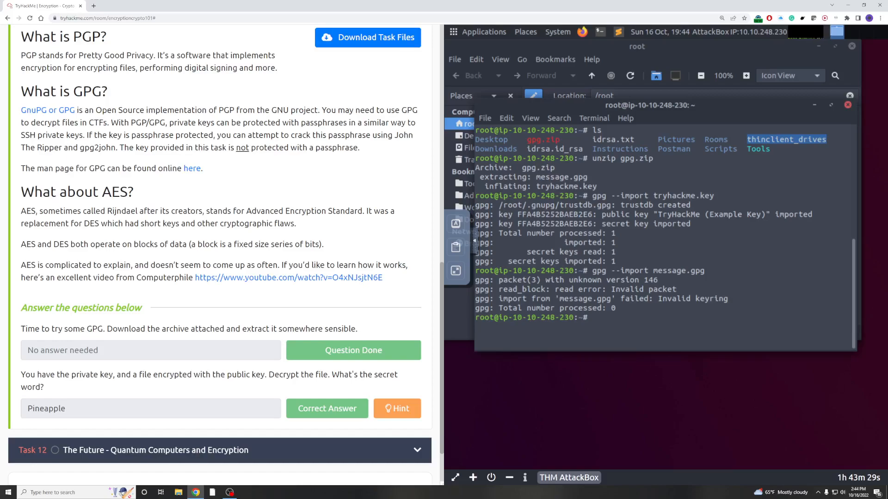
{"action": "type", "text": "ls"}
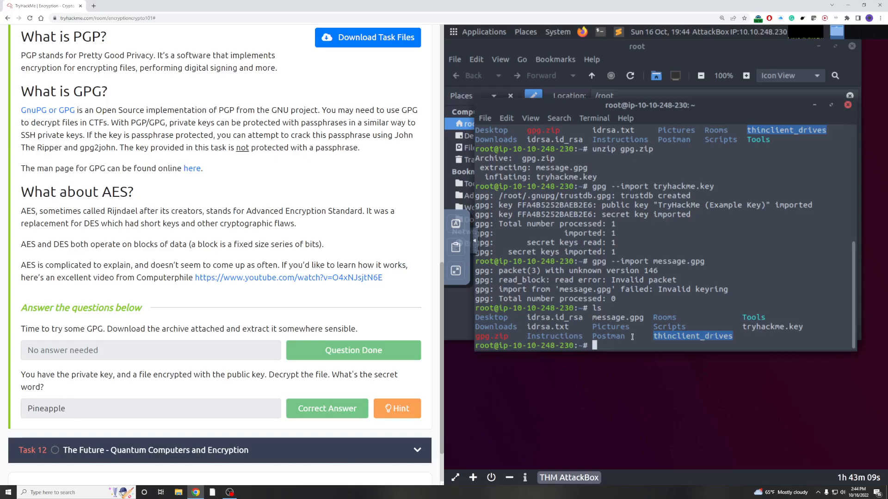
- View message.gpg's raw contents, decrypt it with gpg message.gpg, and cat the resulting message file
{"action": "type", "text": "cat mess"}
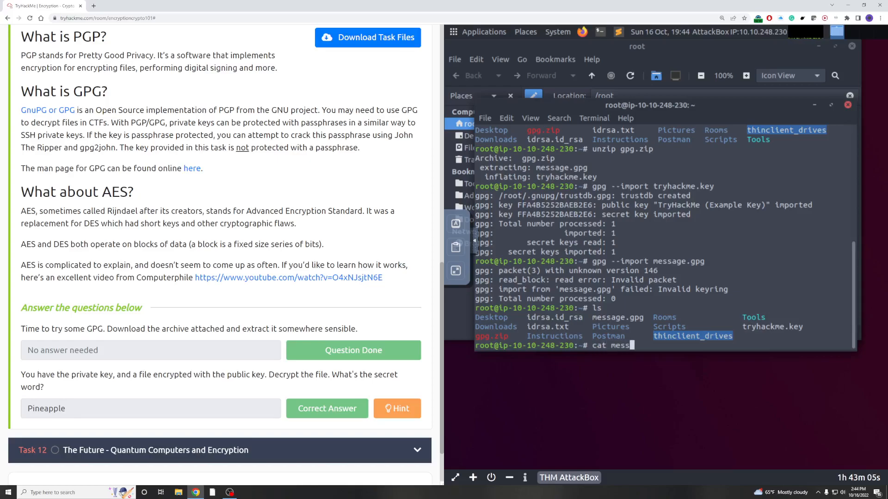
{"action": "type", "text": "age."}
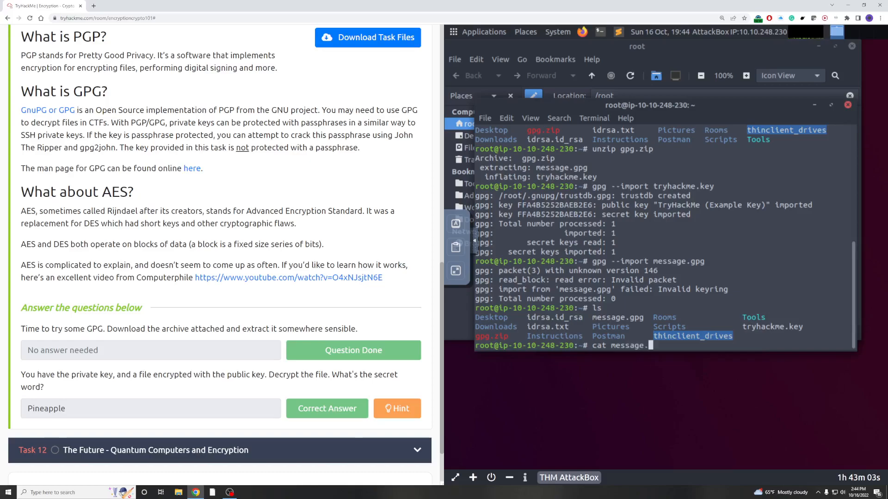
{"action": "key", "text": "Return"}
{"action": "type", "text": "cat message."}
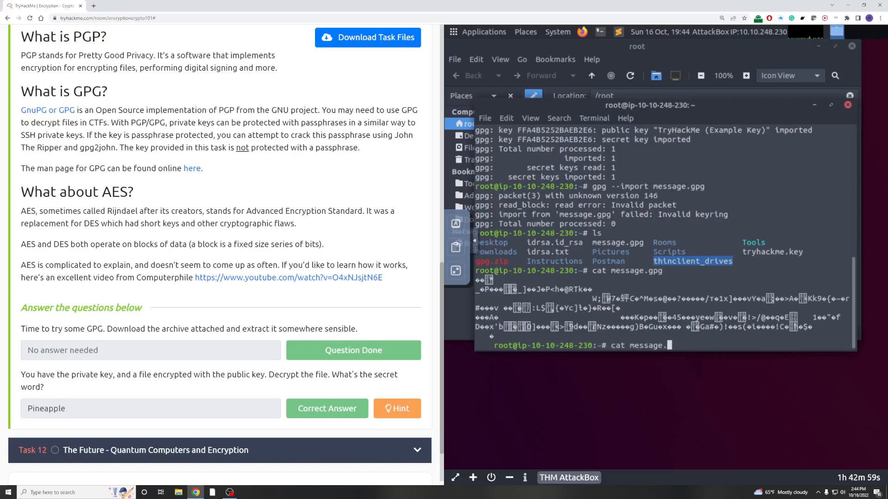
{"action": "key", "text": "Return"}
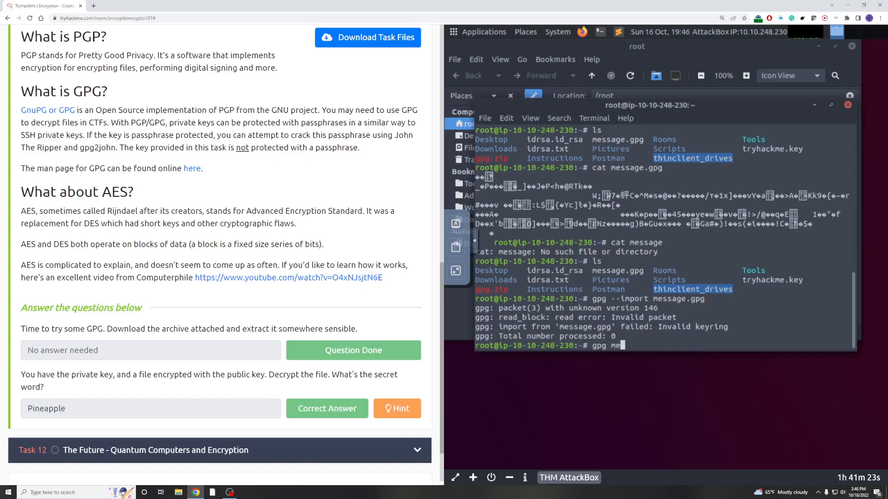
{"action": "type", "text": "ssage.gpg"}
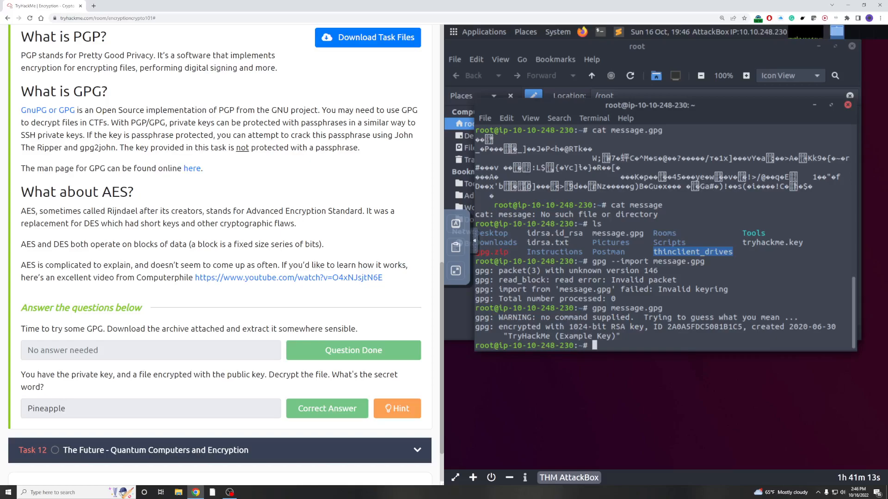
{"action": "key", "text": "Return"}
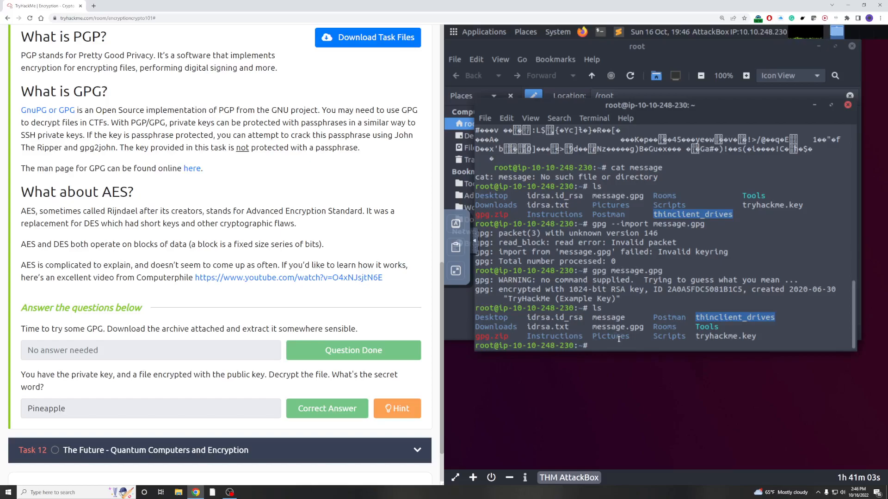
{"action": "type", "text": "cat"}
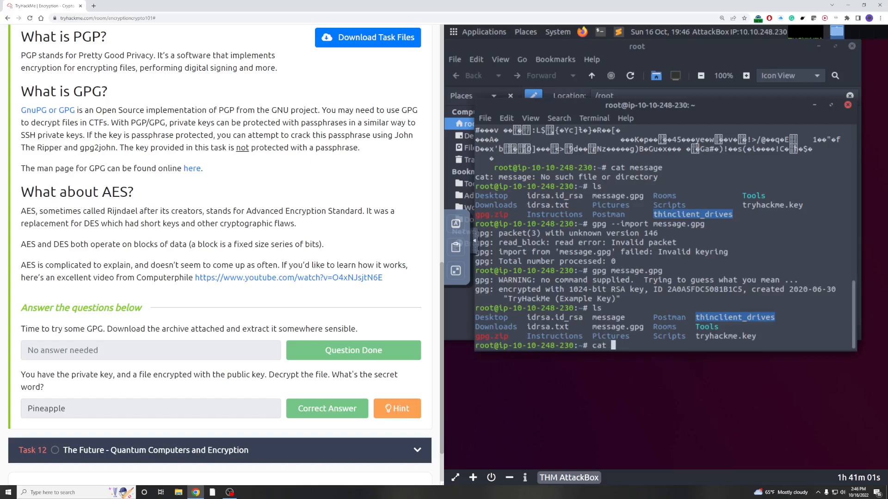
{"action": "type", "text": "message"}
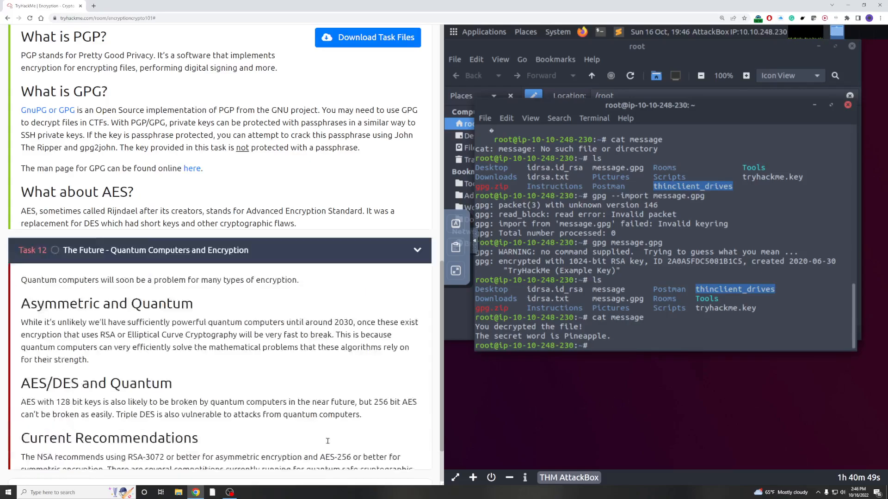
- Scroll down to Task 12 on quantum computing and mark its question completed
{"action": "scroll", "scroll_direction": "down", "scroll_amount": 3}
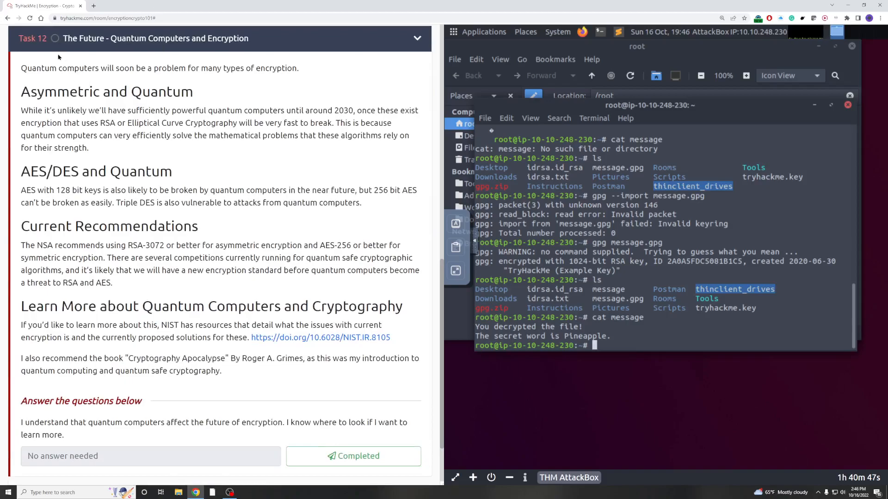
{"action": "mouse_move", "coordinate": [133, 47]}
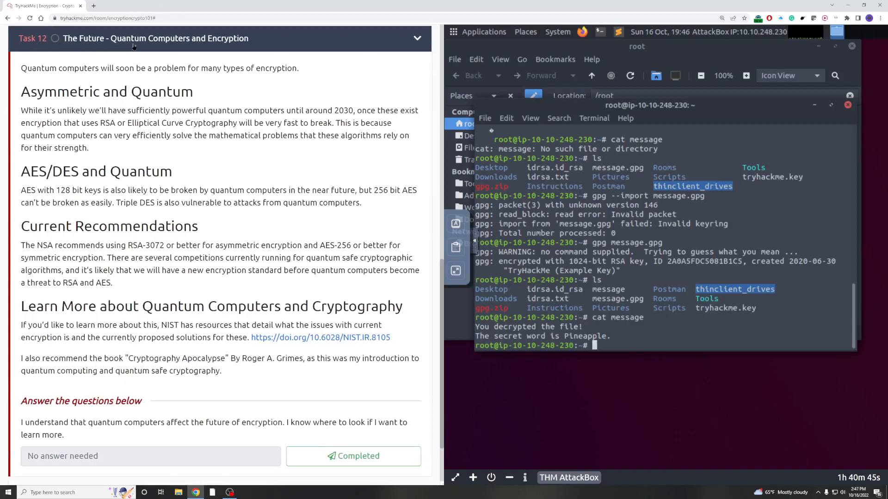
{"action": "scroll", "scroll_direction": "down", "scroll_amount": 3}
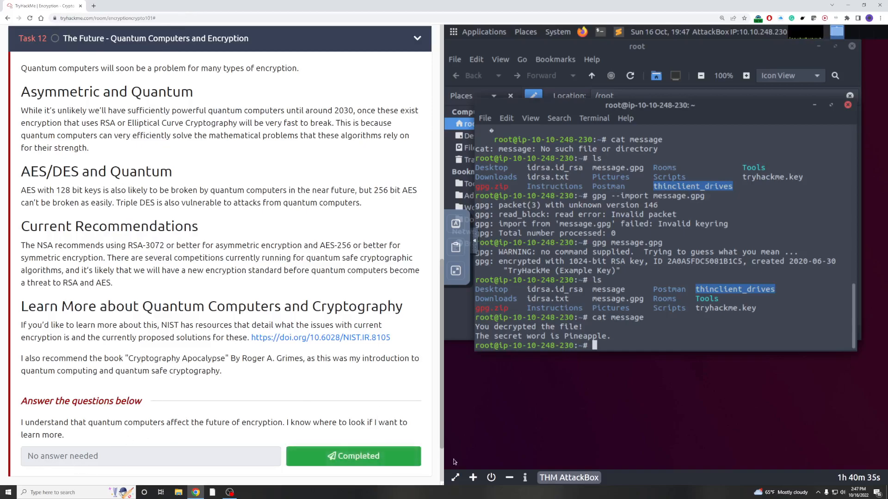
{"action": "mouse_move", "coordinate": [564, 446]}
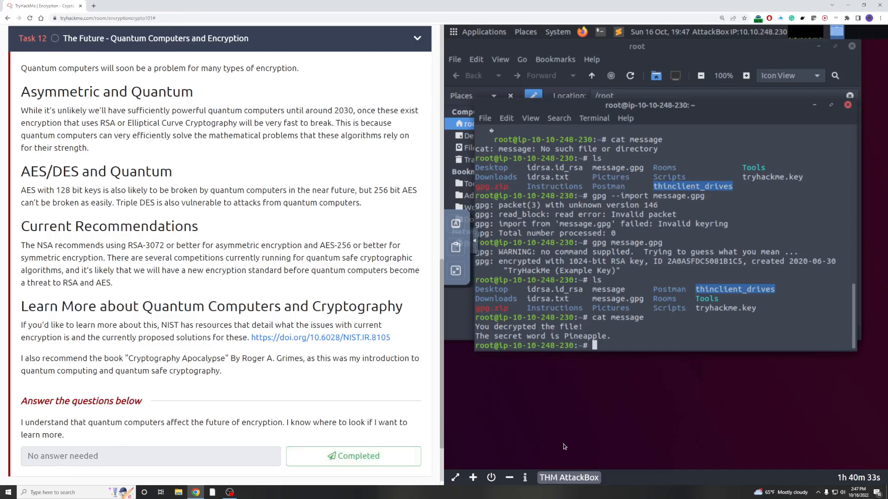